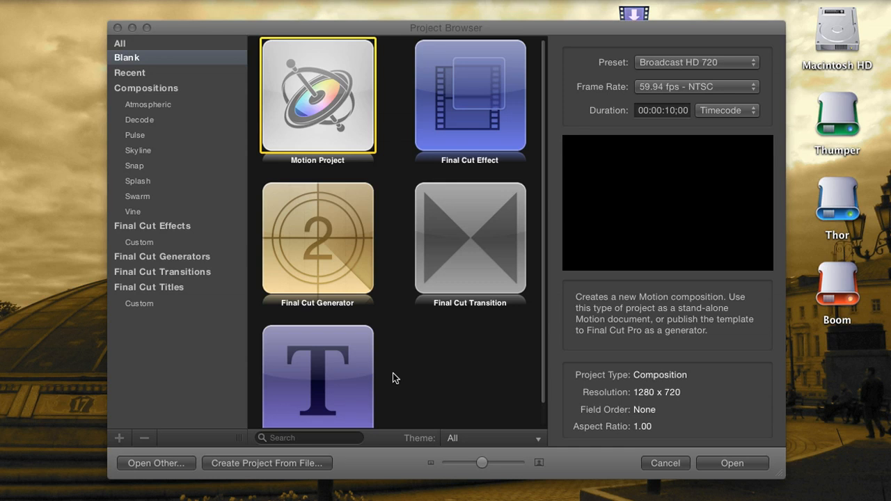
mouse_move(292, 283)
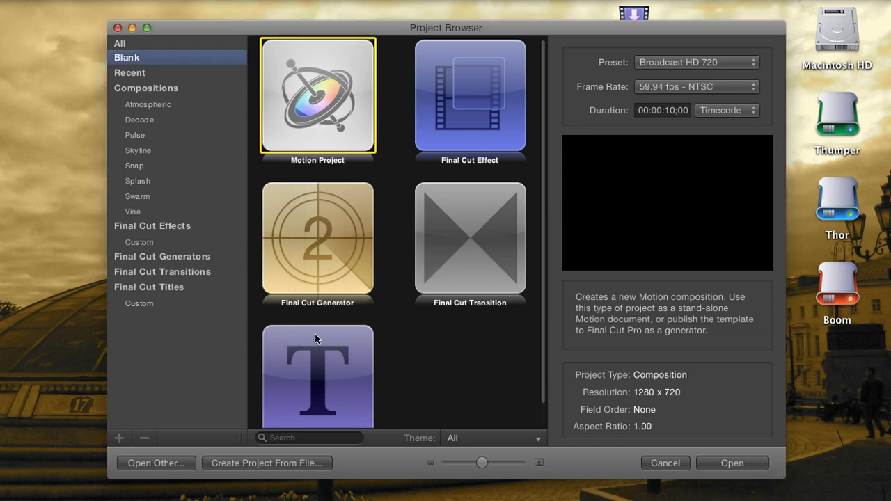
mouse_move(508, 215)
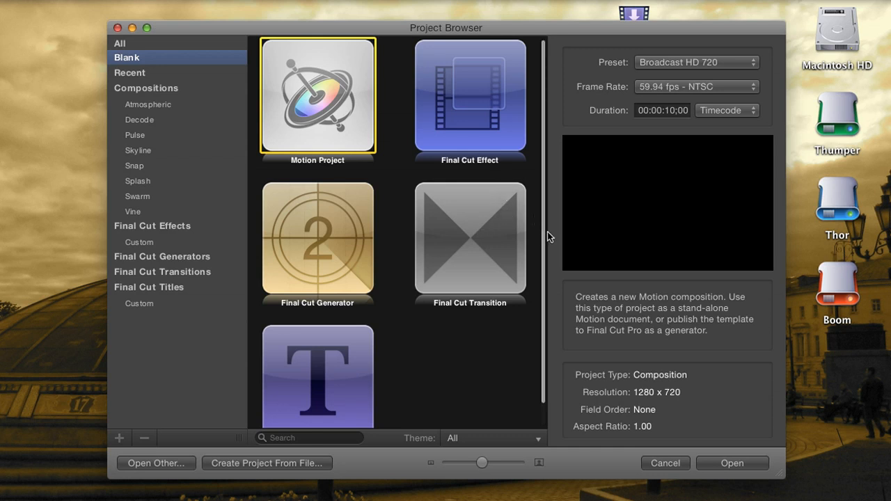
mouse_move(561, 244)
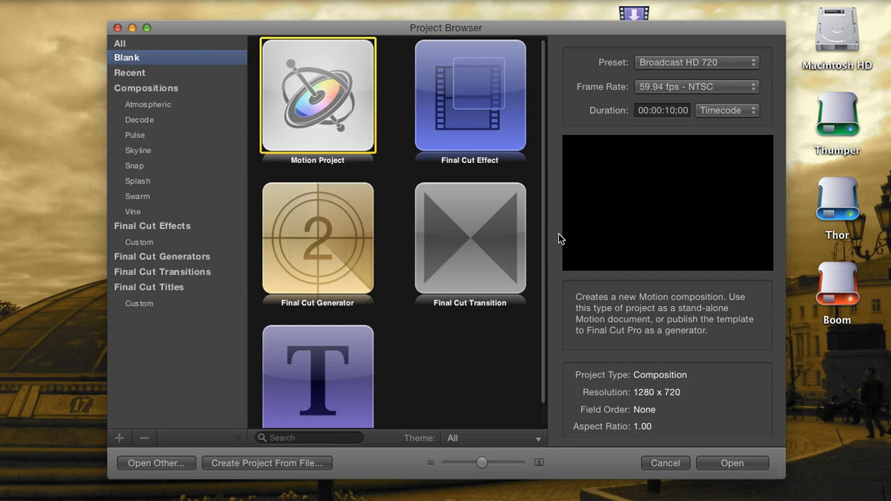
mouse_move(564, 139)
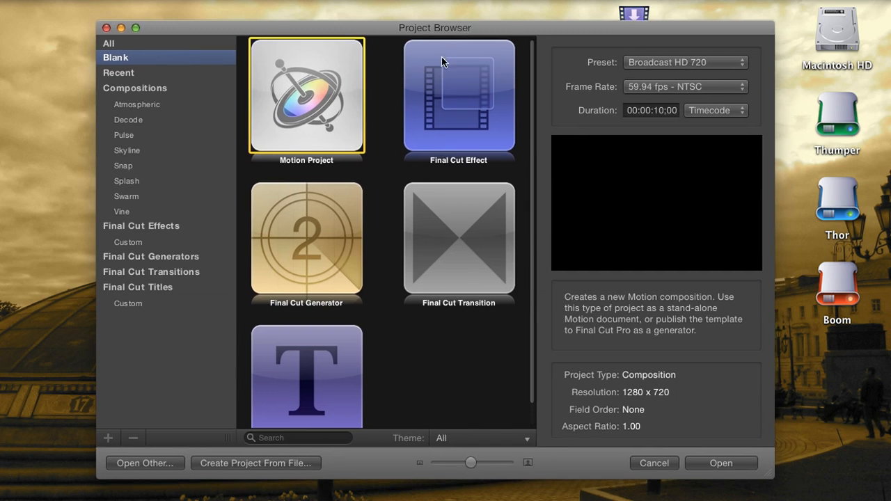
mouse_move(485, 115)
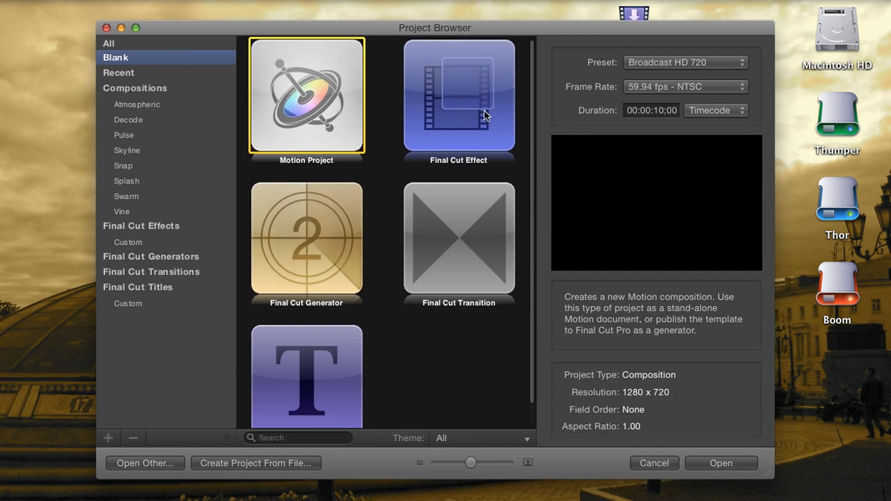
mouse_move(406, 62)
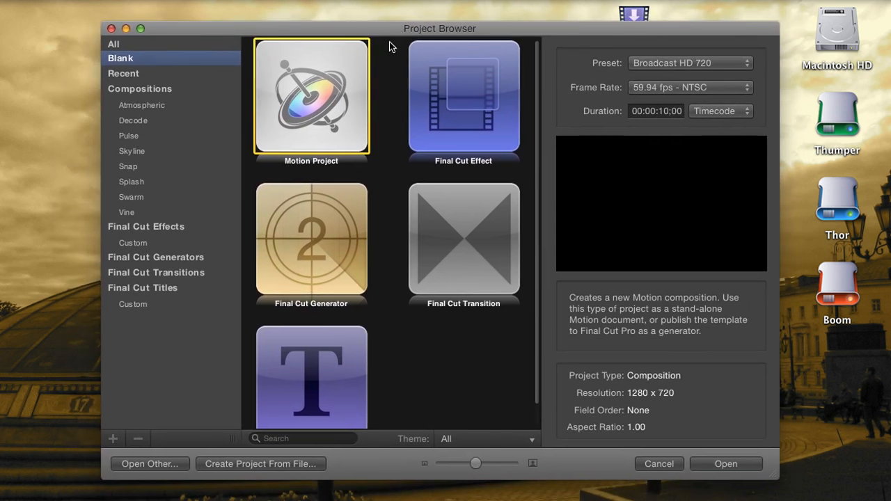
mouse_move(370, 221)
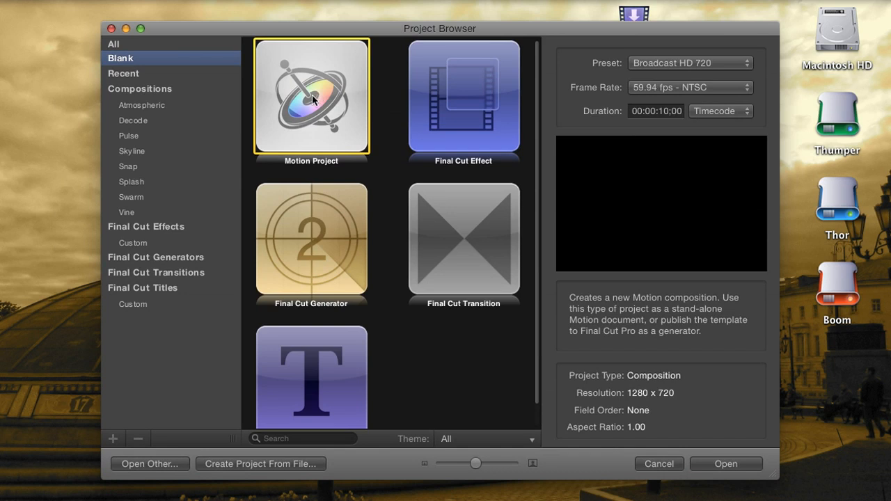
mouse_move(291, 265)
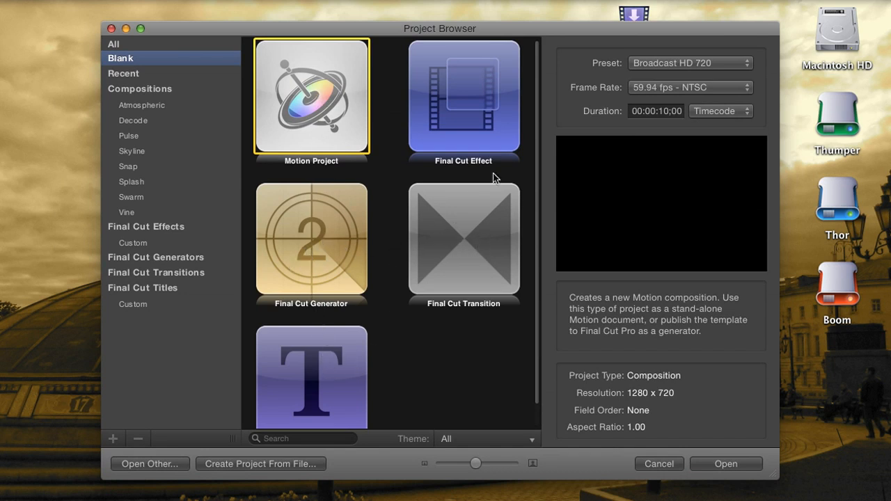
mouse_move(420, 252)
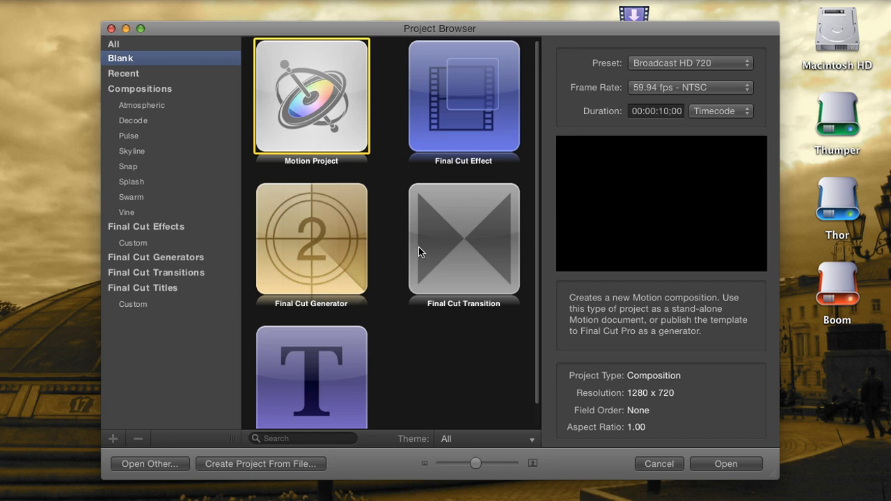
mouse_move(376, 214)
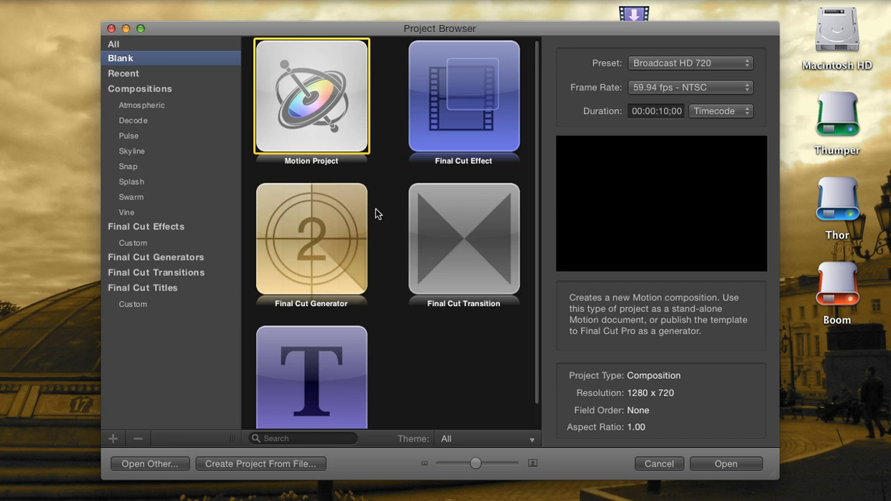
mouse_move(464, 117)
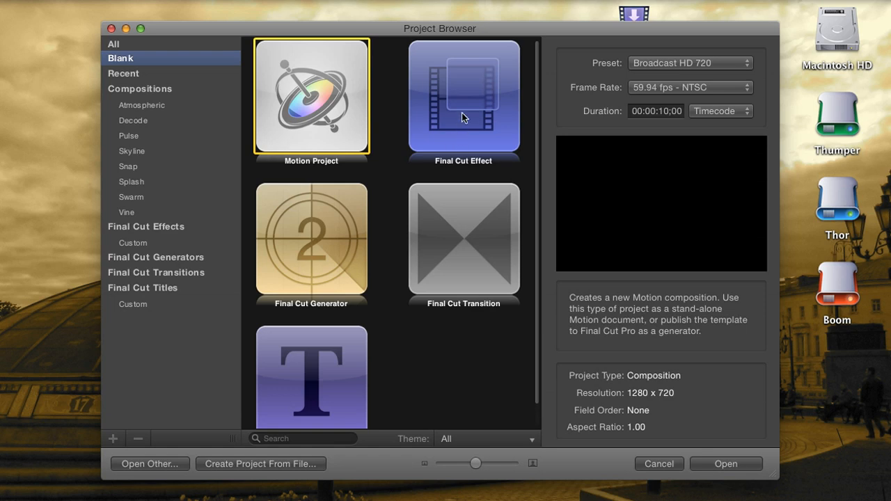
Create a Final Cut Effect project using the Broadcast HD 720 preset at 59.94 fps
left_click(464, 98)
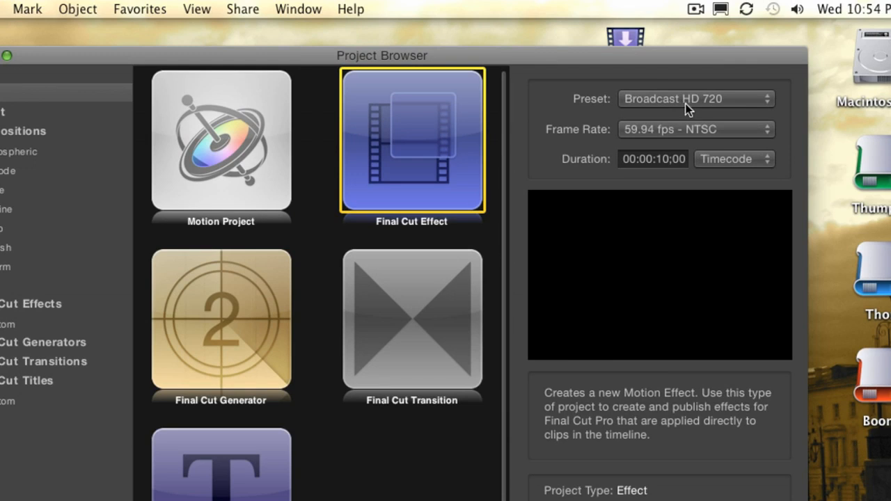
left_click(696, 98)
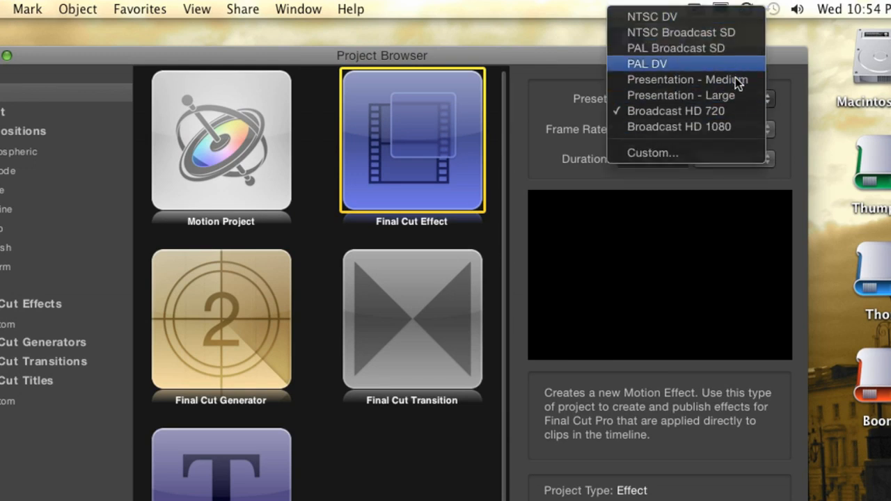
mouse_move(738, 117)
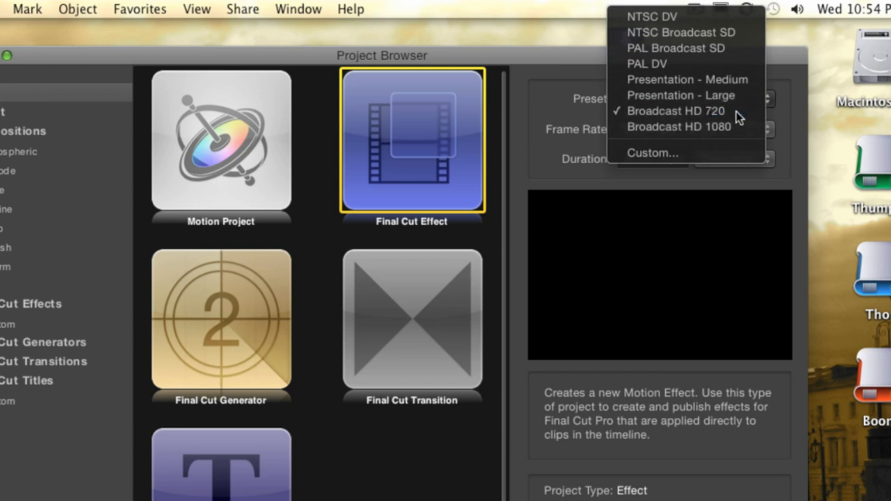
left_click(675, 111)
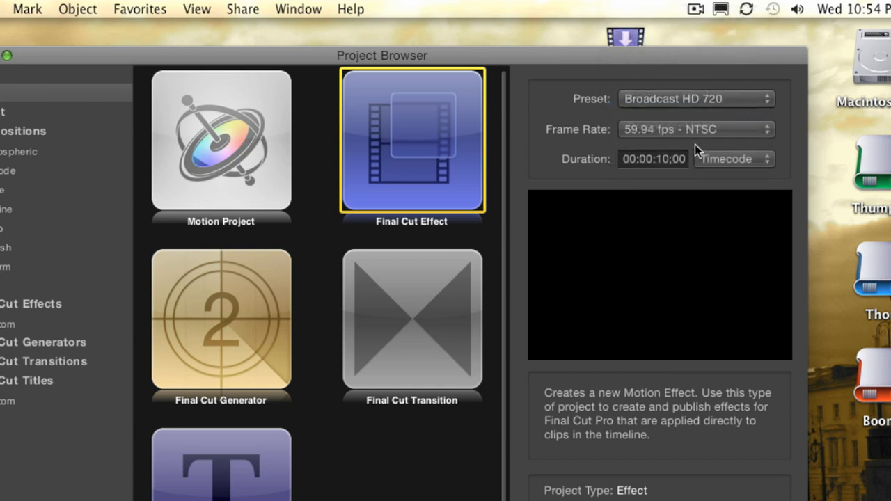
mouse_move(664, 174)
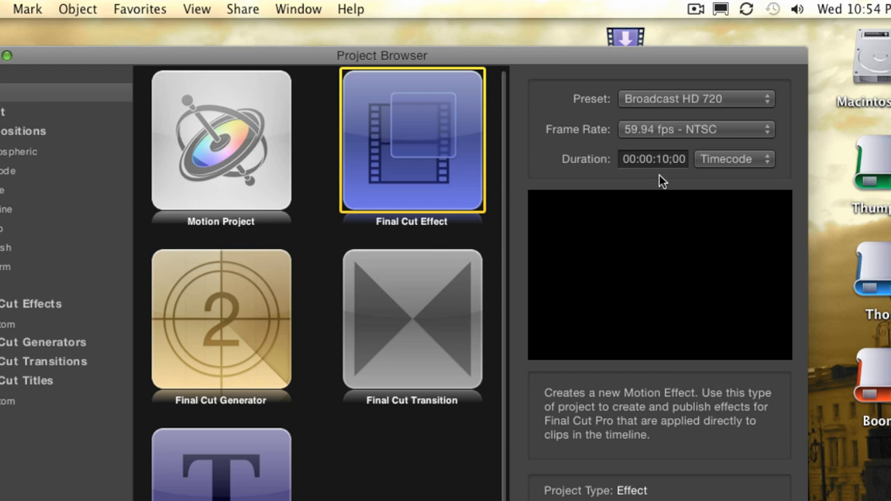
mouse_move(664, 178)
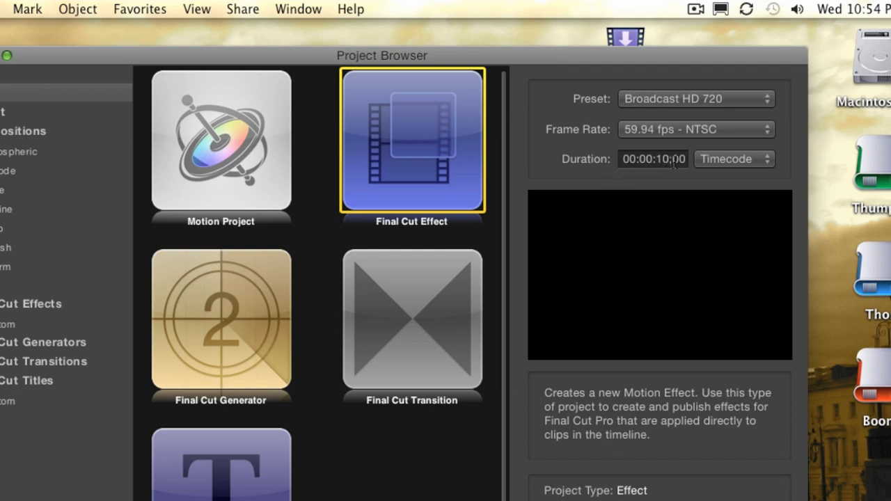
left_click(653, 158)
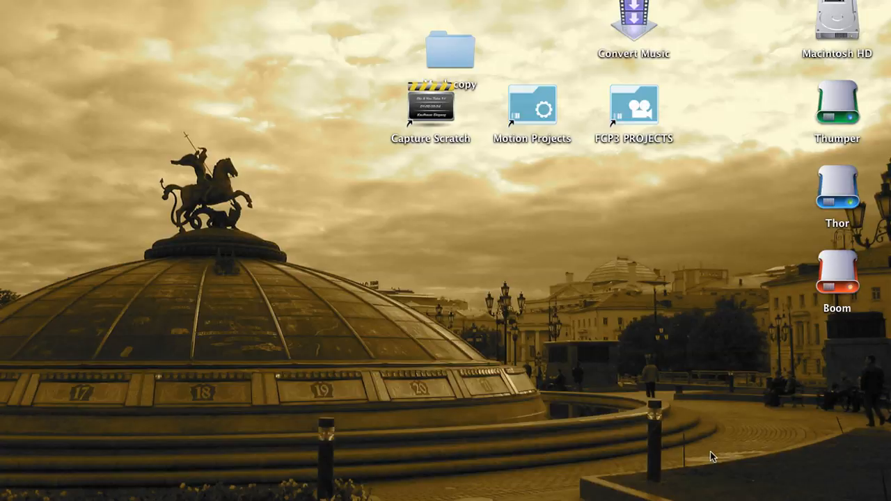
Fit the canvas and its Effect Source placeholder to the window with Shift+Z
key("shift+z")
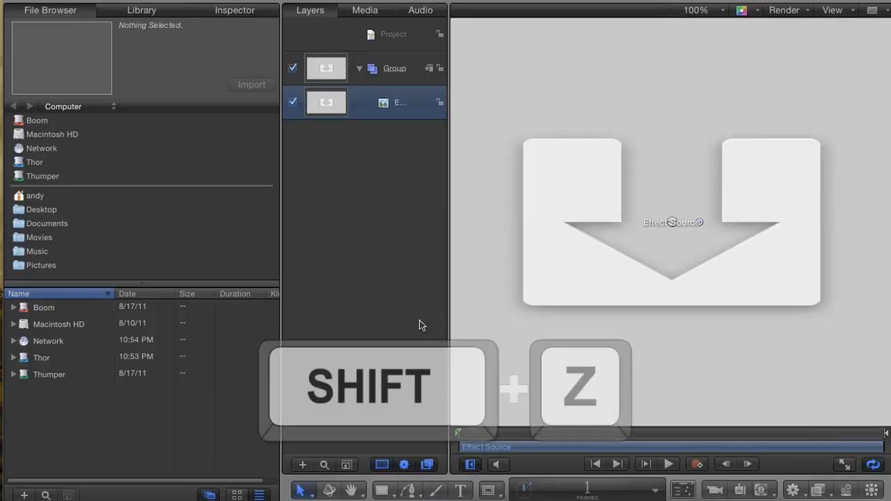
key("shift+z")
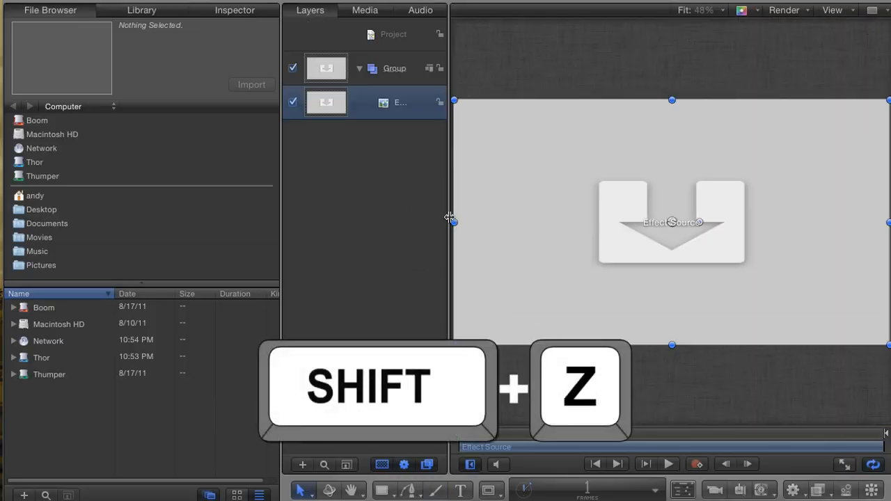
key("shift+z")
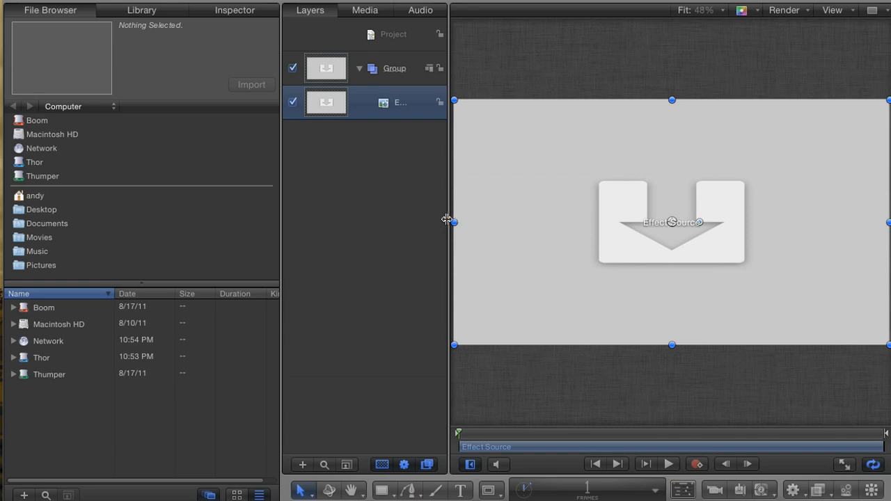
mouse_move(287, 210)
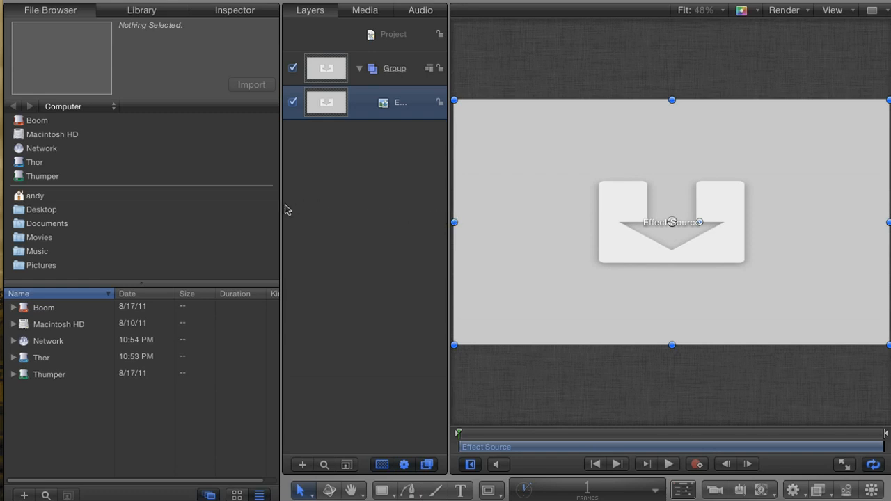
mouse_move(348, 81)
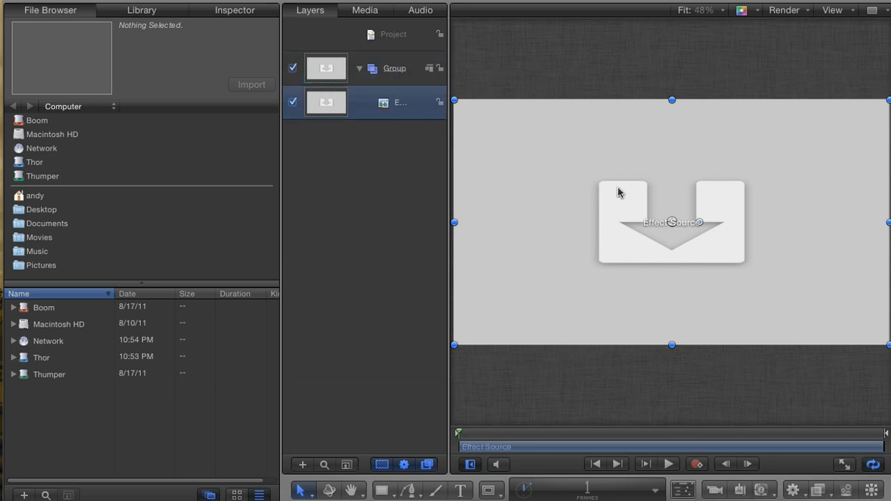
mouse_move(568, 201)
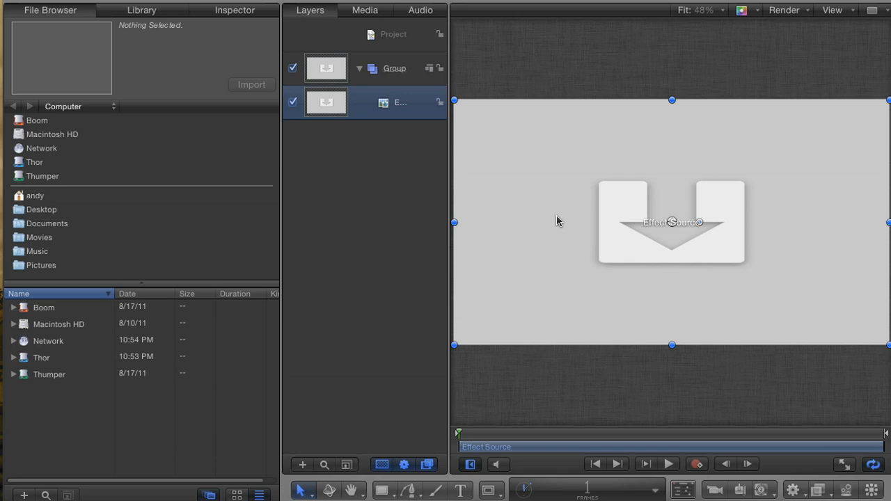
mouse_move(561, 223)
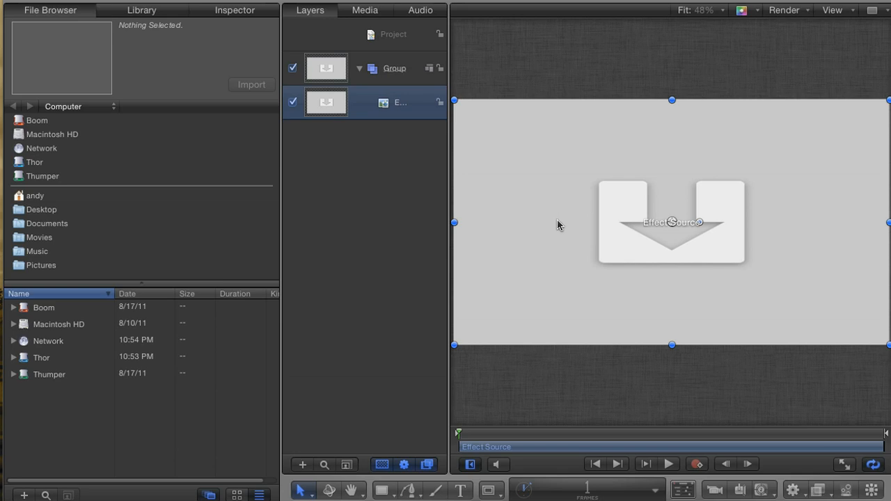
mouse_move(557, 224)
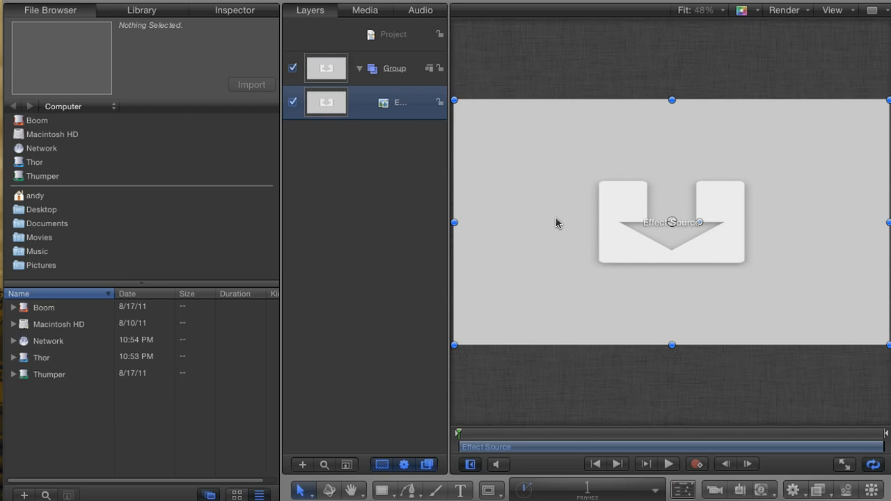
mouse_move(498, 202)
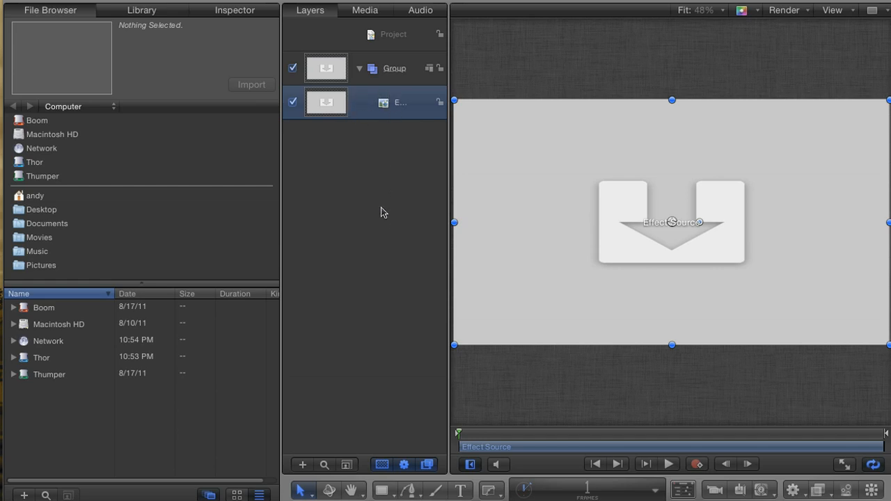
Pick the Bezier mask tool and draw a closed star-like mask over the Effect Source
left_click(416, 490)
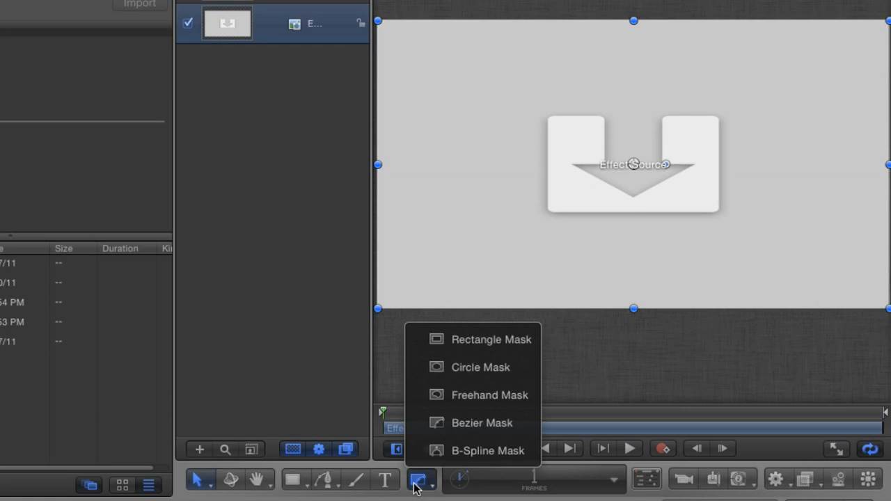
mouse_move(482, 423)
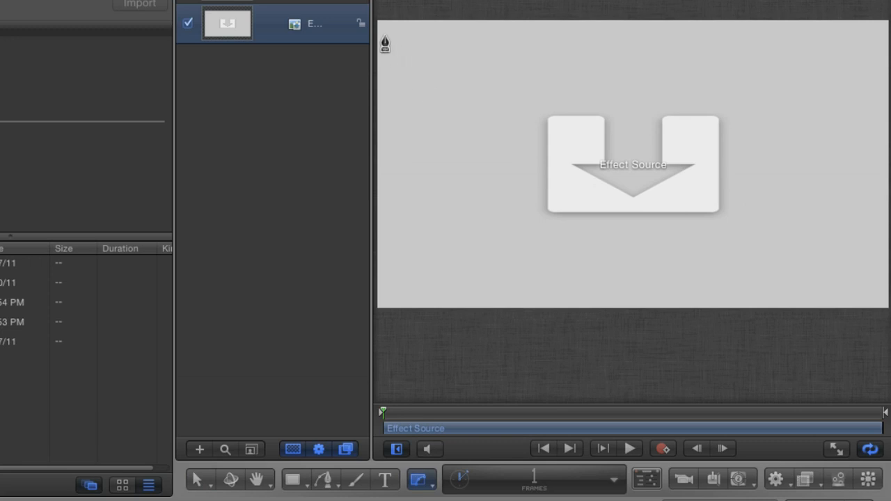
left_click_drag(385, 44, 430, 164)
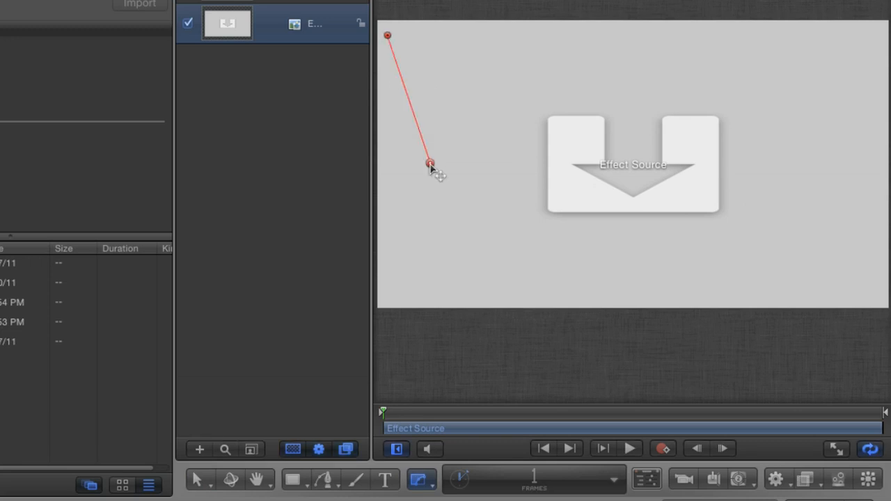
left_click(389, 293)
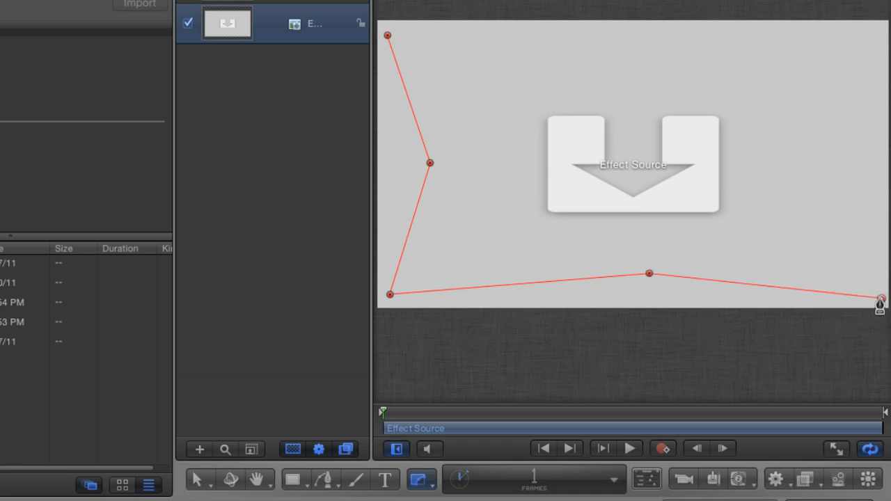
left_click_drag(882, 302, 843, 167)
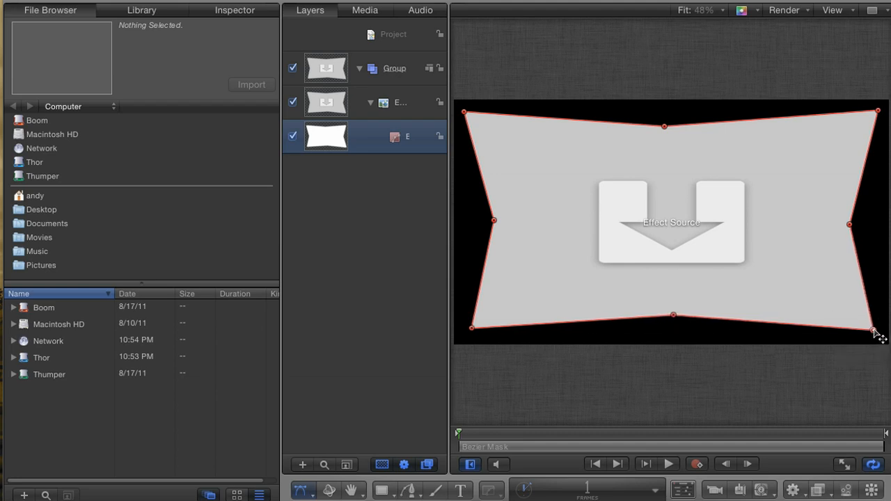
mouse_move(876, 330)
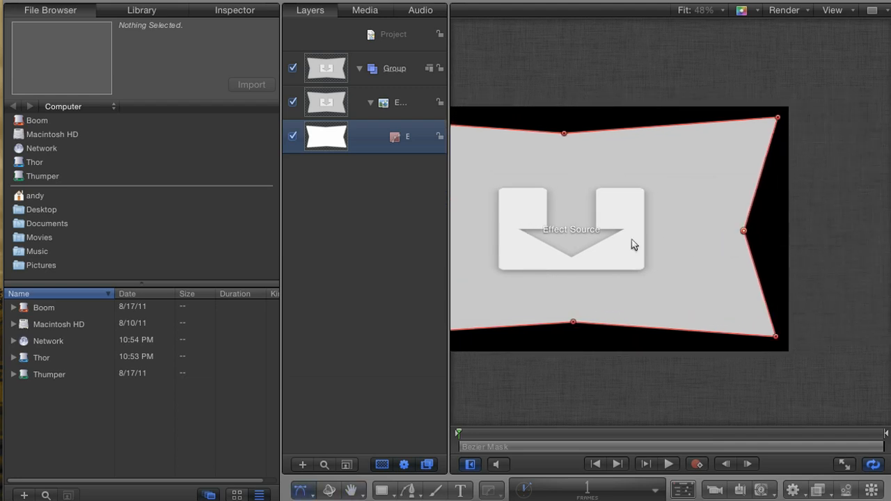
key("shift+z")
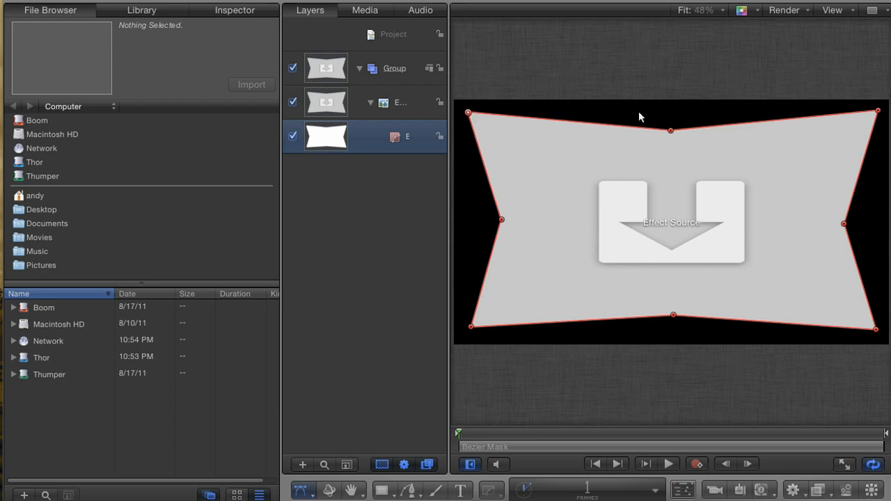
left_click_drag(877, 113, 873, 114)
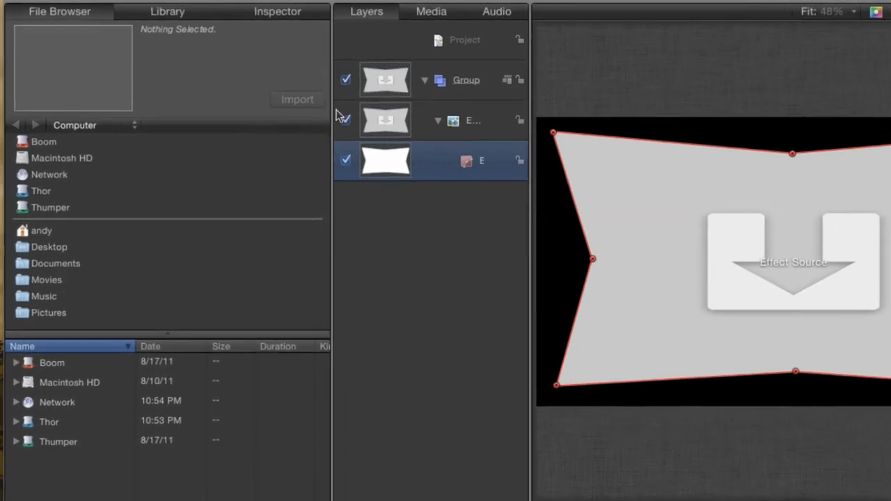
Try the Bezier mask's Feather at several values, reset it to 0, and open its Publish menu
left_click(277, 11)
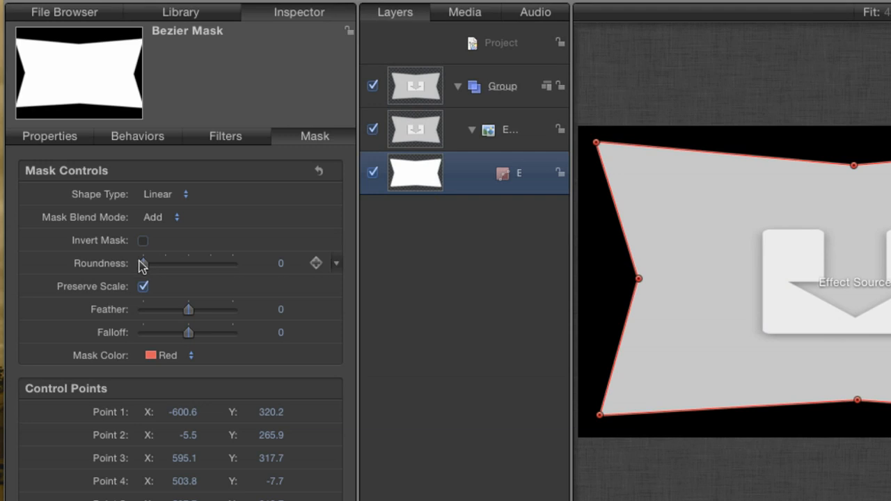
left_click_drag(188, 309, 199, 310)
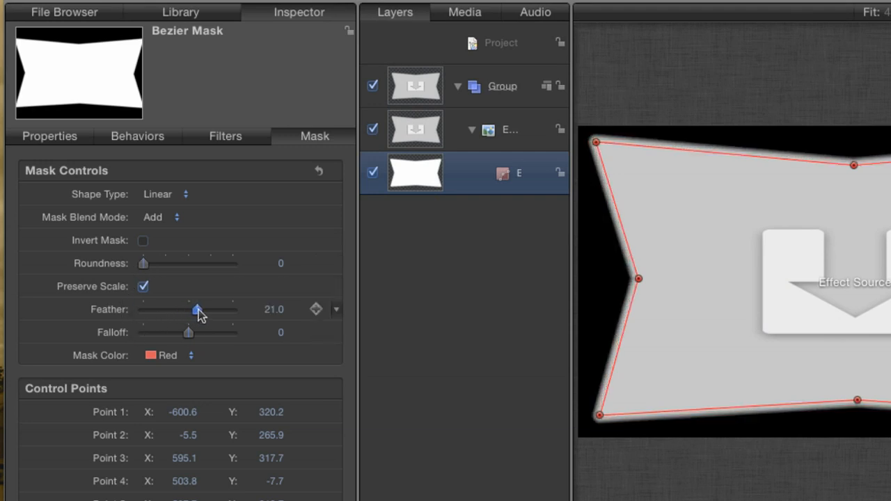
left_click_drag(199, 309, 161, 310)
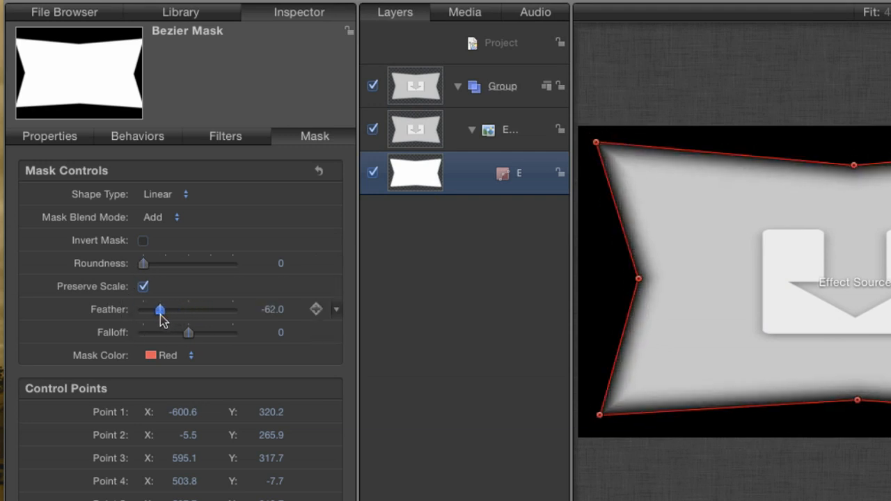
left_click_drag(160, 309, 187, 309)
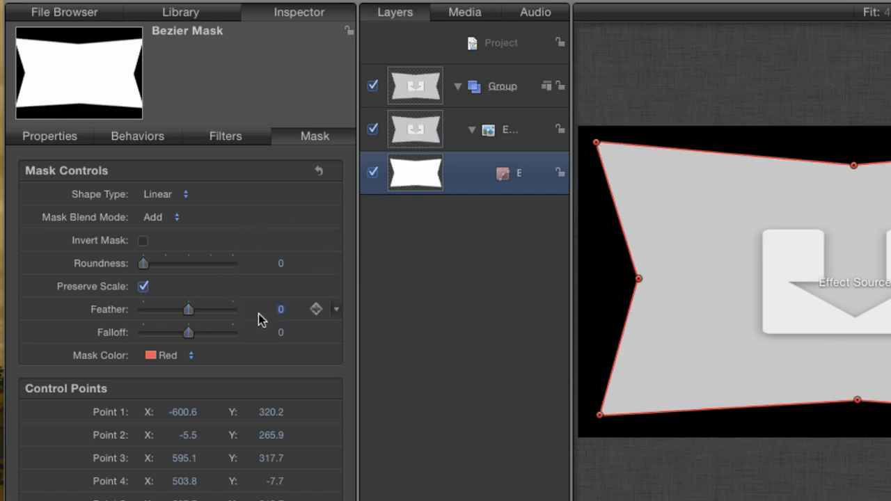
left_click(336, 309)
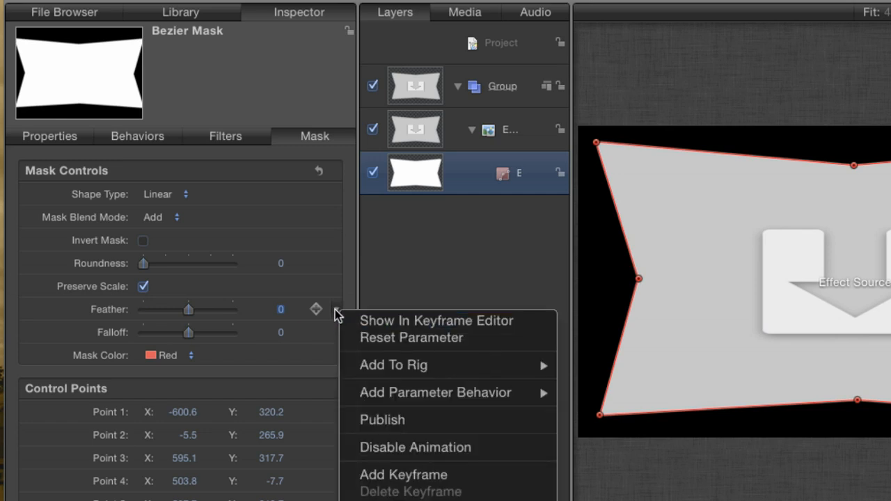
mouse_move(418, 420)
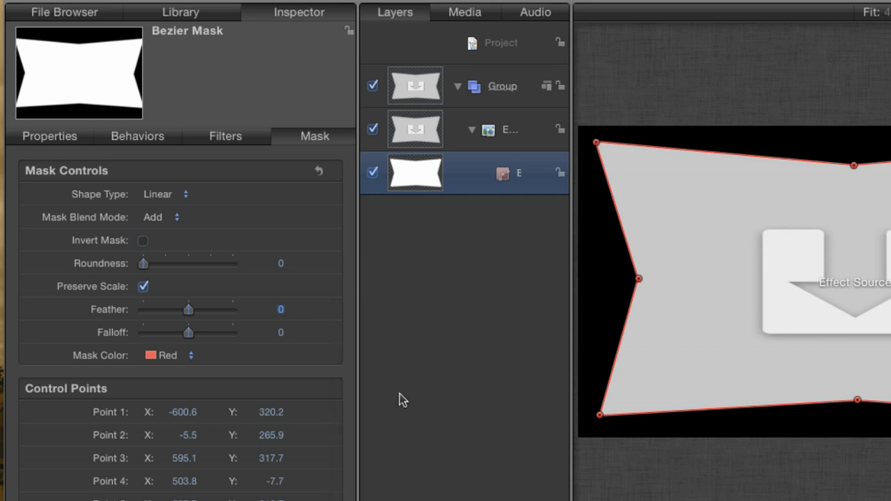
mouse_move(446, 96)
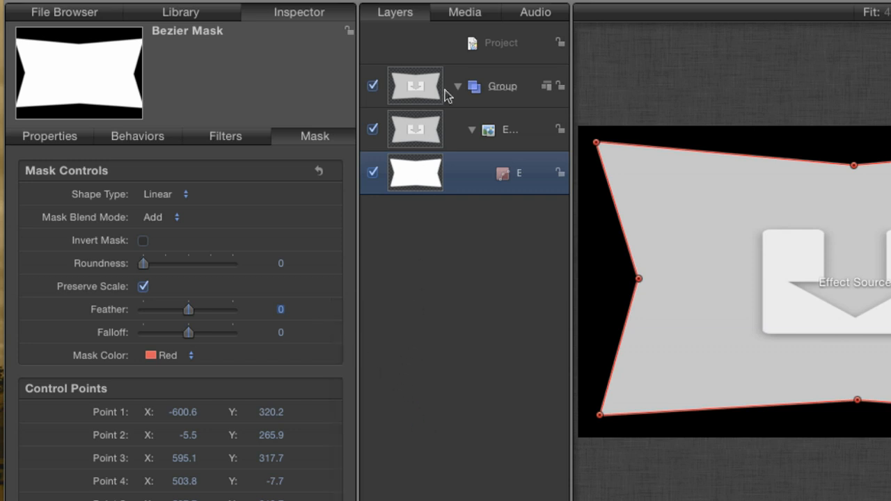
In Project Published Parameters, test the Feather slider on the mask edge and return it to 0
left_click(499, 42)
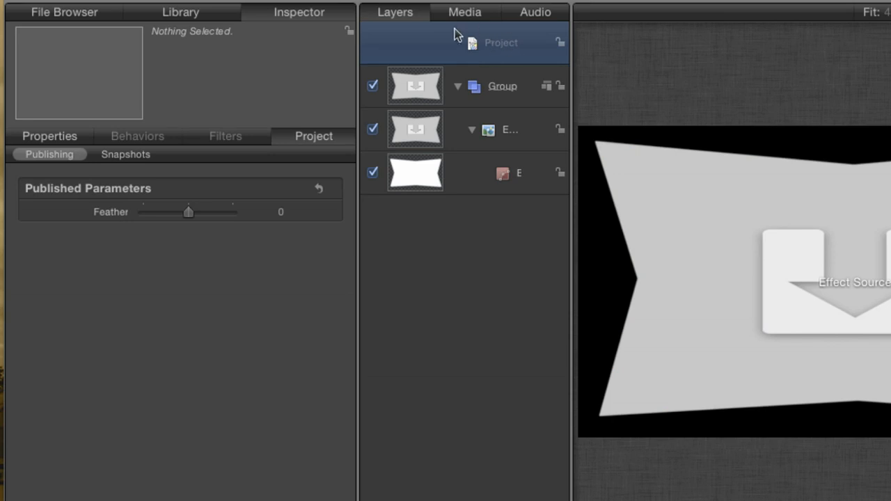
left_click(50, 135)
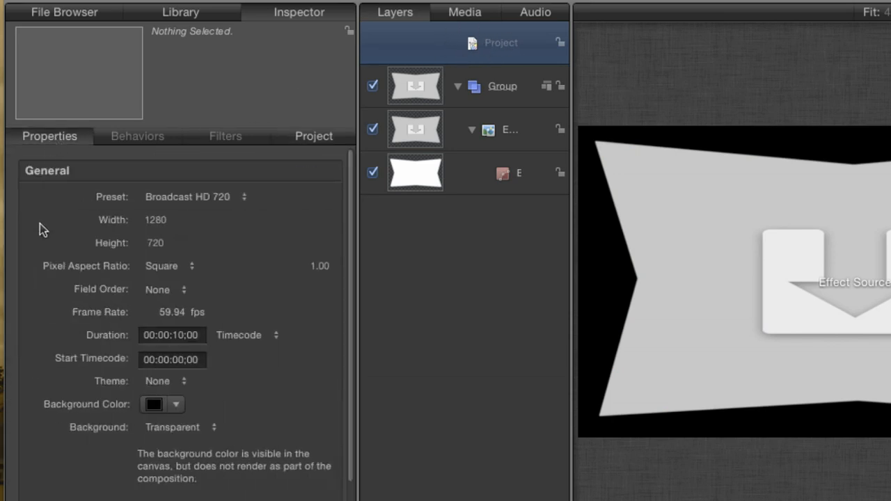
left_click(314, 136)
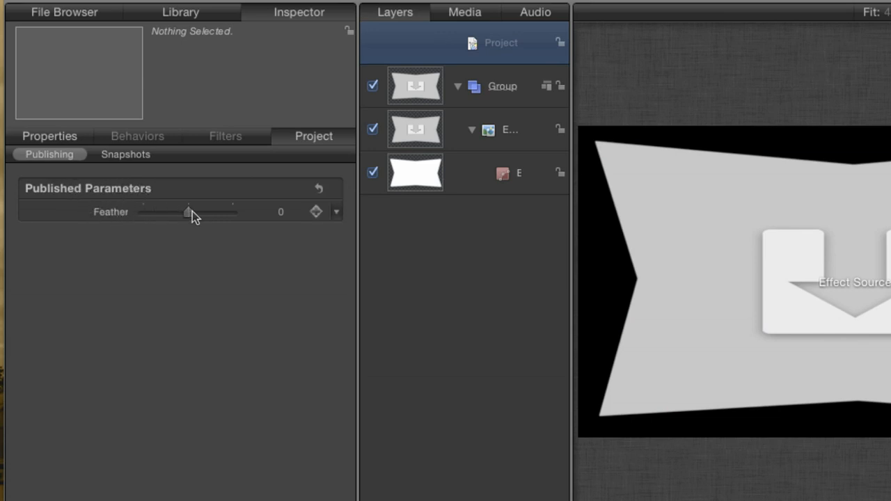
left_click_drag(186, 212, 179, 212)
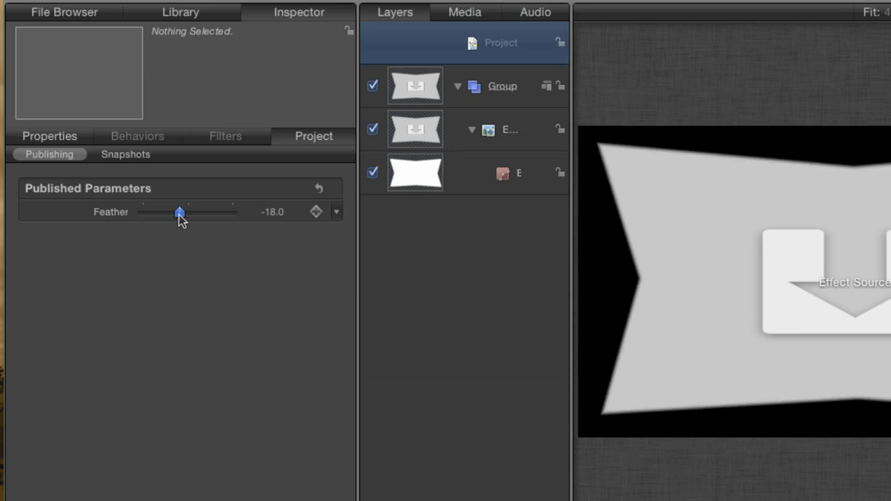
left_click_drag(179, 213, 207, 212)
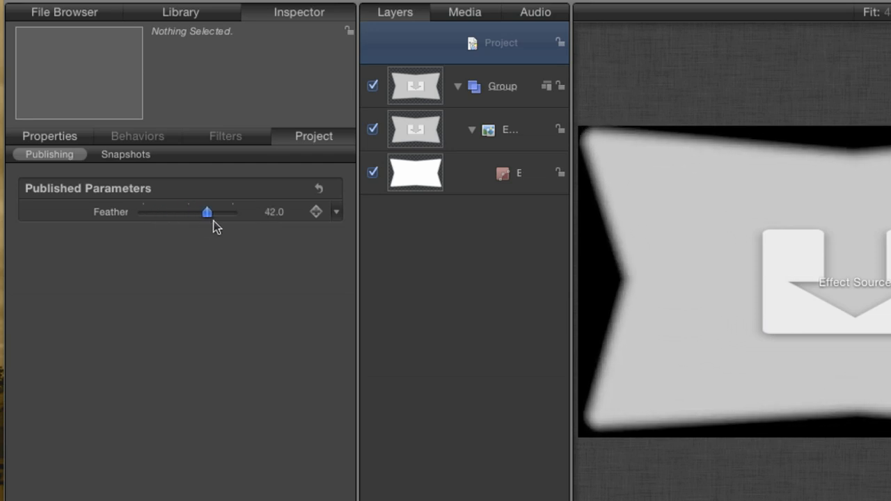
left_click_drag(207, 212, 184, 212)
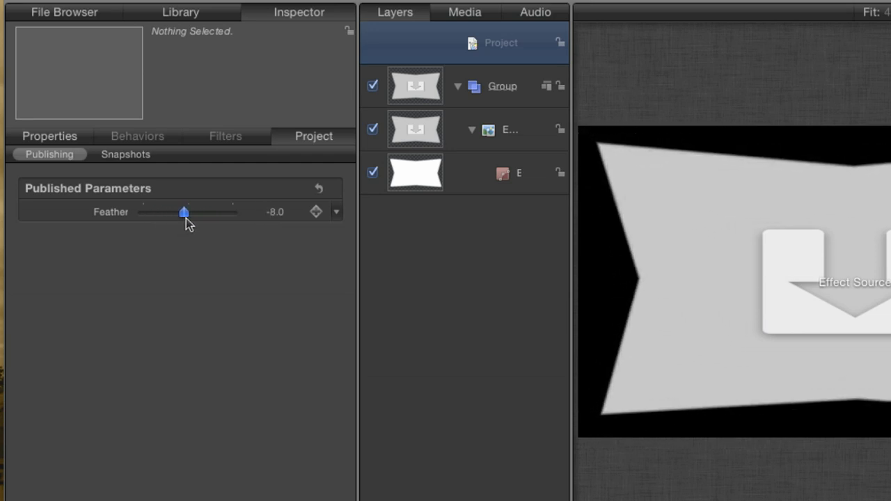
left_click_drag(184, 212, 189, 212)
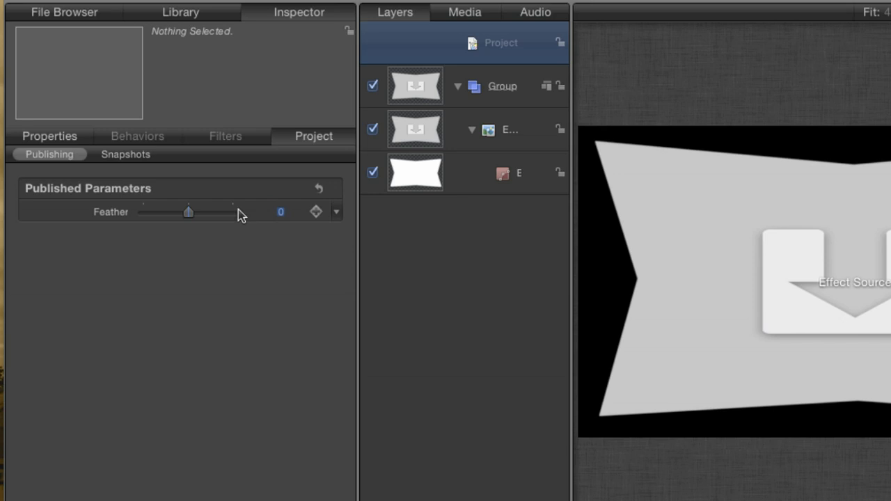
mouse_move(292, 241)
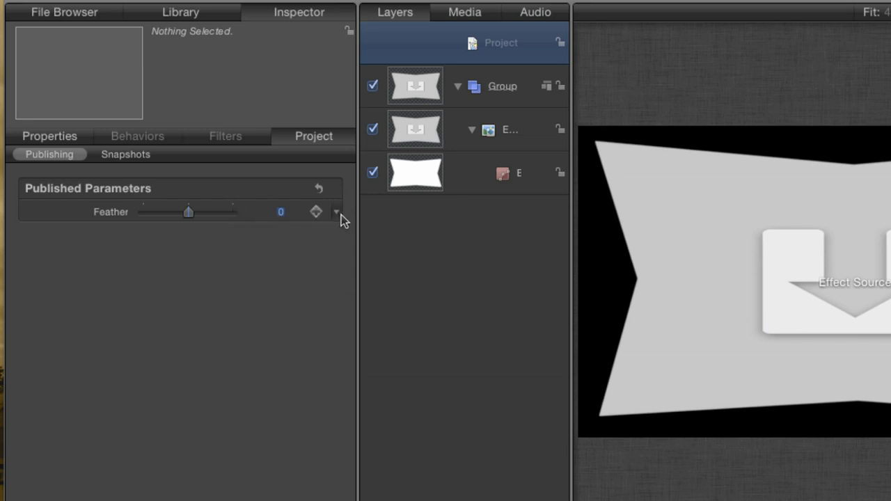
Publish the mask's Roundness and Falloff, then view the project's Published Parameters
left_click(416, 173)
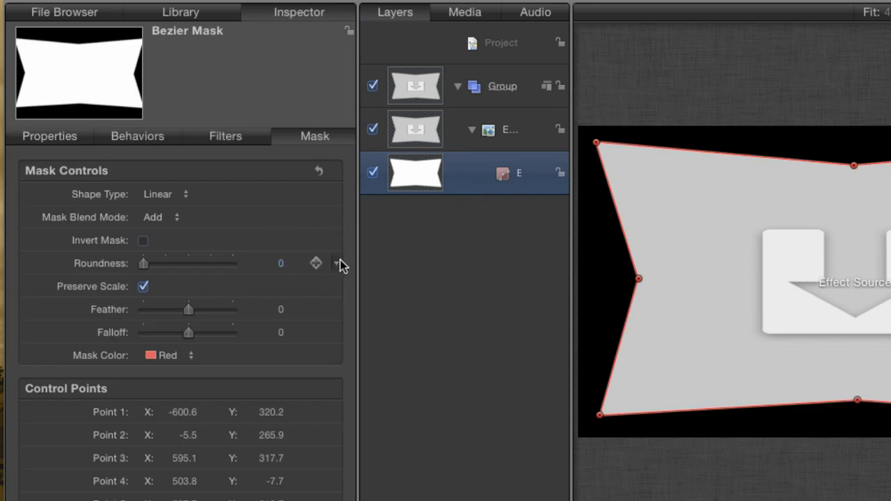
mouse_move(357, 372)
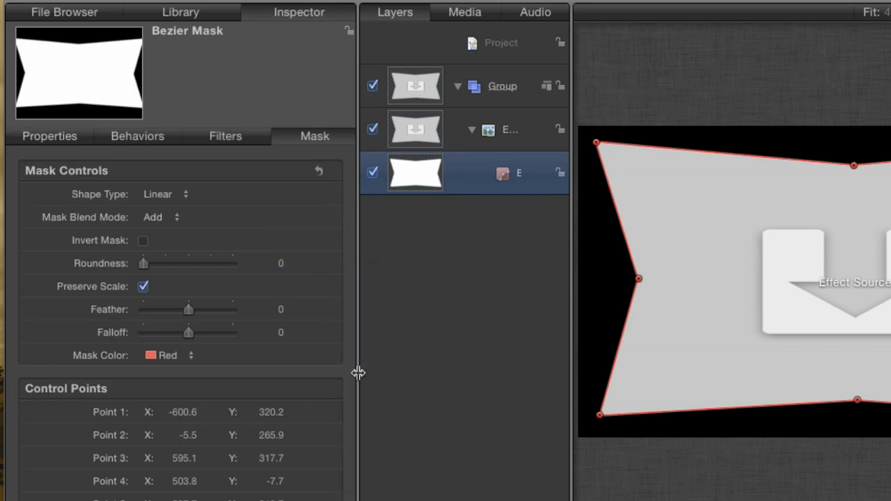
left_click(337, 332)
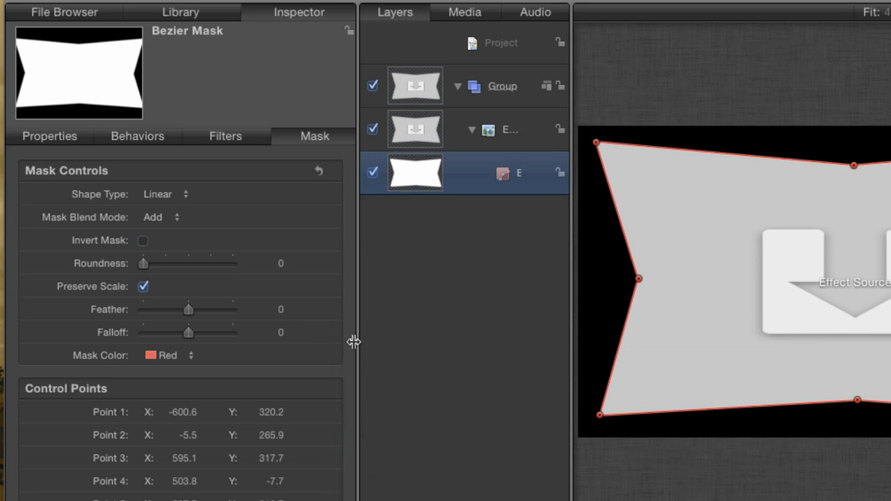
left_click(500, 43)
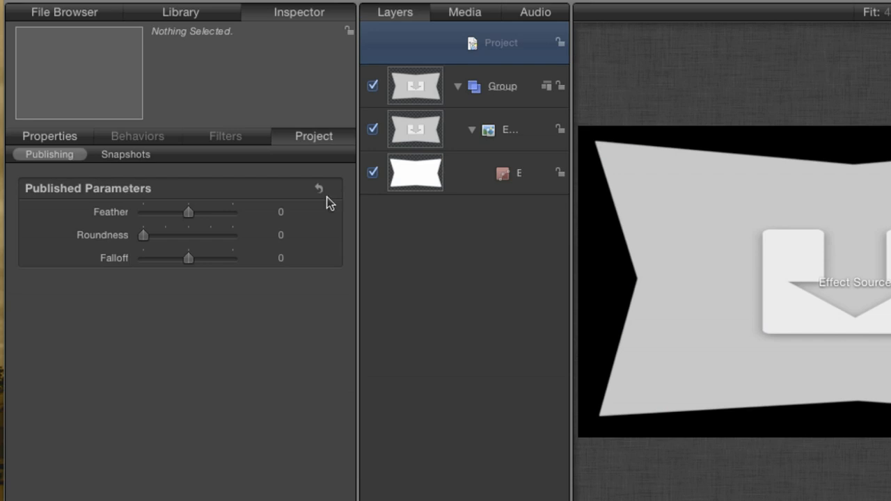
mouse_move(166, 265)
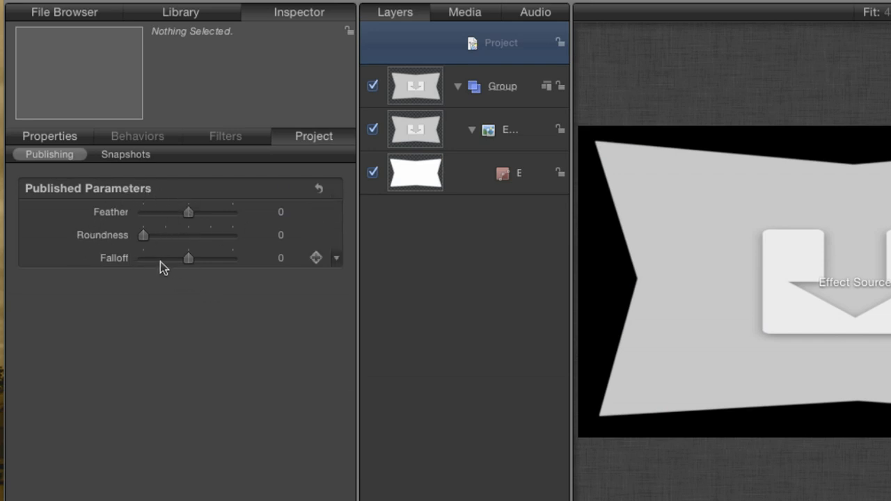
mouse_move(146, 260)
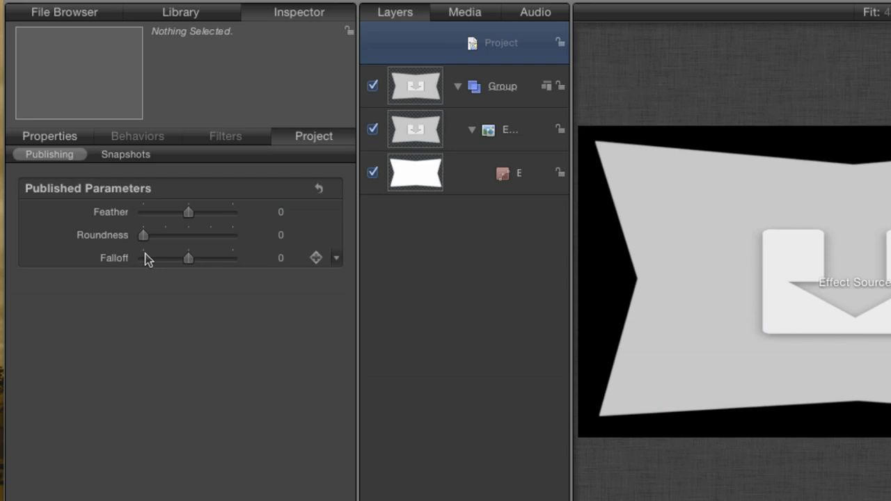
mouse_move(87, 253)
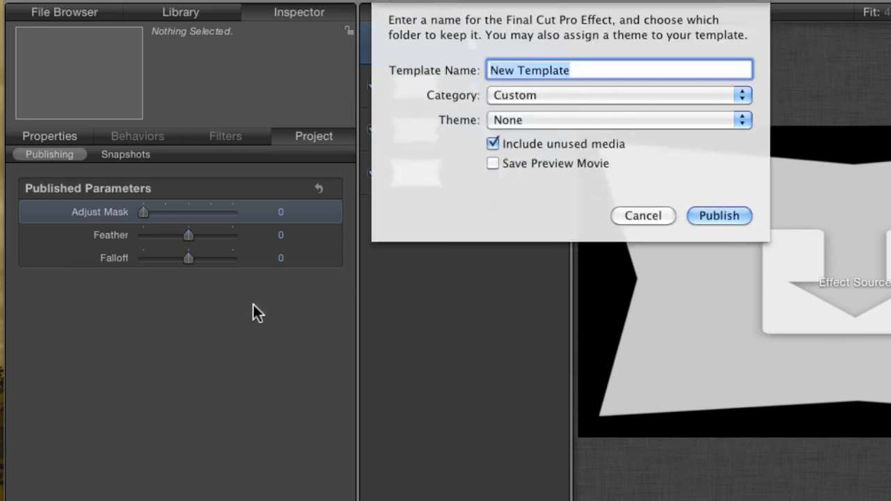
mouse_move(378, 224)
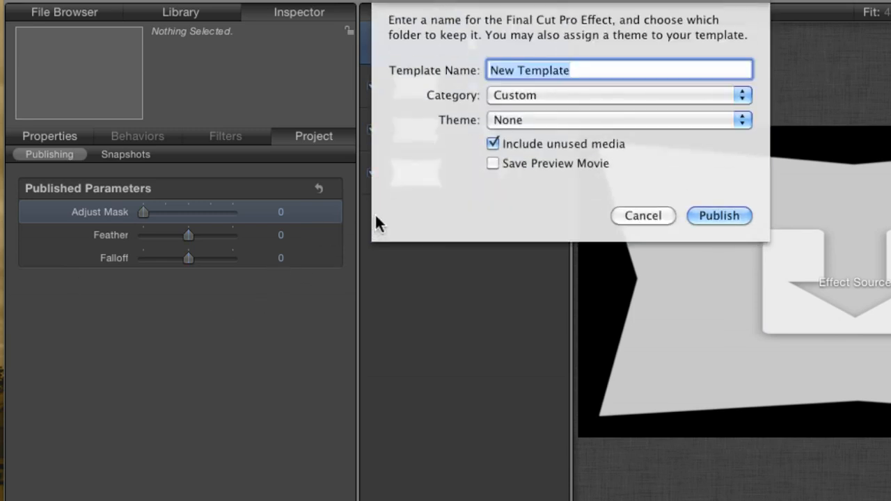
mouse_move(382, 220)
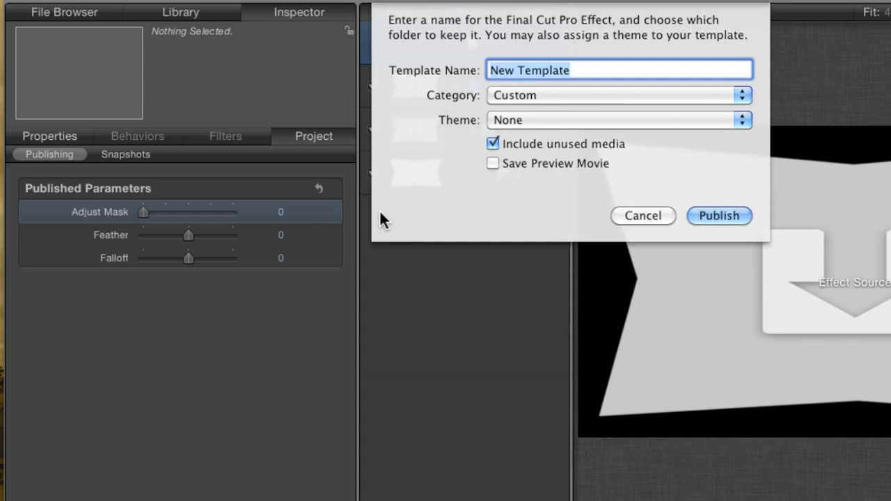
mouse_move(553, 188)
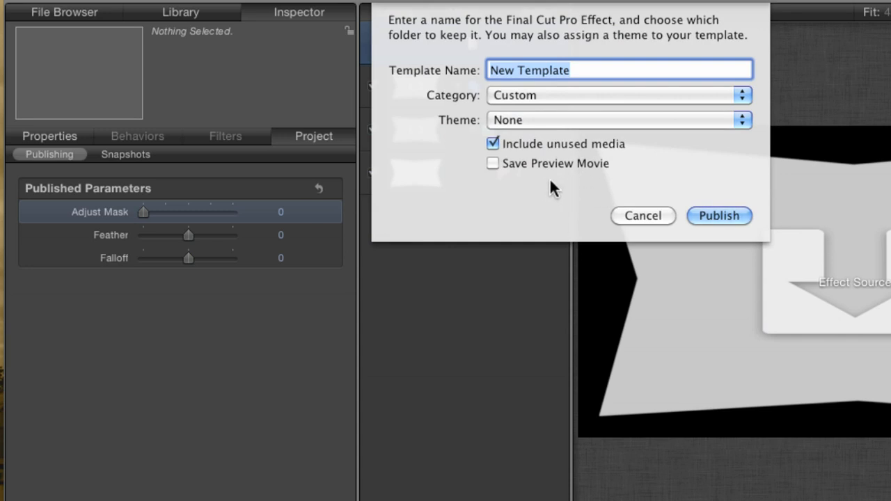
mouse_move(536, 197)
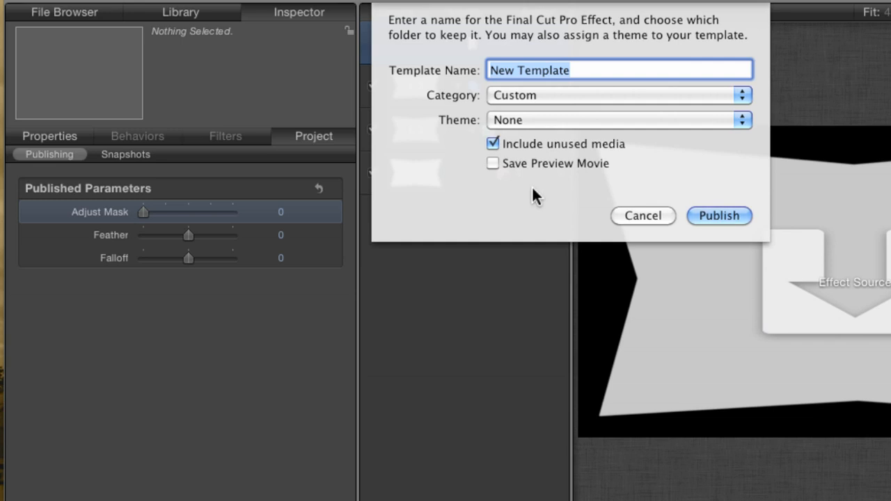
Publish the template as 'Adjustable PIP' in the Custom category, excluding unused media
type("Adjustable PIP")
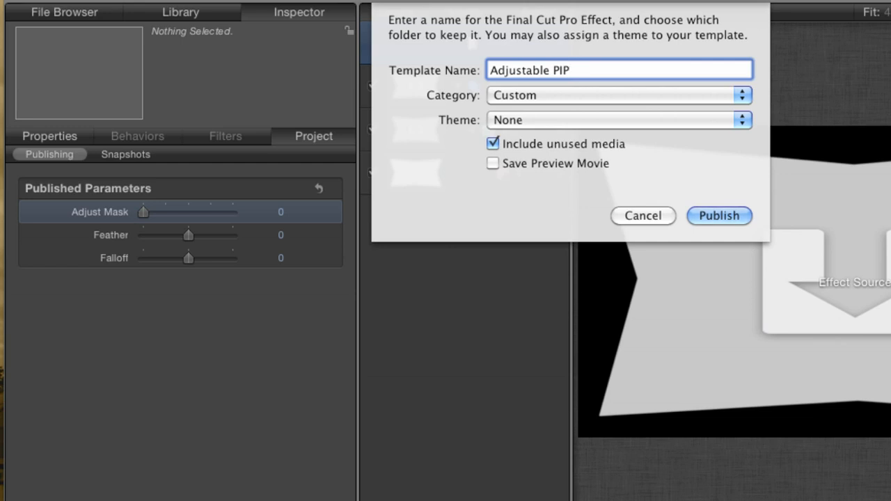
mouse_move(581, 103)
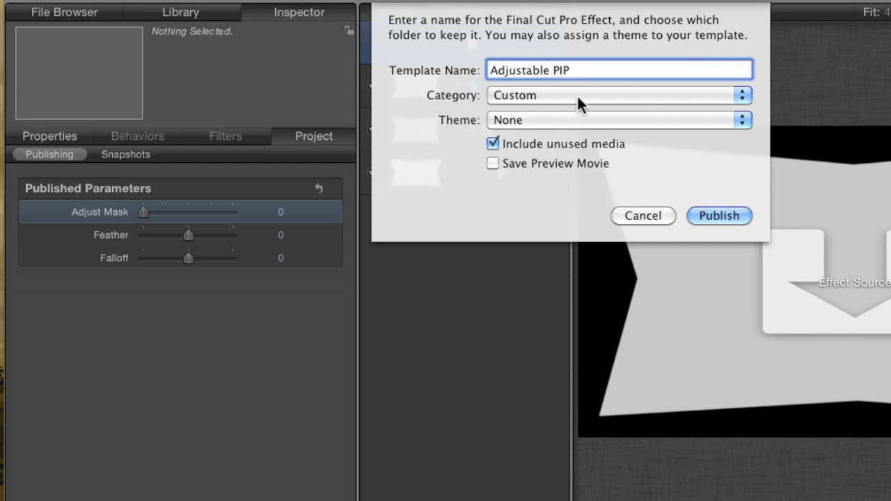
left_click(619, 95)
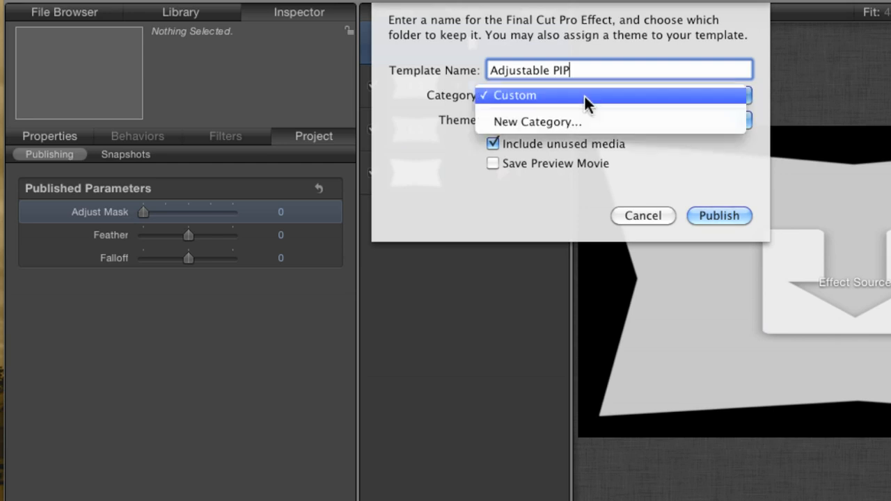
mouse_move(524, 122)
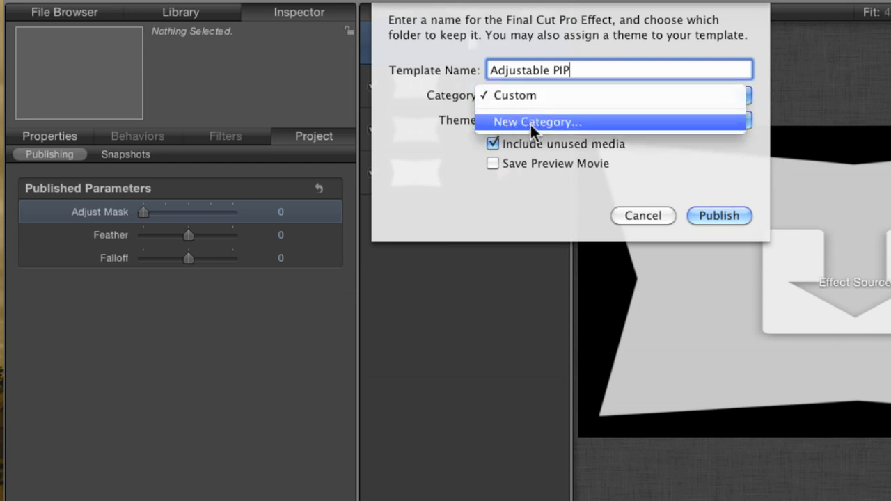
left_click(618, 95)
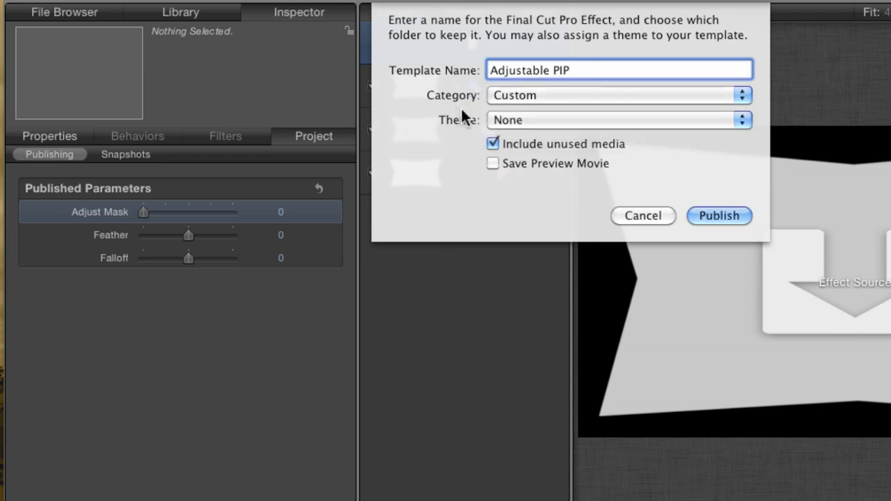
mouse_move(522, 125)
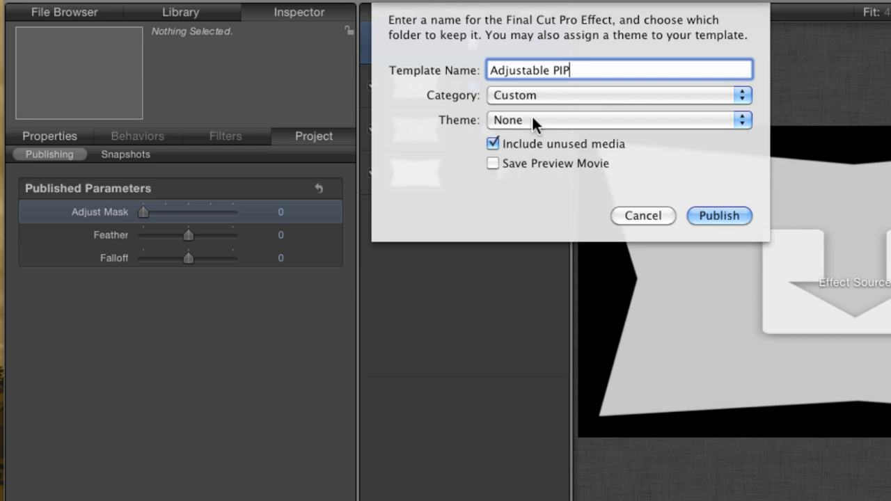
mouse_move(468, 123)
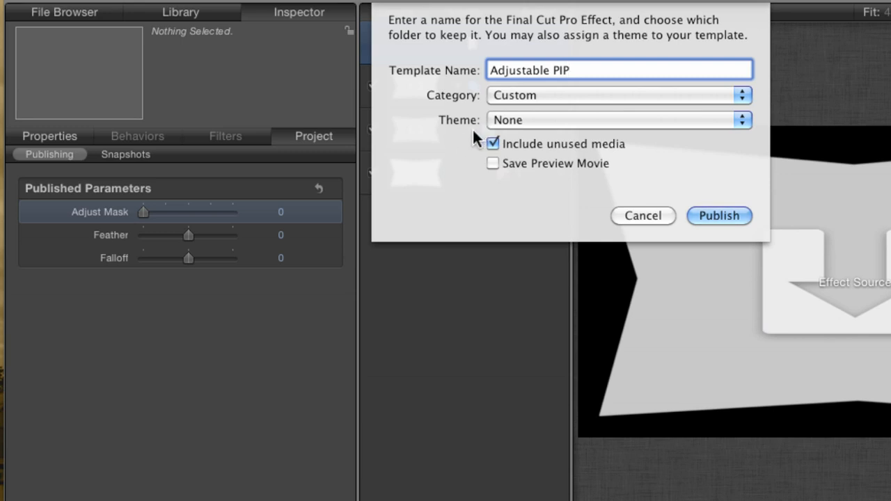
mouse_move(422, 97)
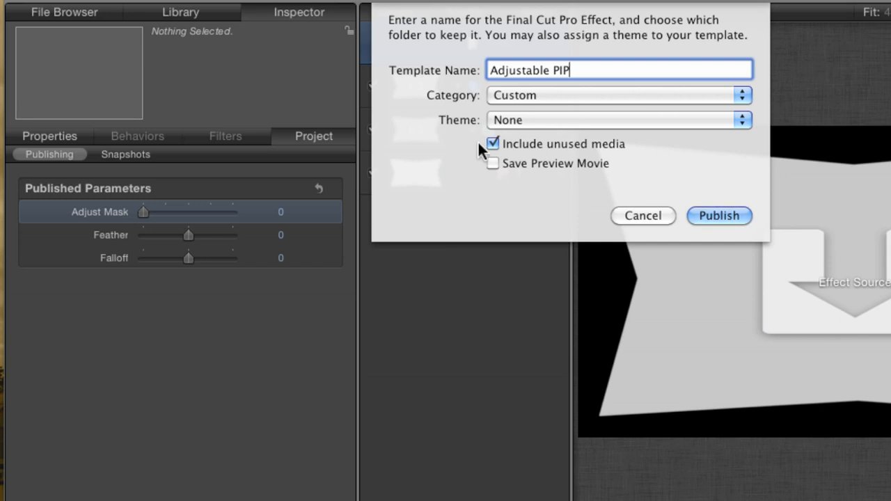
mouse_move(472, 130)
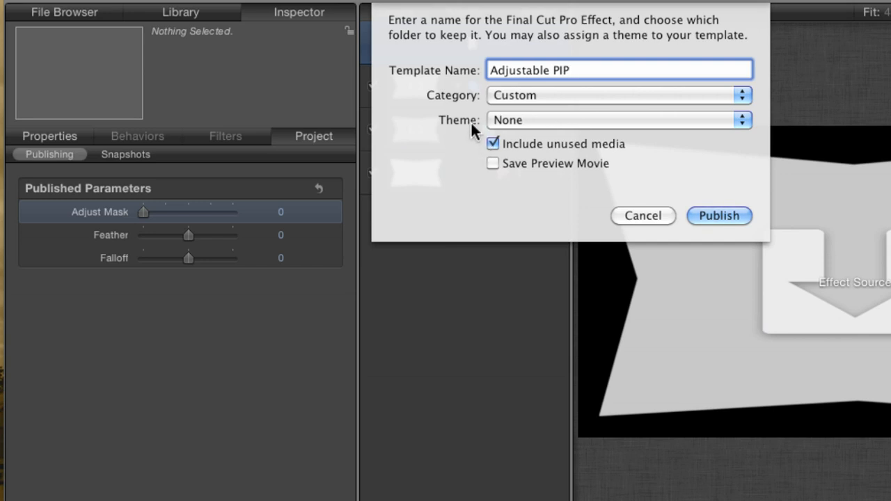
left_click(493, 144)
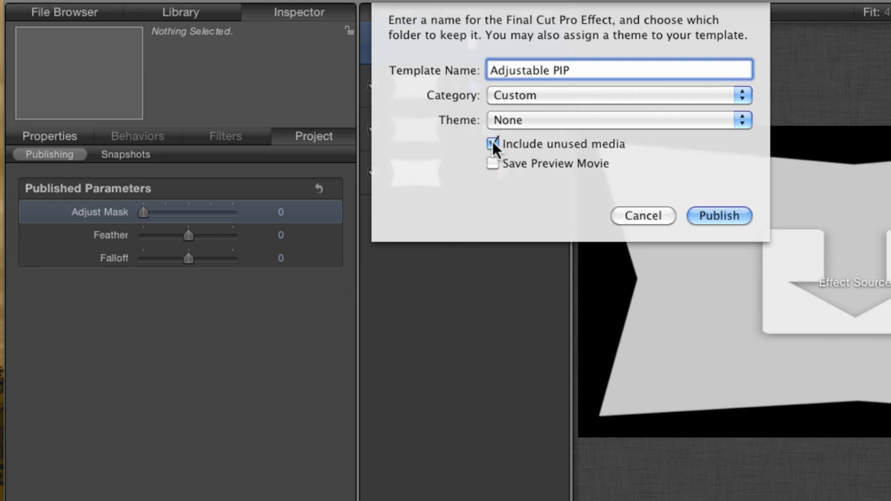
left_click(493, 144)
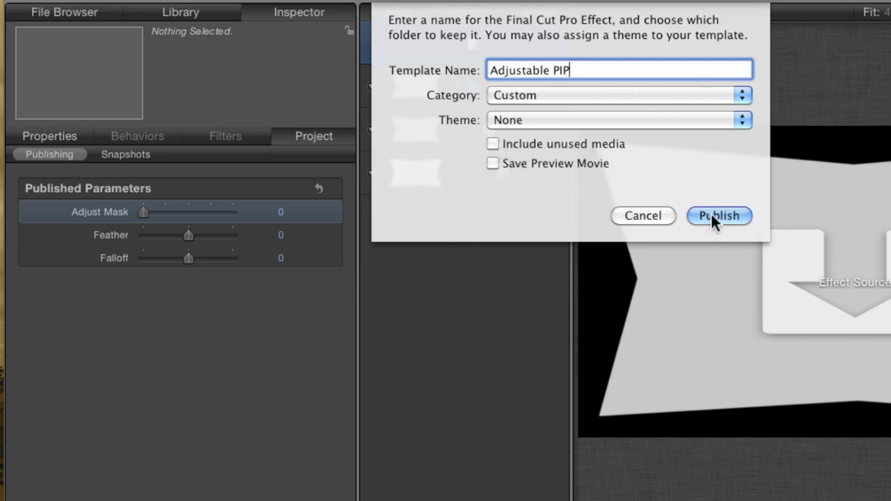
left_click(719, 215)
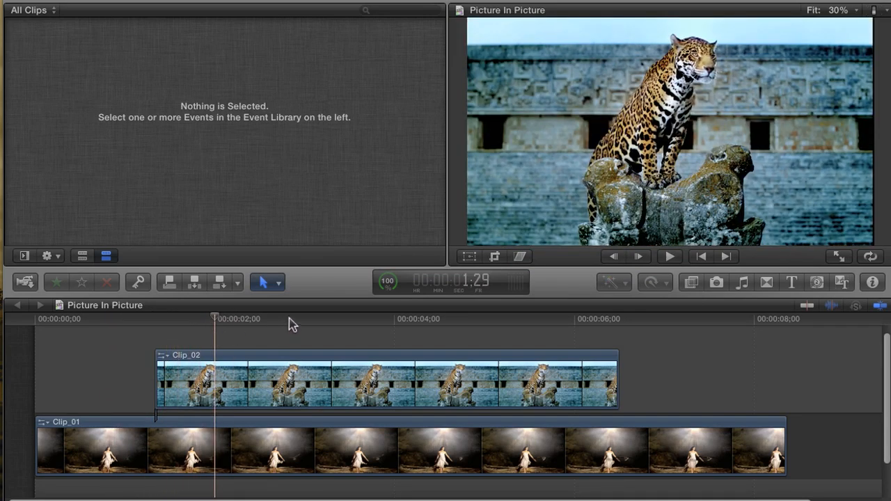
Show the Custom video effects and drag Adjustable PIP onto Clip_02
key("cmd+5")
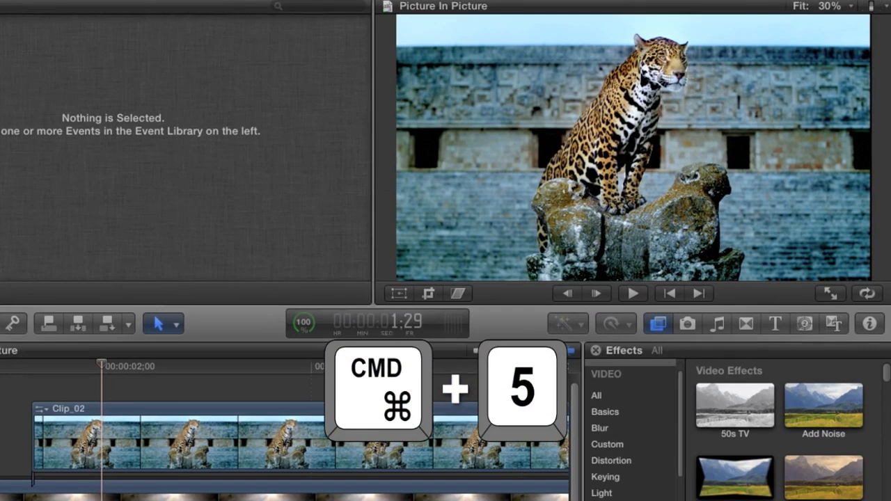
key("cmd+5")
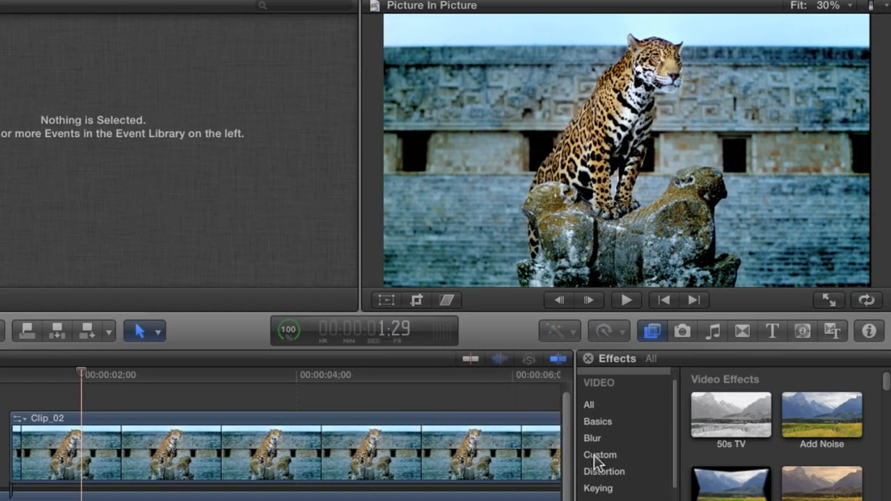
left_click(600, 454)
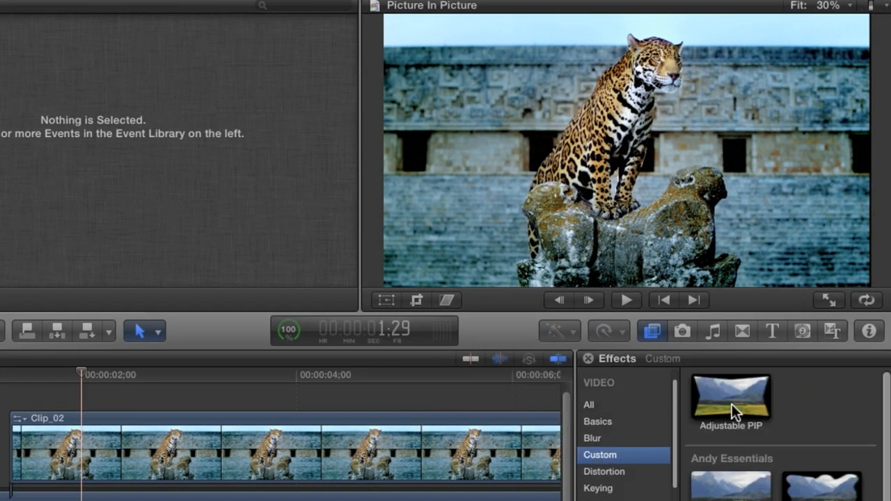
left_click_drag(730, 397, 344, 449)
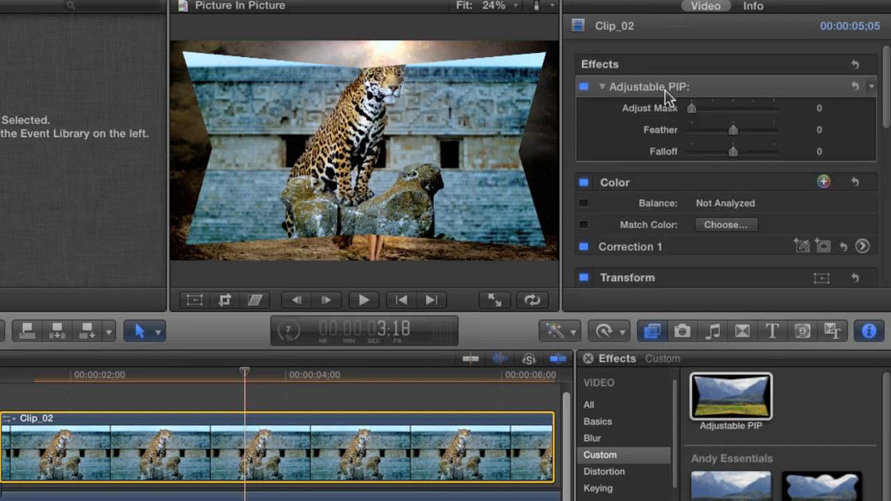
Increase Adjustable PIP's Adjust Mask slider on Clip_02 in two drags
left_click_drag(691, 108, 727, 108)
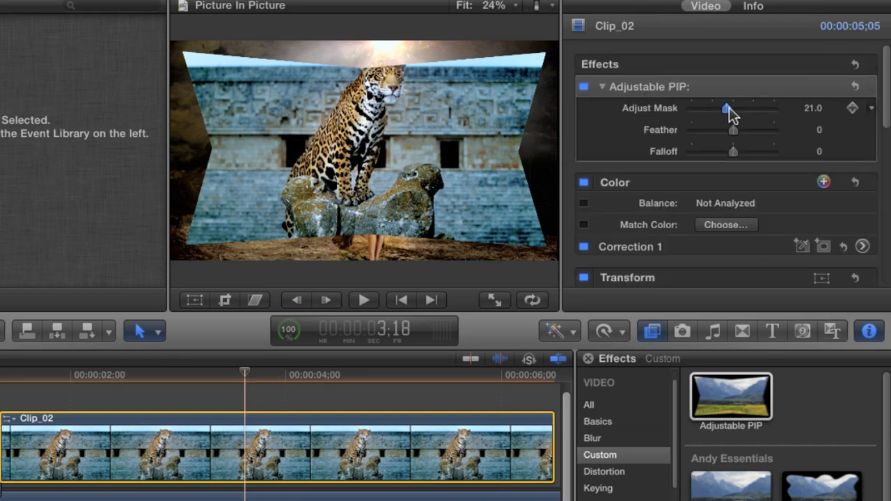
left_click_drag(727, 109, 744, 110)
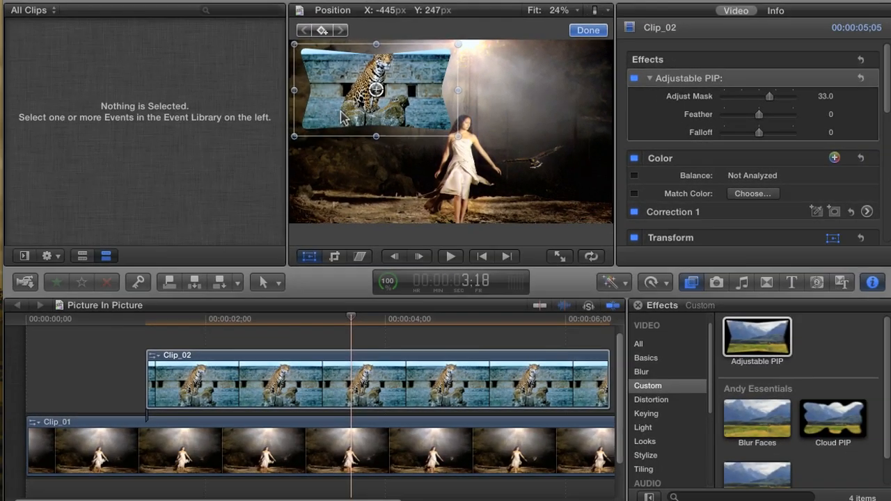
Confirm the jaguar inset's scale and upper-left position with Done
left_click(587, 30)
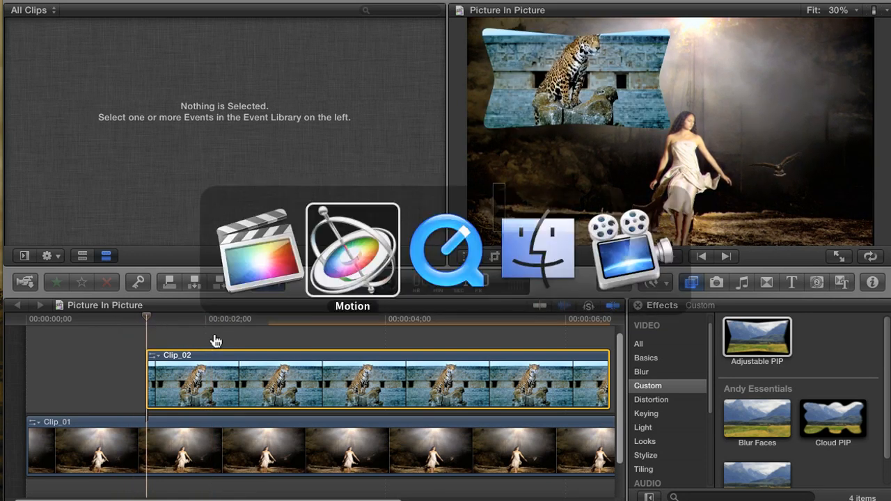
Switch from Final Cut Pro to the Adjustable PIP effect project in Motion 5
left_click(352, 248)
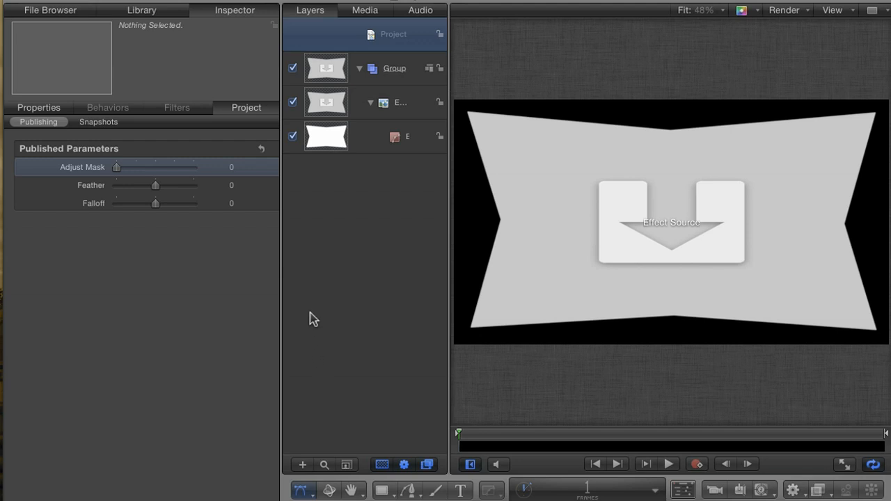
mouse_move(350, 202)
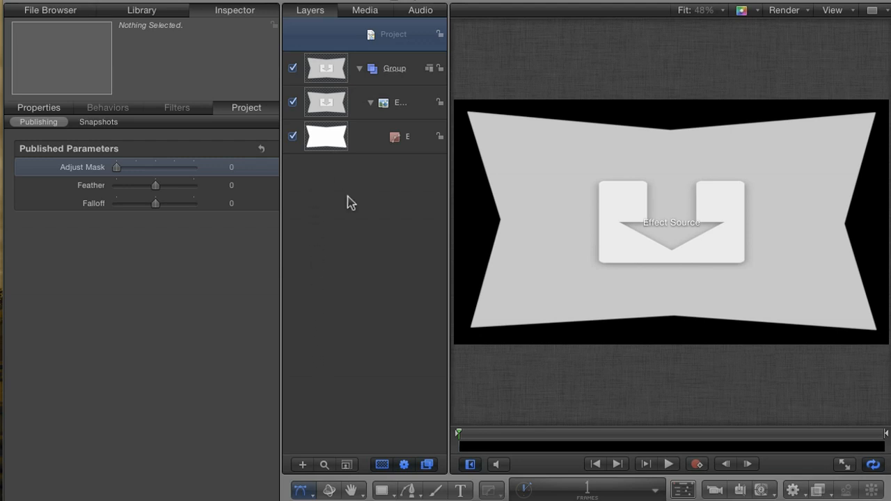
mouse_move(358, 197)
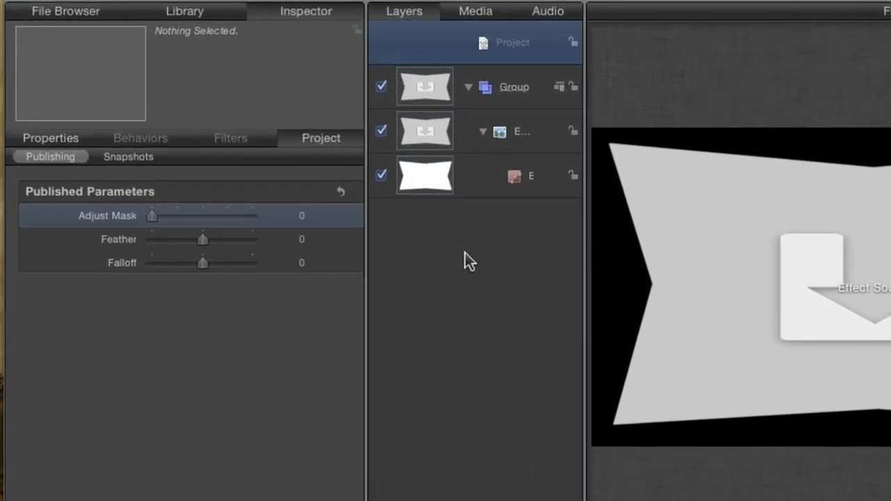
mouse_move(494, 232)
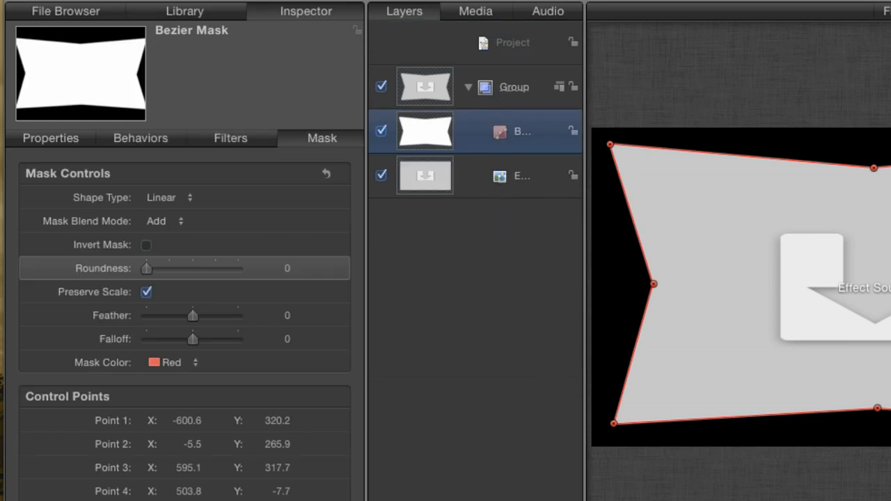
mouse_move(484, 197)
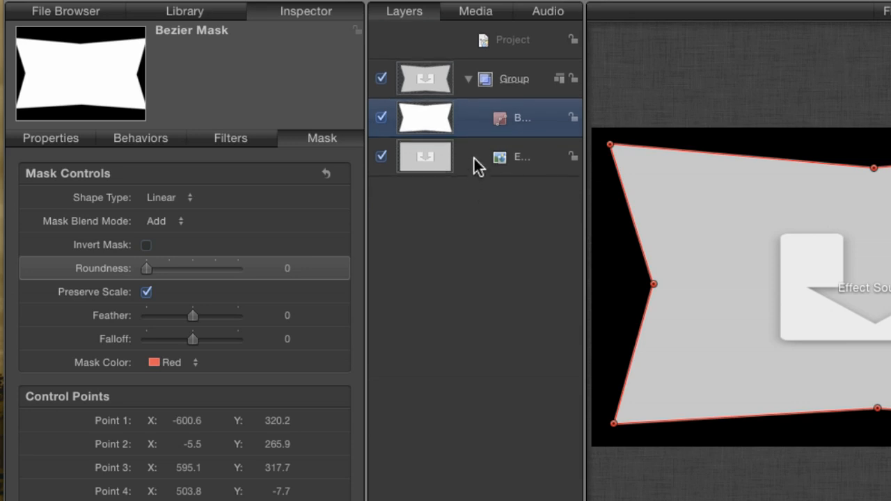
Select the Effect Source layer and undo the last two changes
left_click(522, 156)
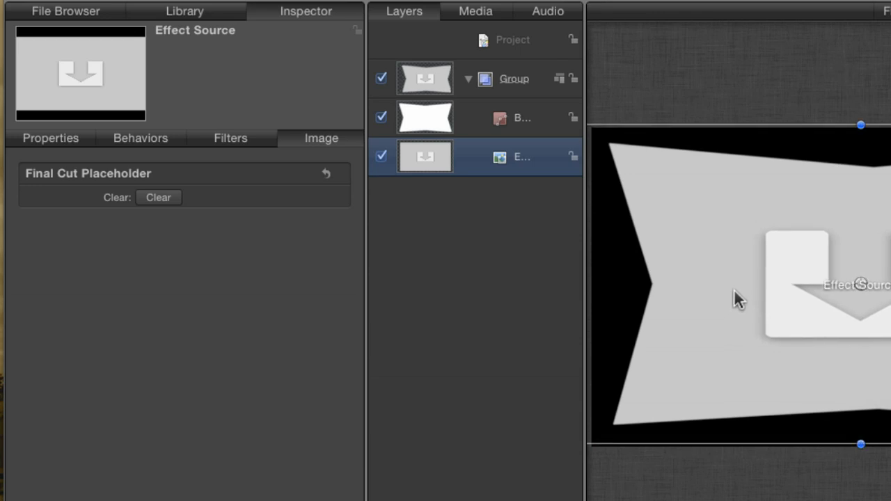
key("cmd+z")
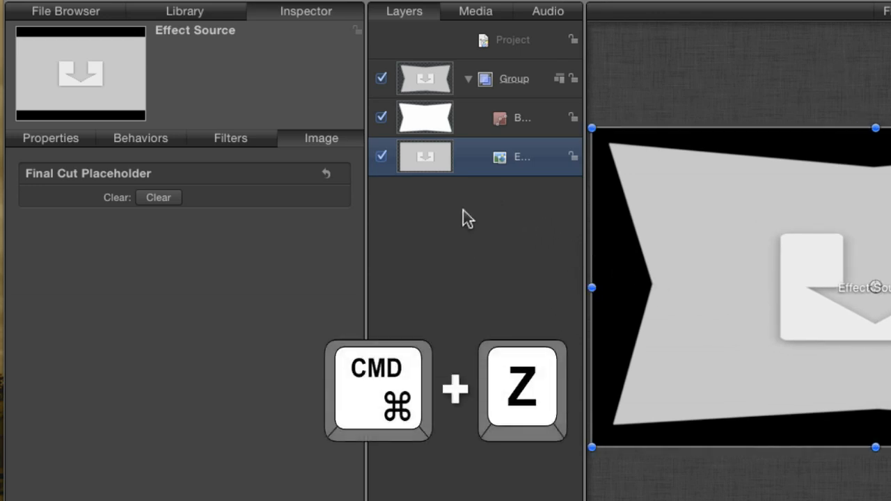
key("cmd+z")
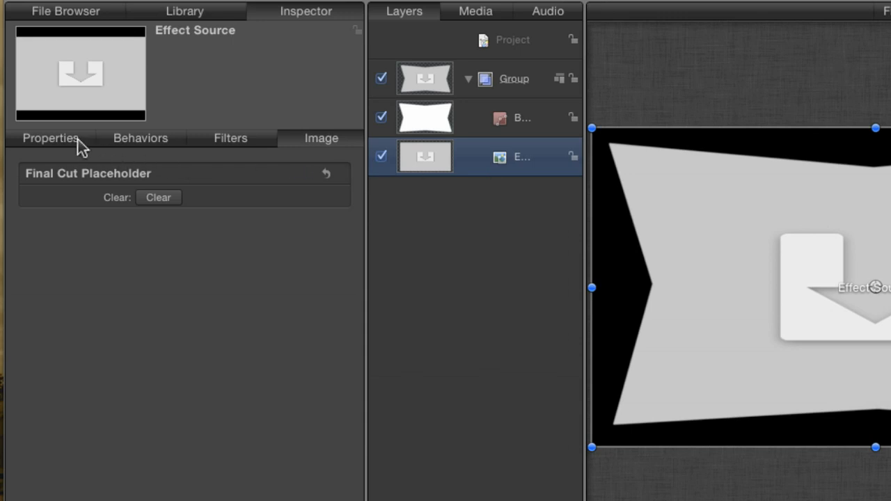
Publish the Effect Source layer's Scale parameter from its Properties animation menu
left_click(50, 137)
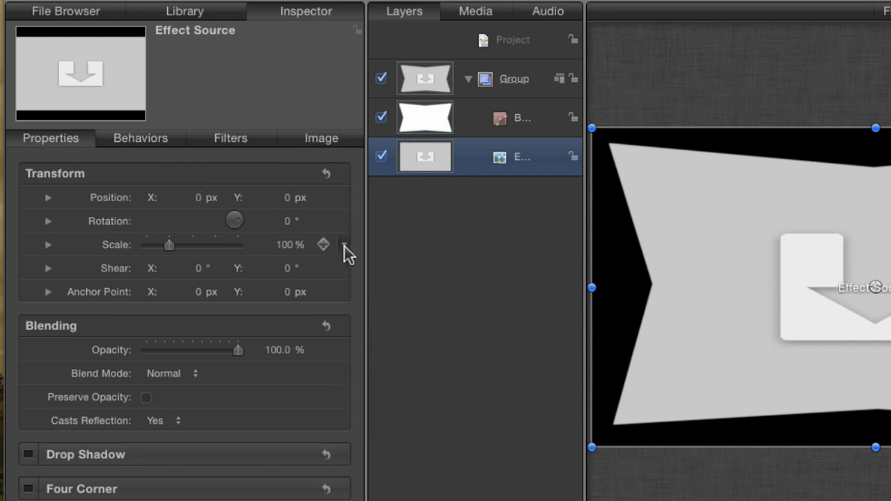
left_click(343, 244)
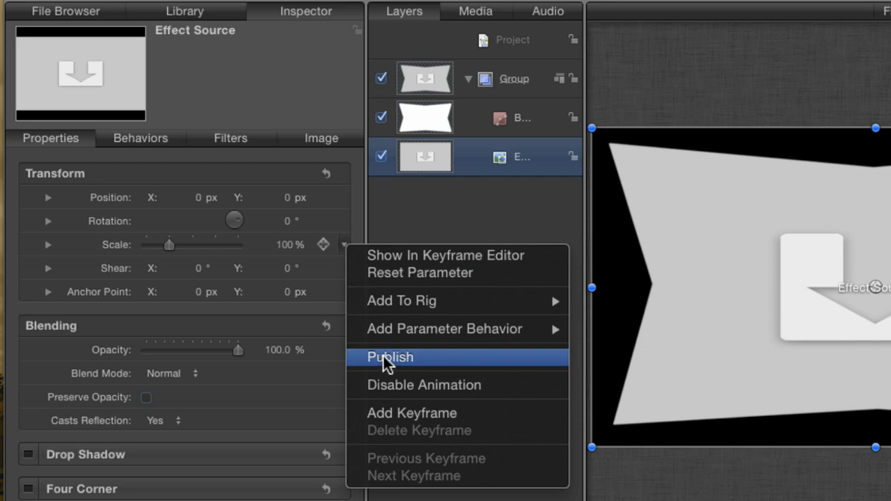
left_click(390, 356)
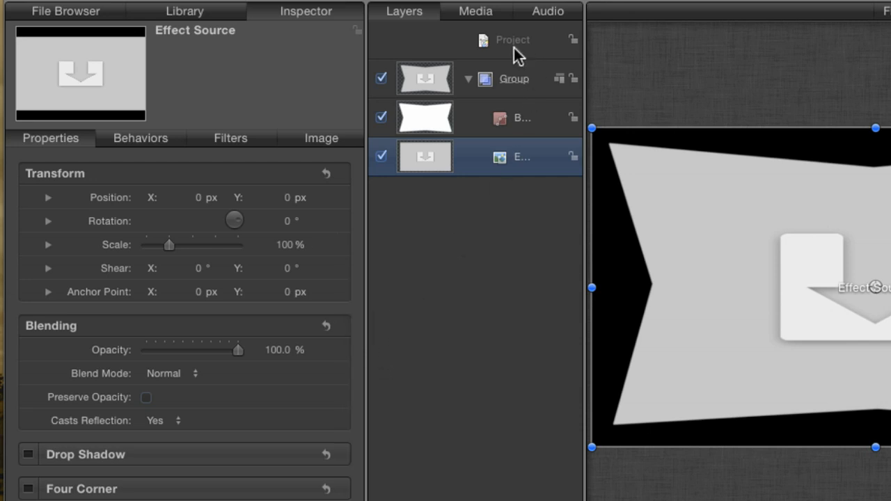
left_click(512, 39)
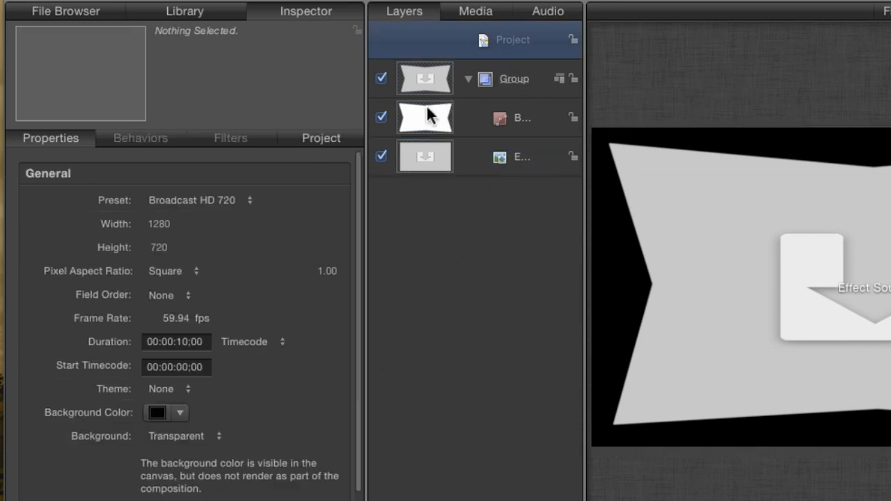
Rename the published Scale parameter to 'Video Scale' under Project Publishing
left_click(321, 138)
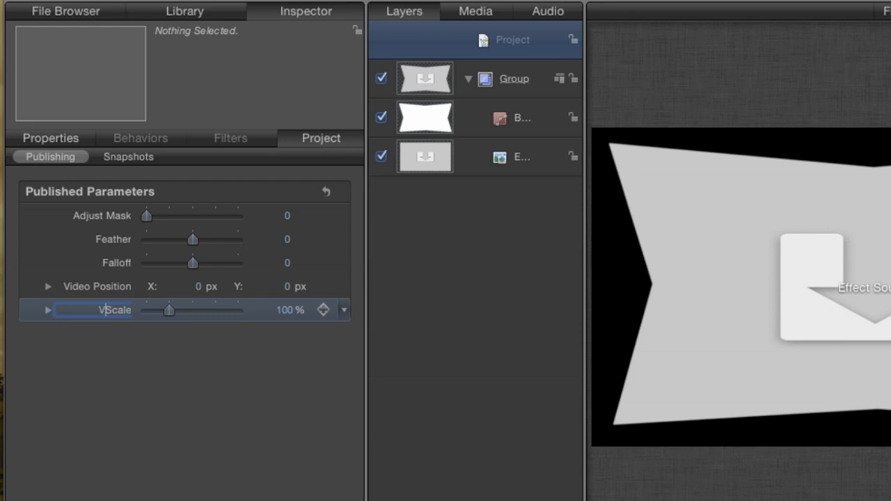
left_click(103, 310)
type("ideo ")
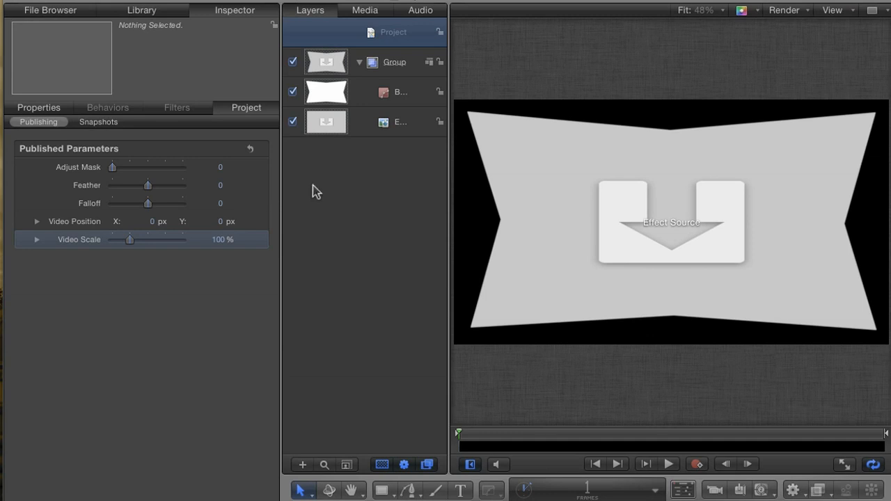
mouse_move(336, 195)
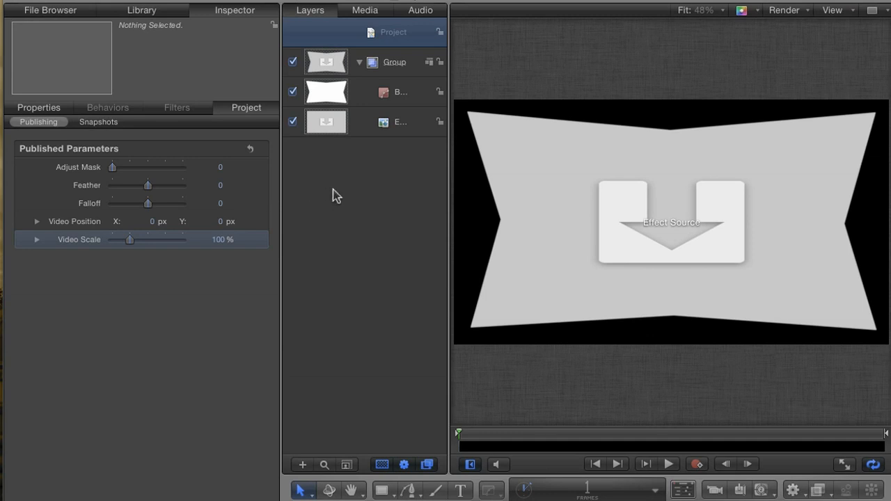
mouse_move(430, 172)
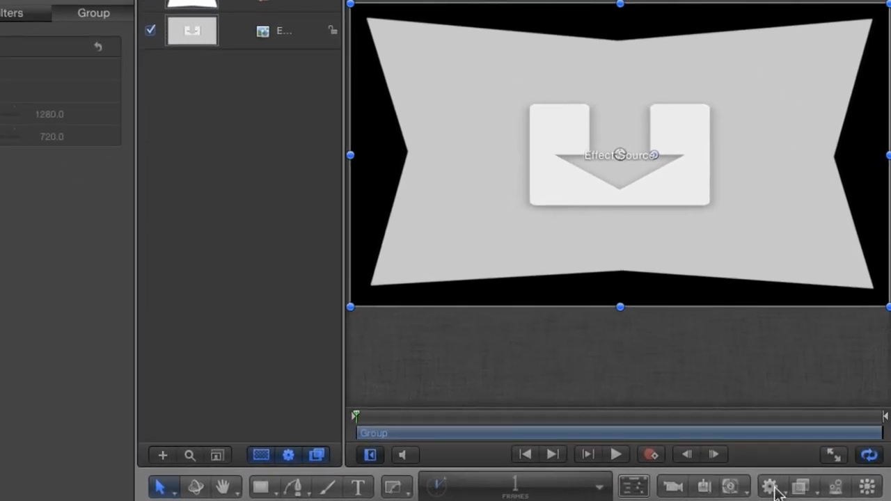
Add a Fade In/Fade Out behavior to the Group with both fade times at 20 frames
left_click(770, 486)
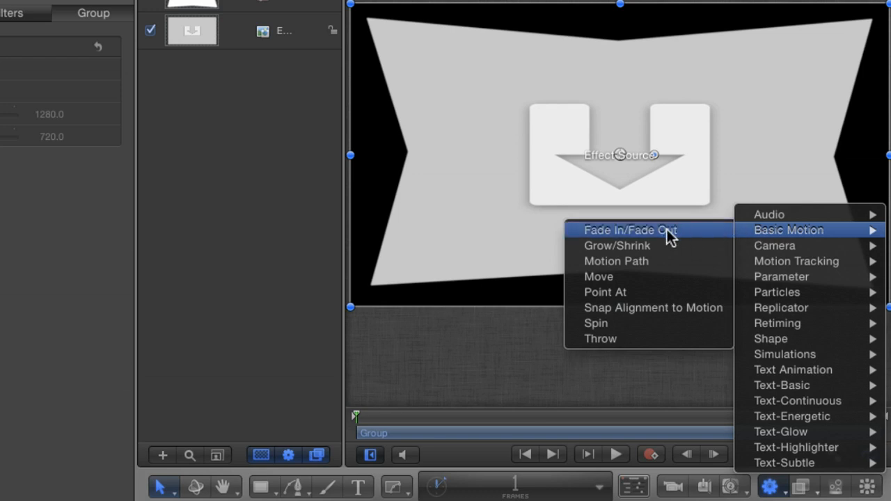
left_click(630, 230)
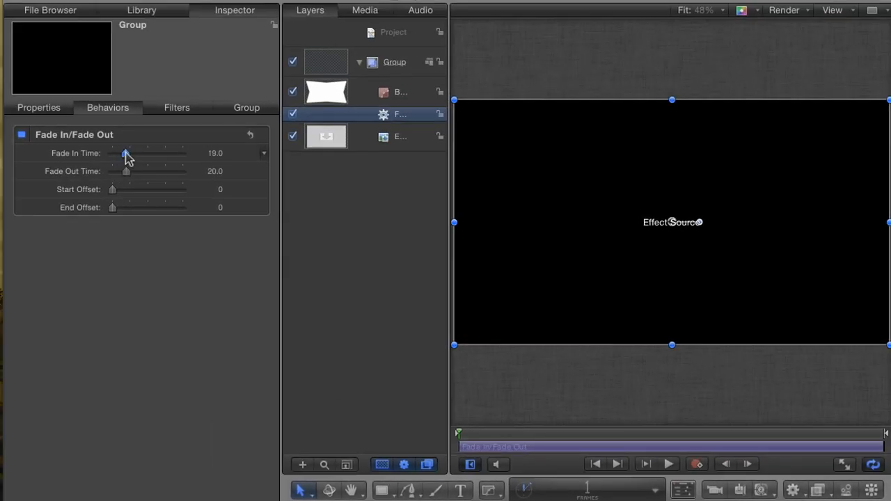
left_click_drag(125, 154, 126, 153)
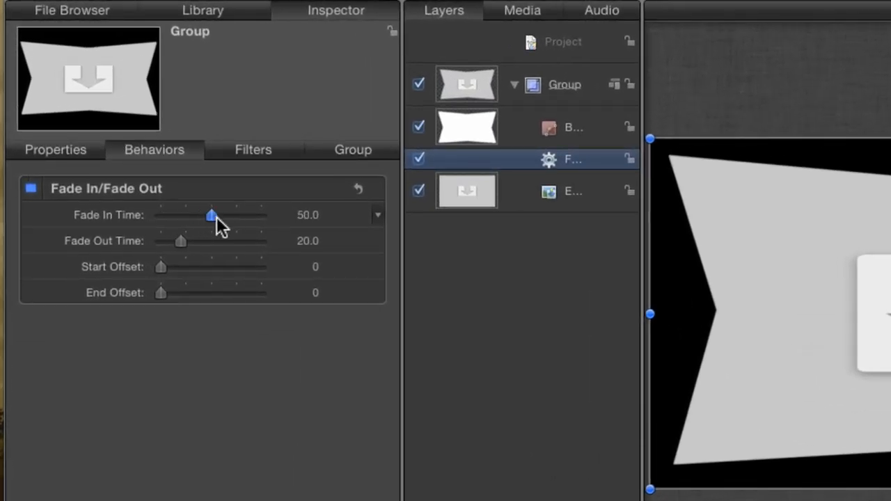
left_click_drag(211, 215, 263, 215)
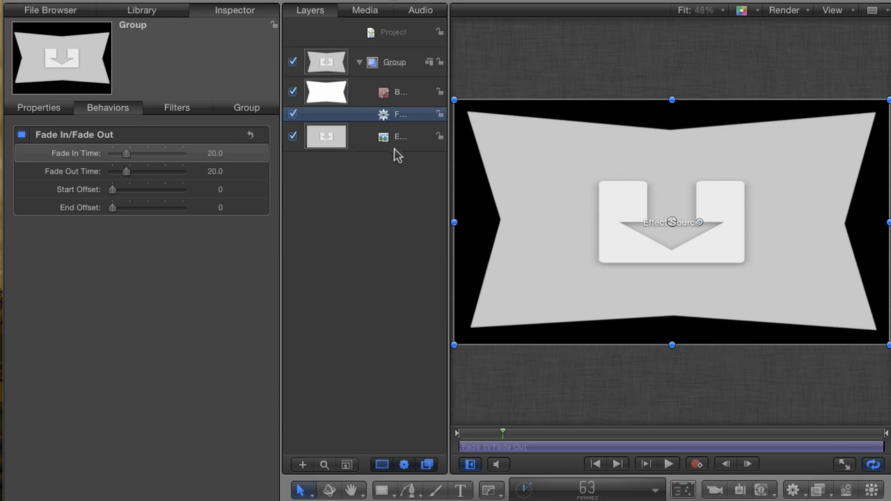
mouse_move(446, 152)
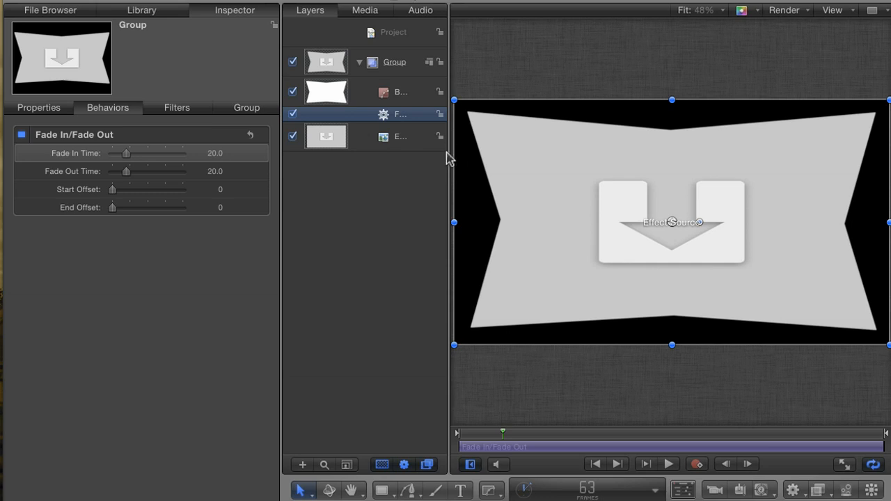
mouse_move(409, 181)
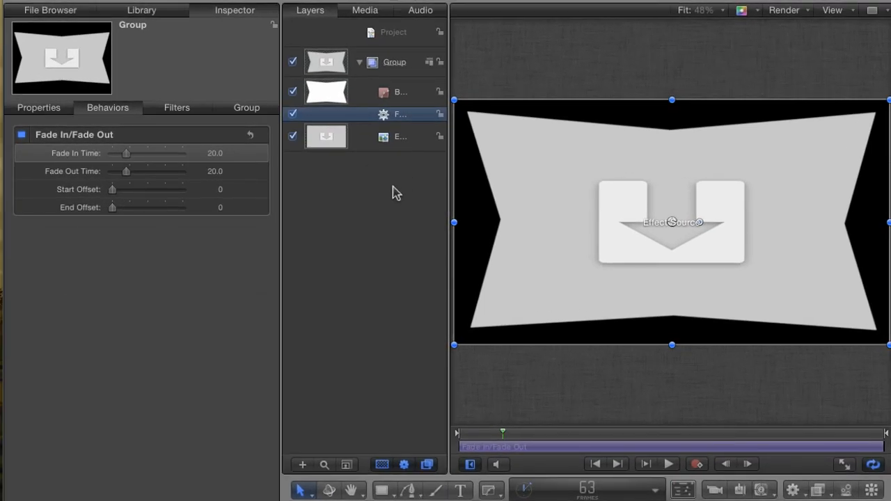
mouse_move(383, 195)
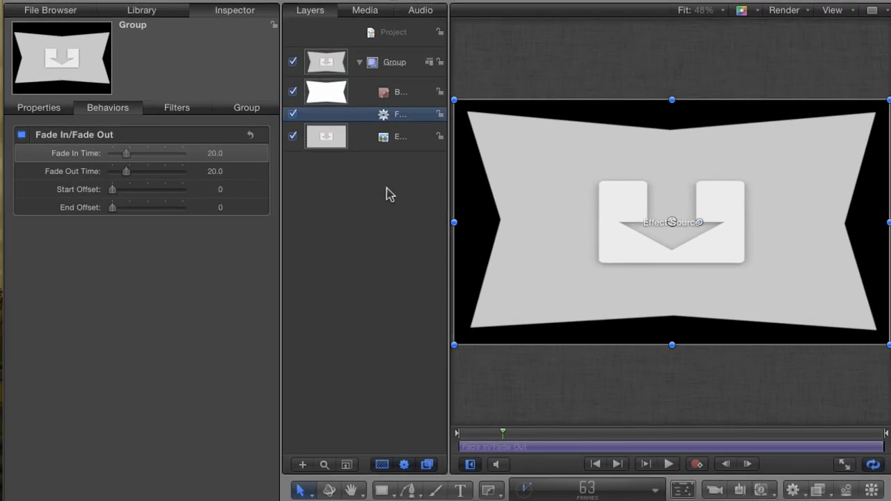
key("F6")
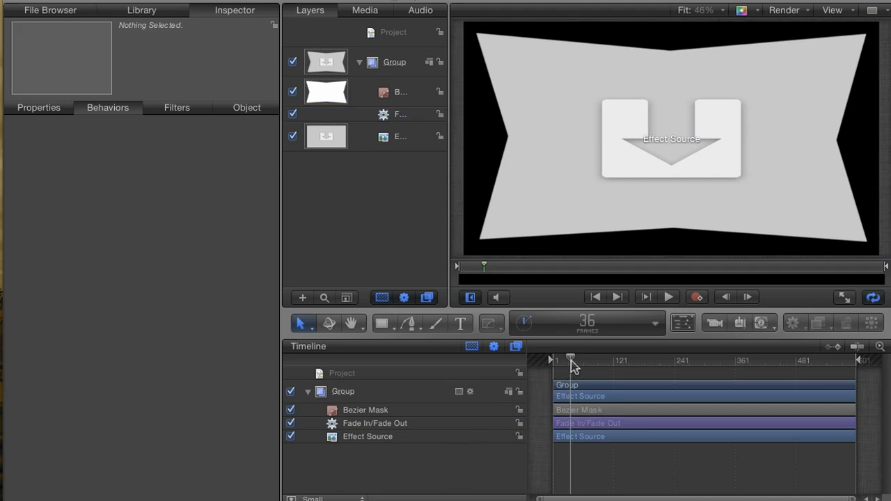
Scrub the timeline playhead through the effect's frames to preview the fade
left_click_drag(571, 360, 632, 361)
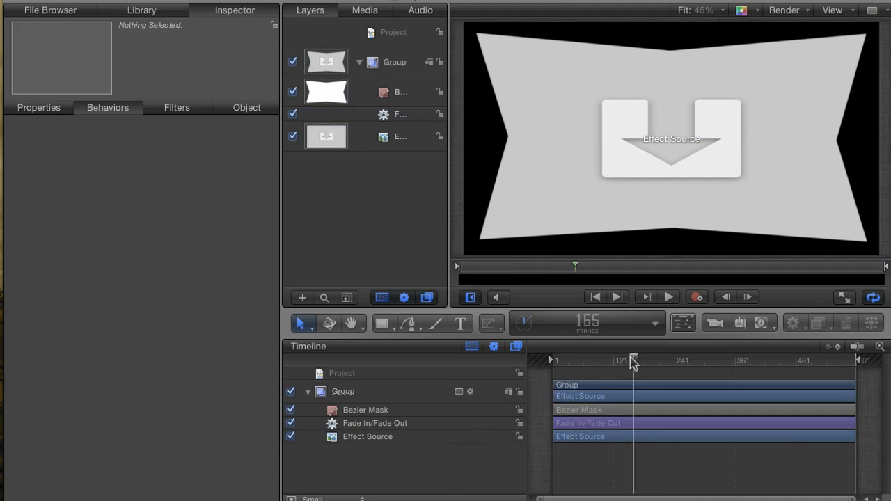
left_click_drag(632, 361, 595, 361)
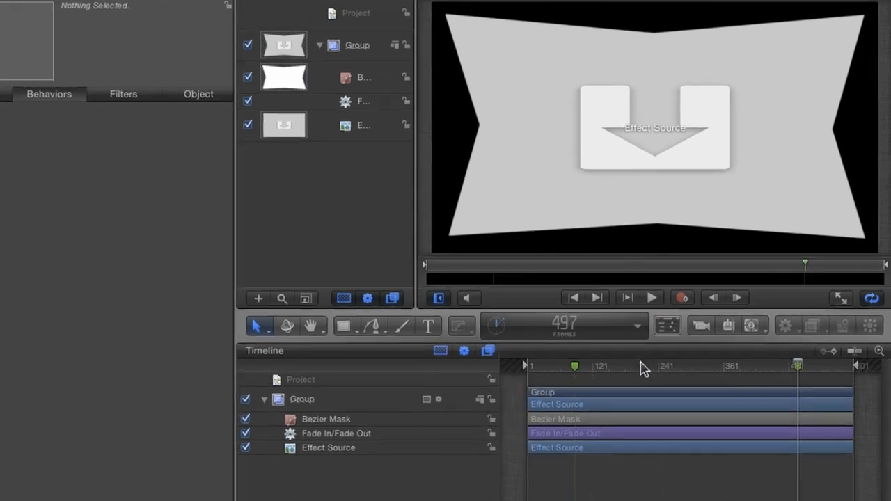
Set the first marker at frame 88 to type Build In - Mandatory
right_click(575, 366)
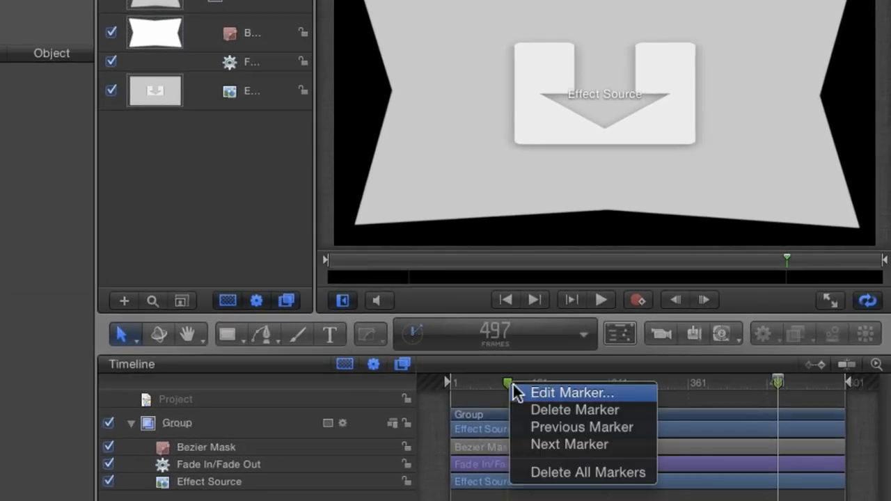
left_click(571, 393)
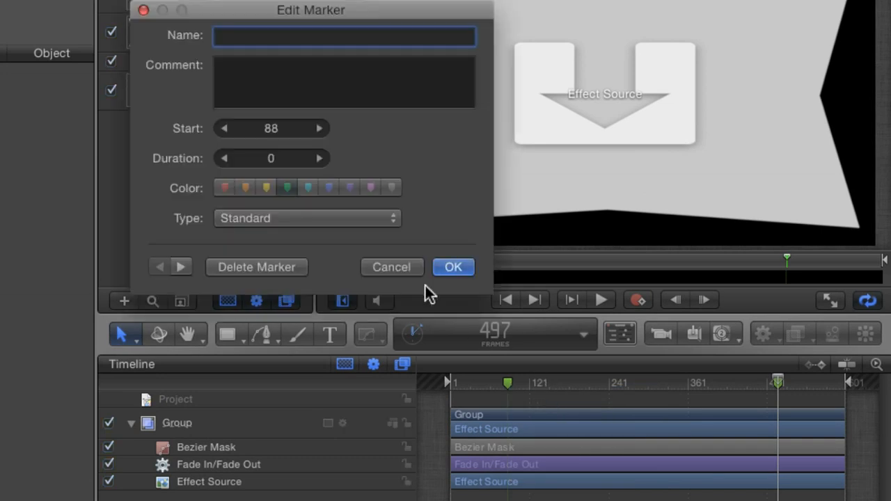
left_click(307, 218)
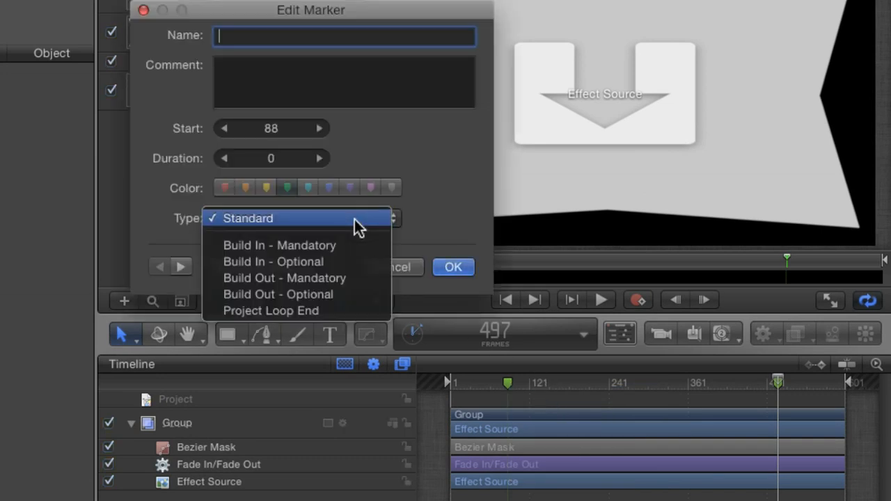
left_click(279, 245)
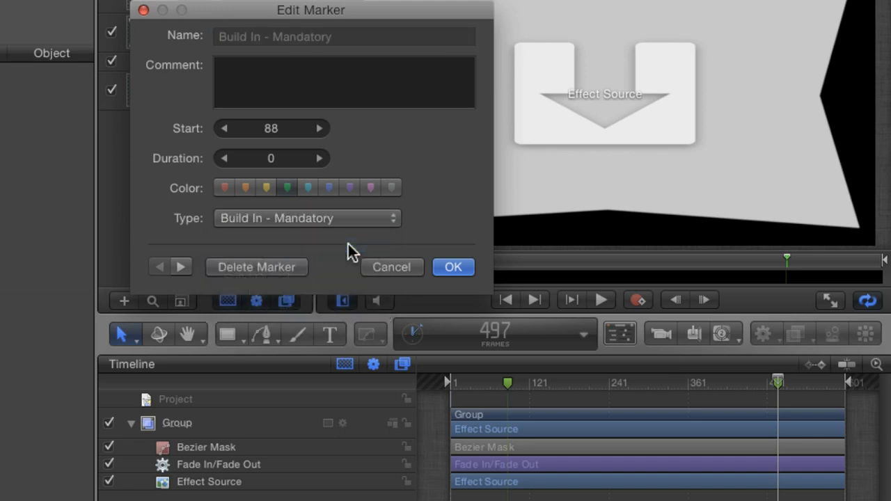
left_click(453, 267)
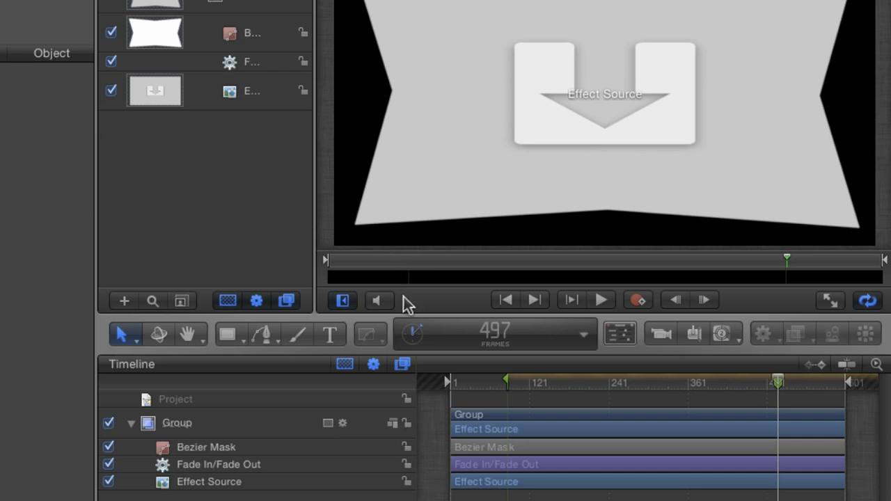
mouse_move(477, 390)
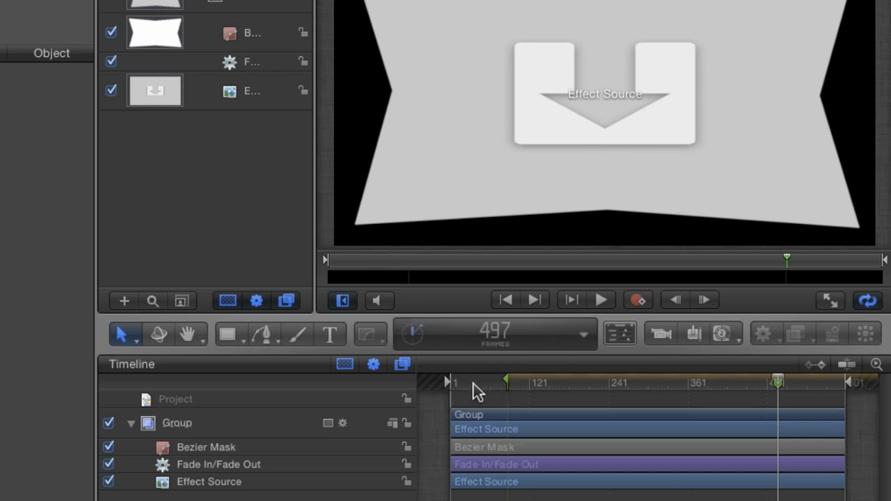
mouse_move(479, 395)
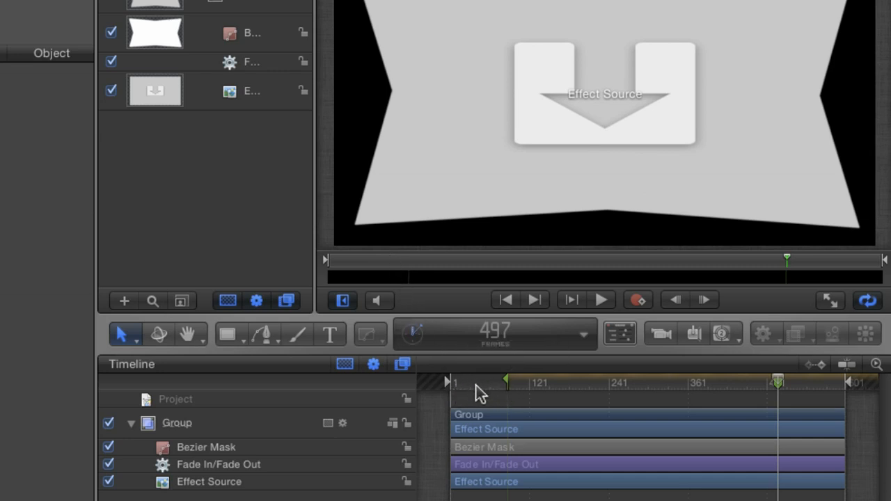
mouse_move(474, 399)
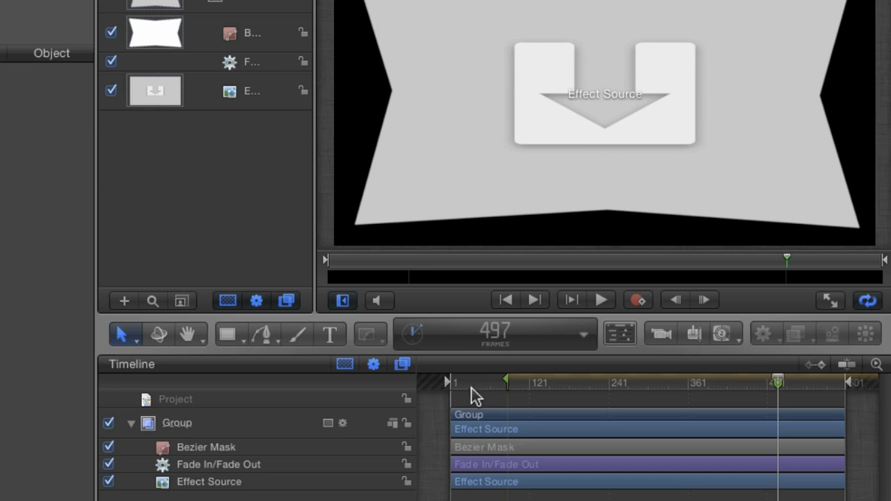
mouse_move(494, 390)
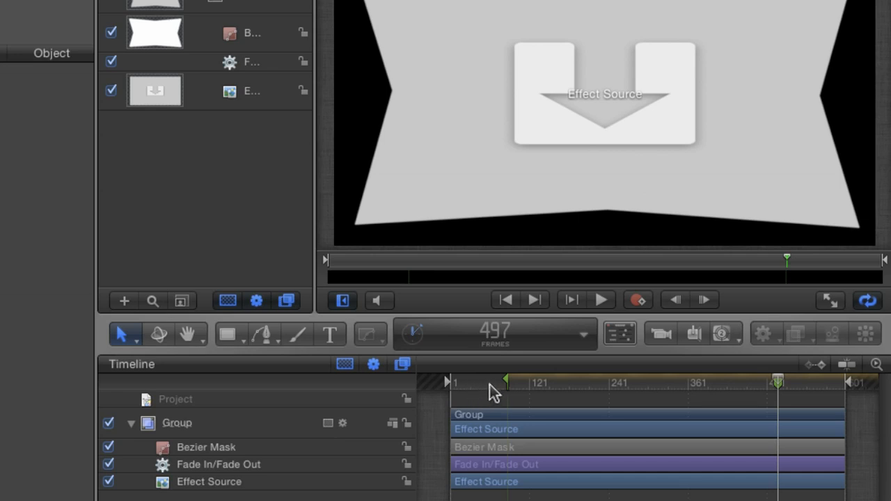
mouse_move(623, 387)
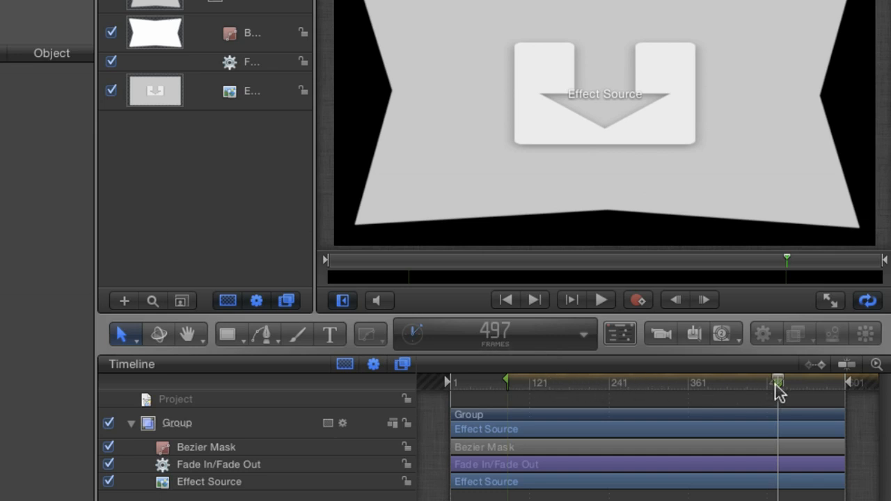
Open the end marker's Edit Marker dialog and set its type to Build Out
double_click(777, 382)
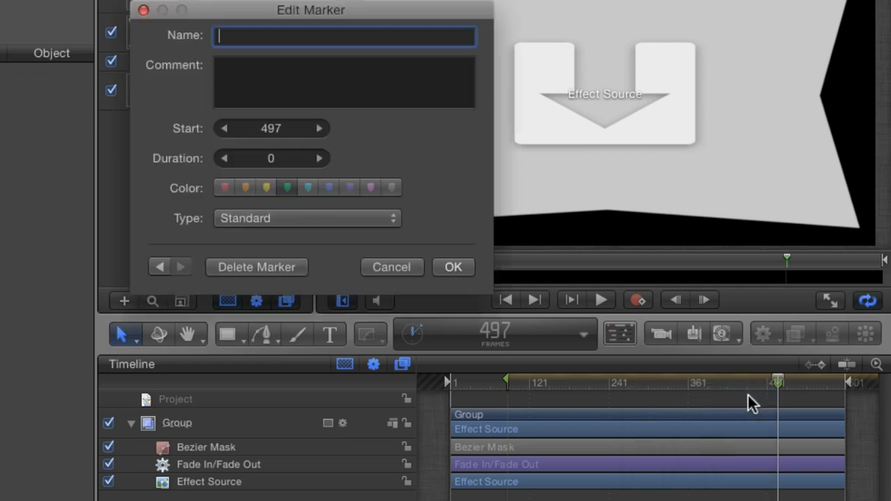
left_click(306, 218)
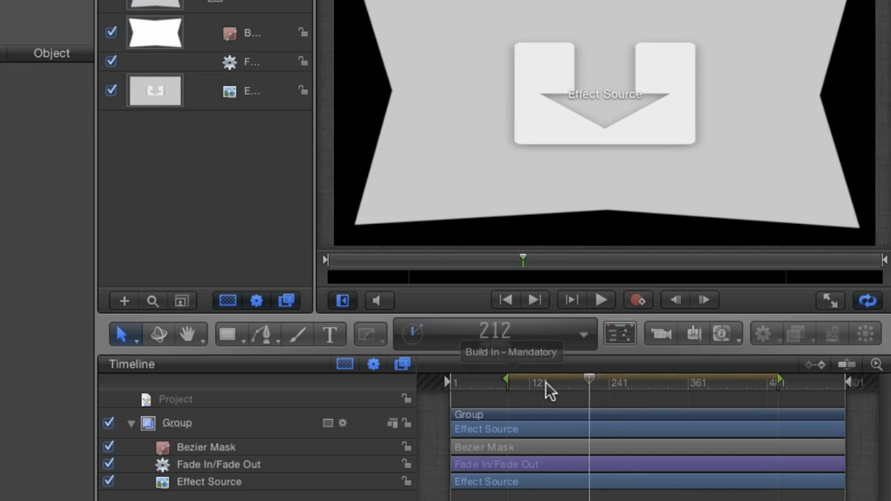
mouse_move(769, 379)
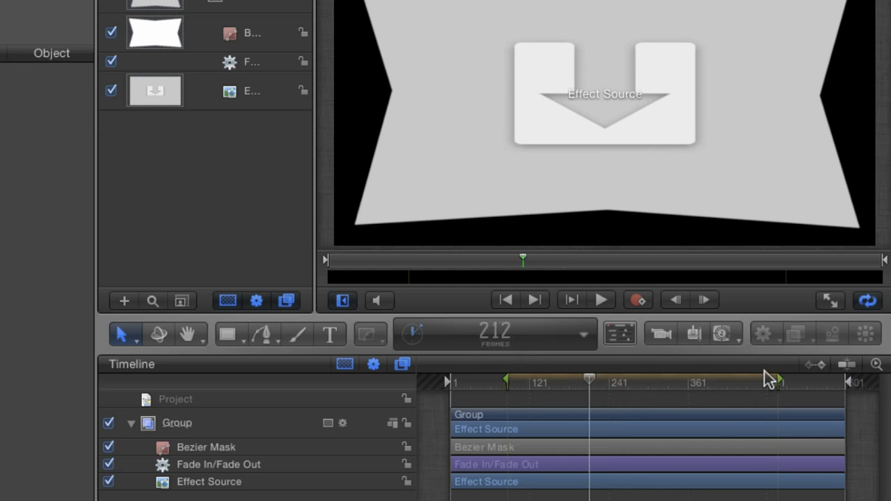
mouse_move(712, 386)
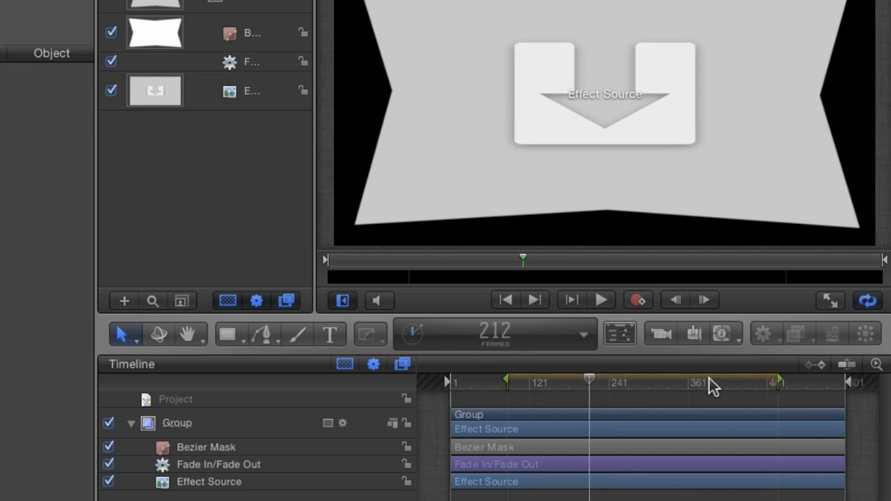
mouse_move(698, 387)
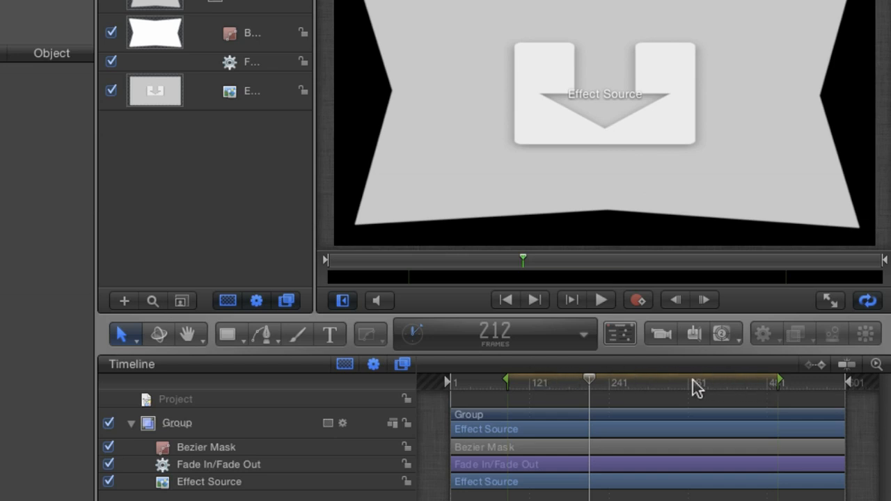
mouse_move(464, 399)
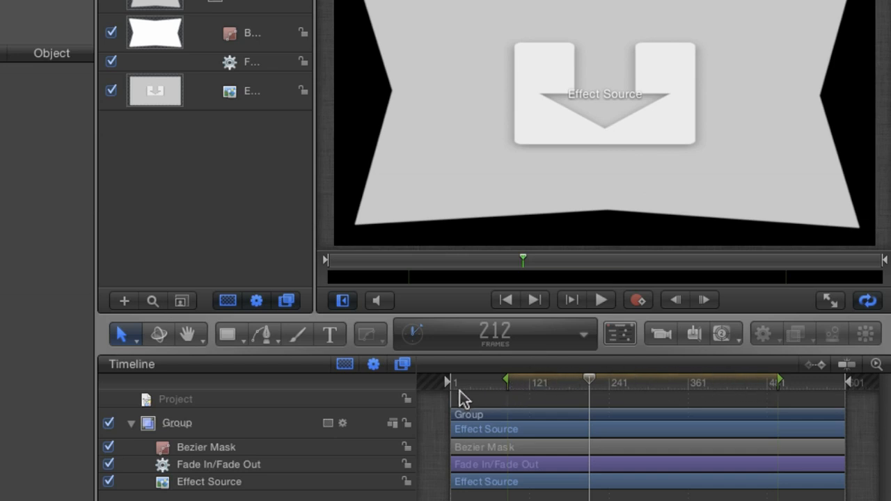
mouse_move(641, 391)
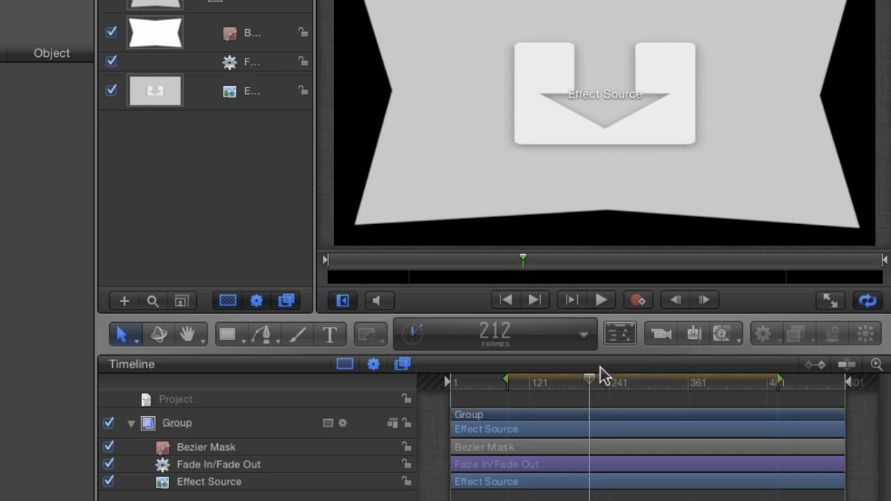
mouse_move(609, 390)
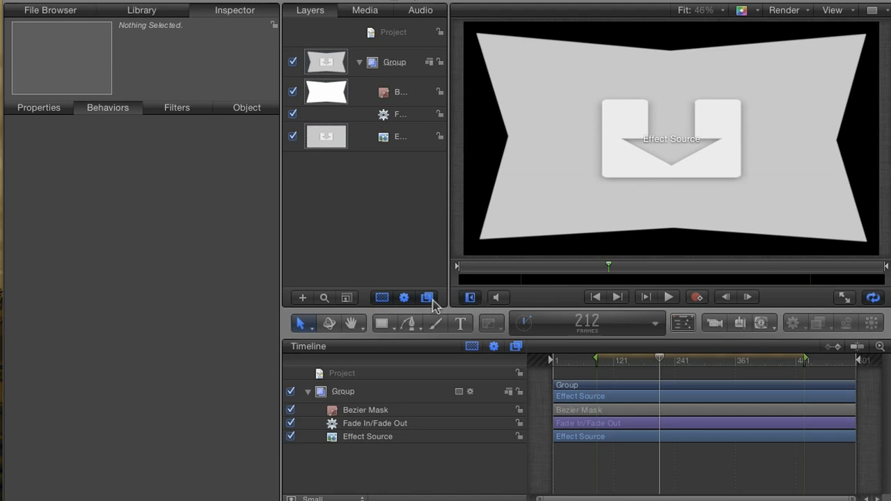
mouse_move(445, 298)
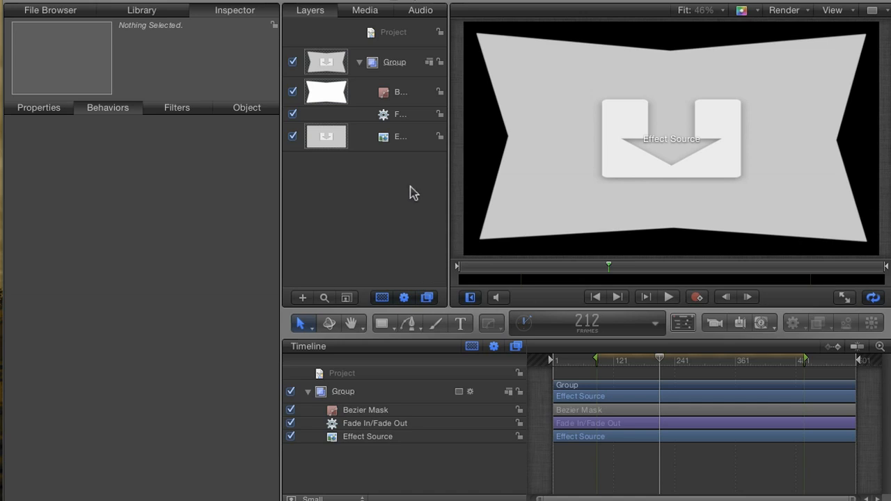
mouse_move(437, 273)
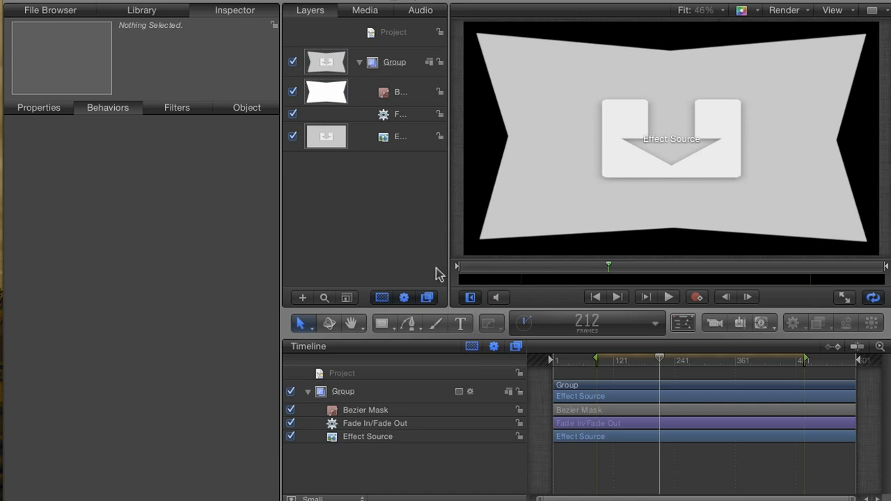
mouse_move(434, 256)
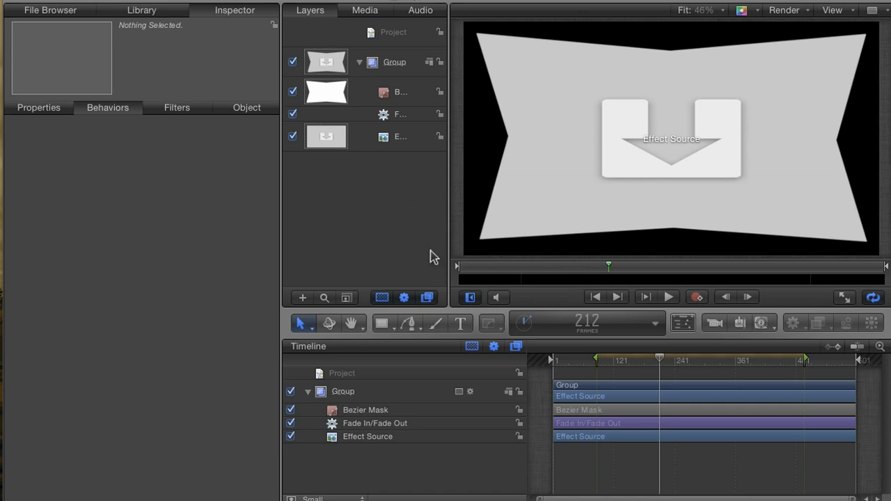
mouse_move(436, 263)
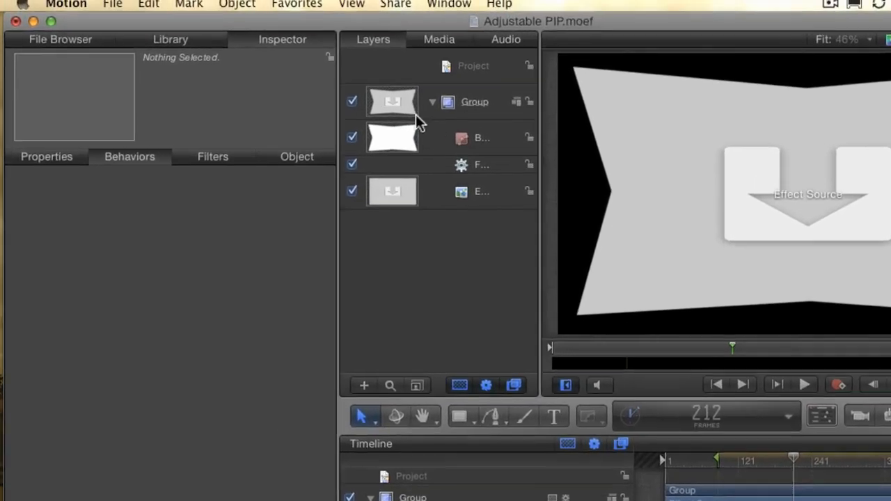
Create a Rig layer at the top of the layer list via Object > New Rig
left_click(237, 5)
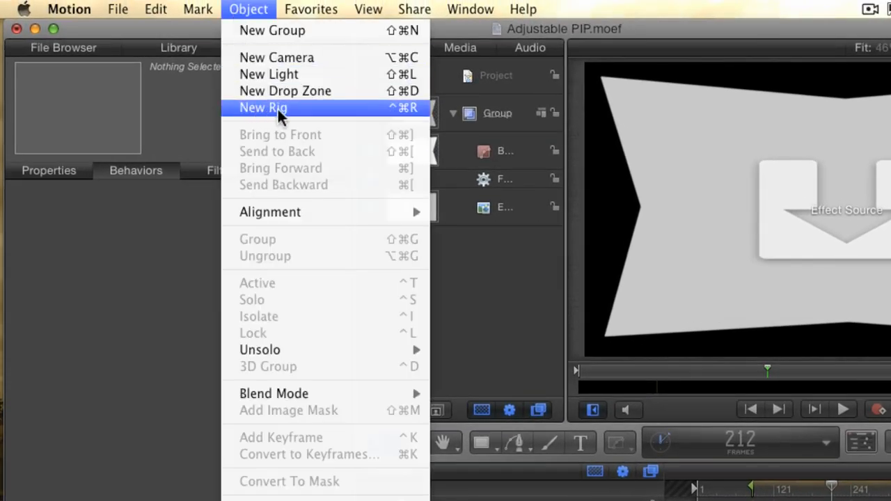
left_click(264, 107)
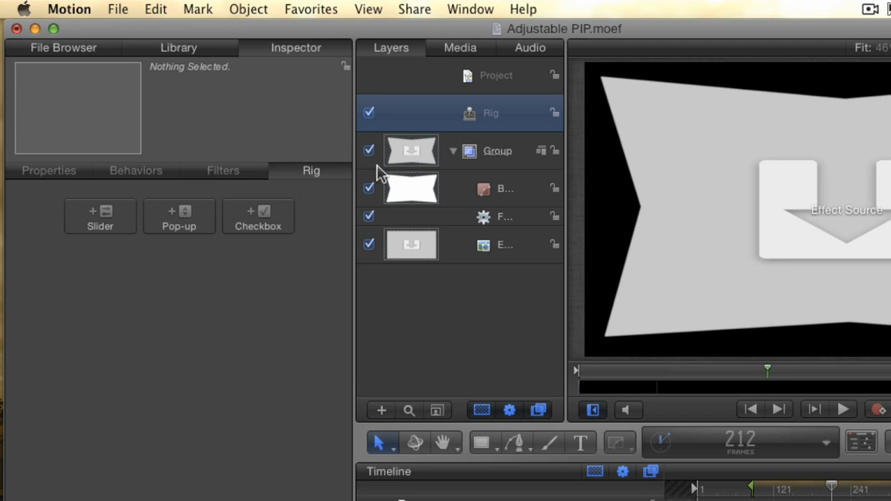
mouse_move(153, 236)
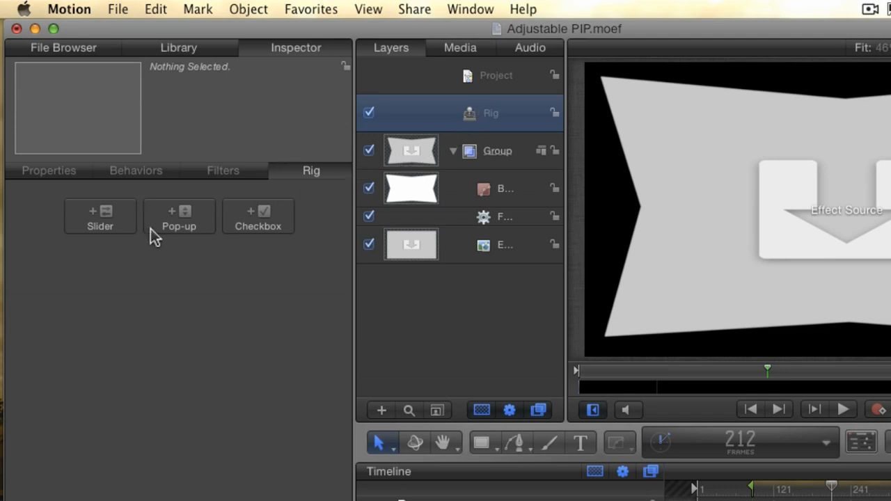
mouse_move(103, 250)
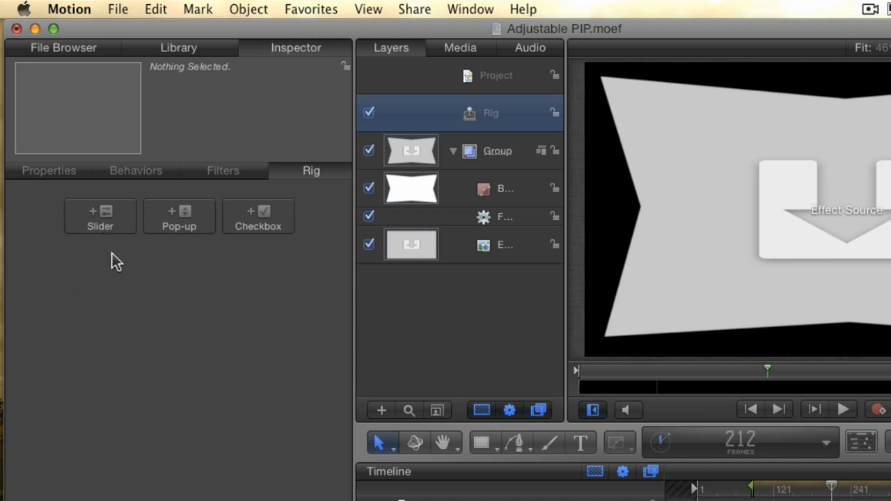
mouse_move(235, 258)
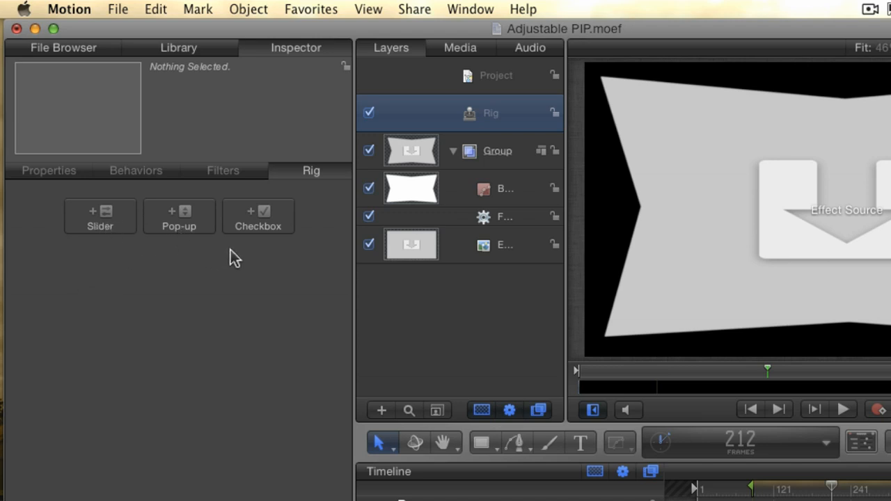
mouse_move(263, 244)
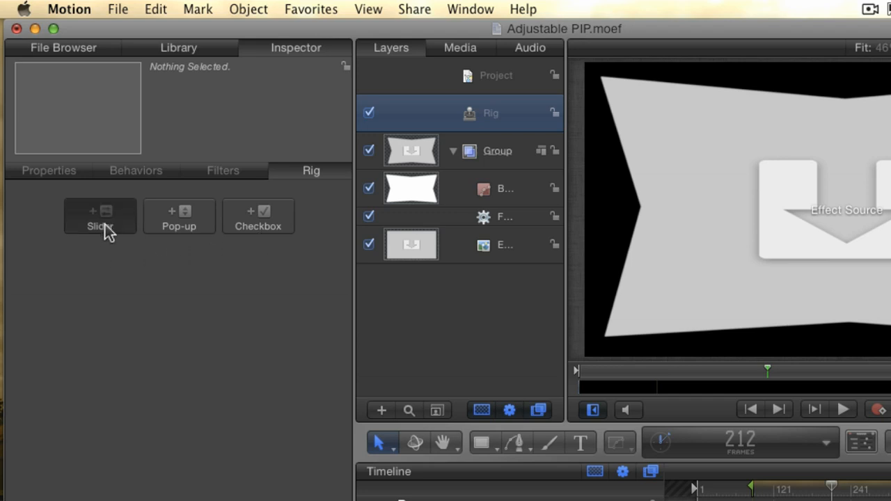
Add a slider widget to the rig, rename it 'Fade In', and view its settings
left_click(99, 215)
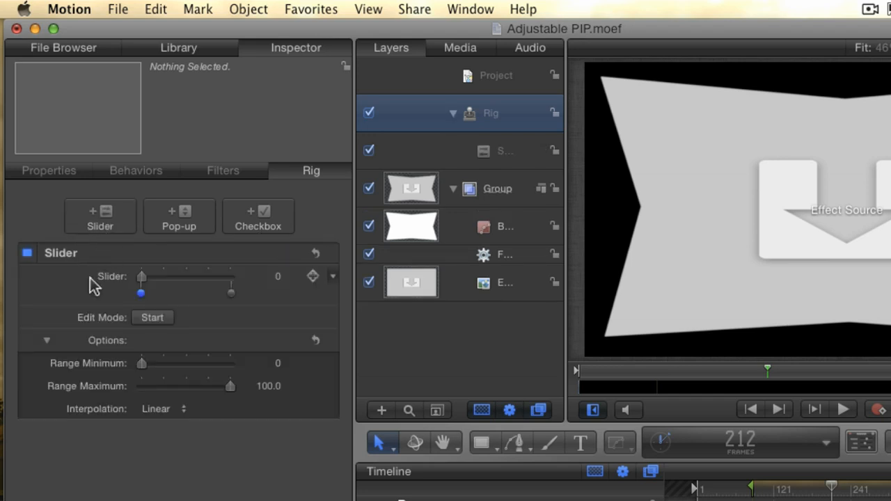
double_click(508, 150)
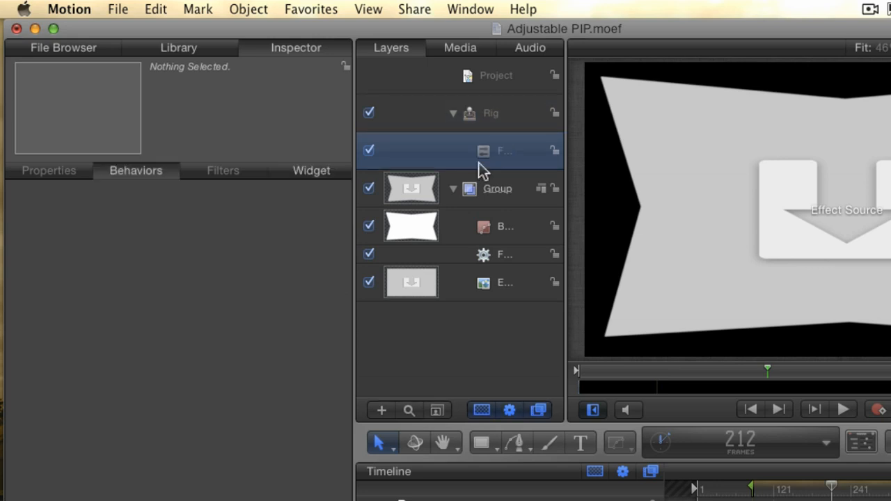
mouse_move(479, 150)
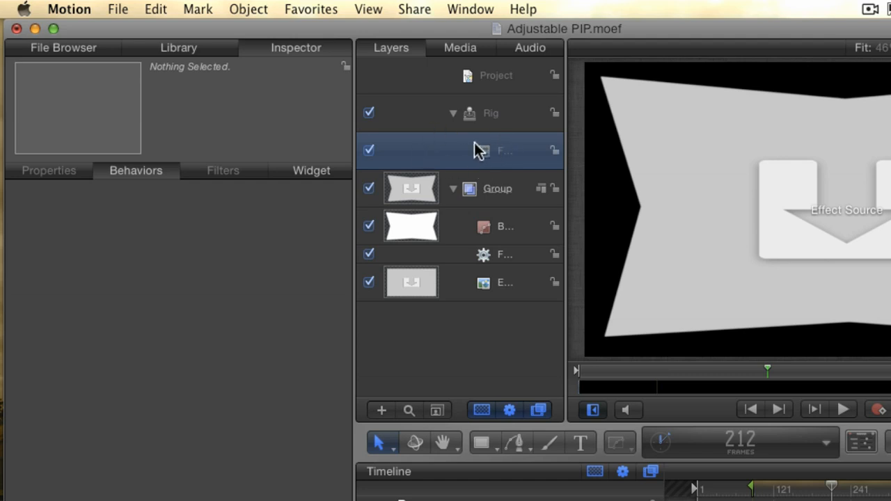
left_click(311, 170)
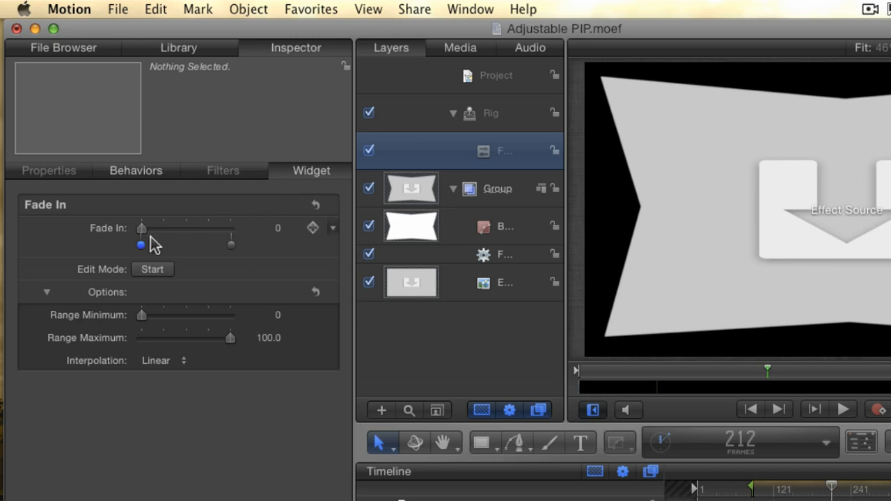
mouse_move(169, 263)
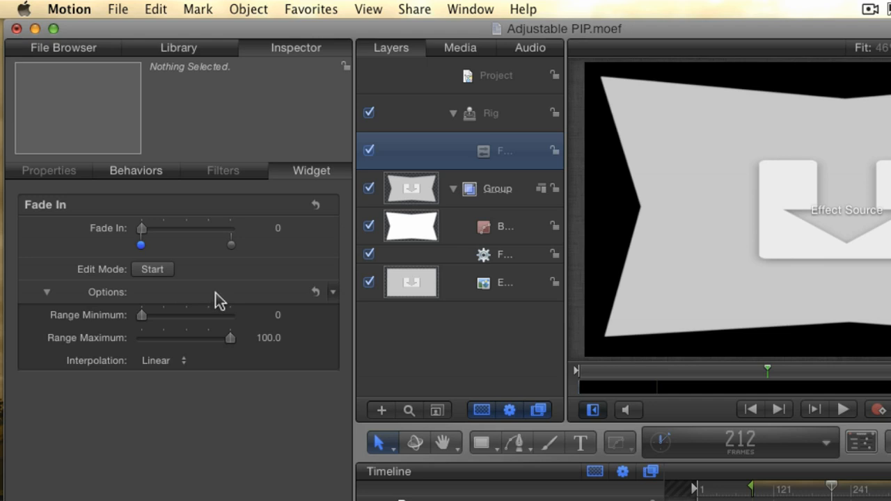
mouse_move(167, 306)
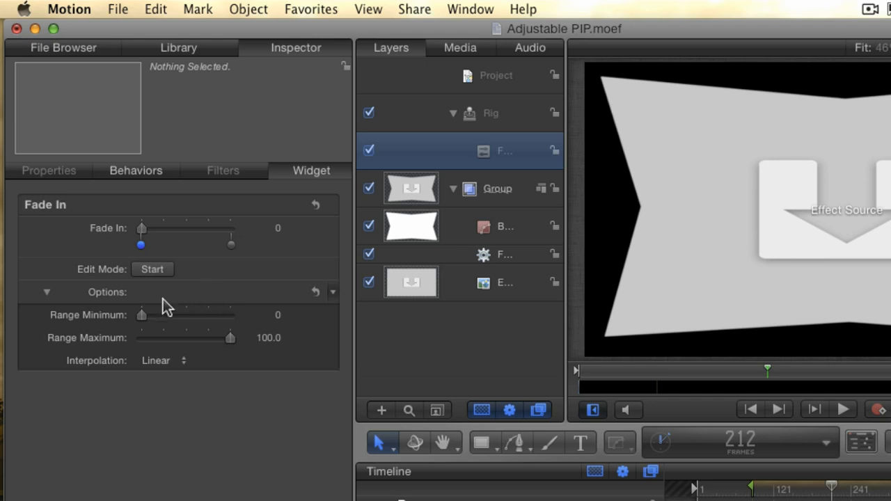
mouse_move(330, 292)
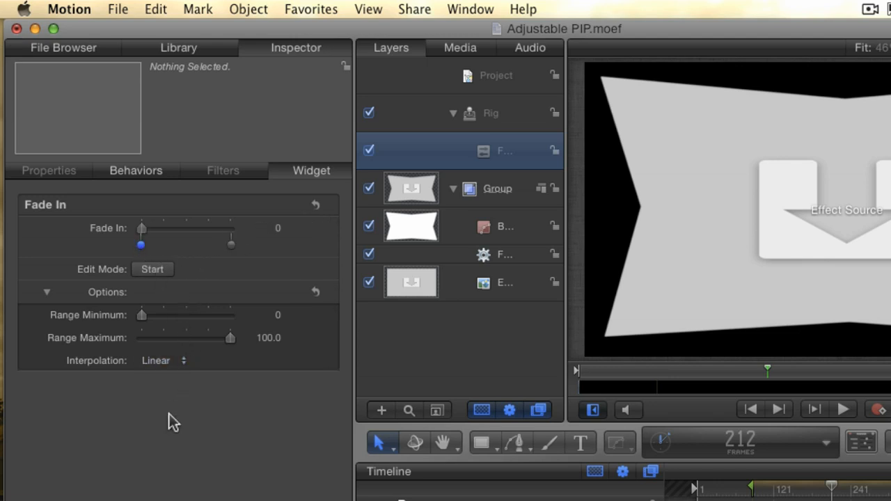
mouse_move(156, 487)
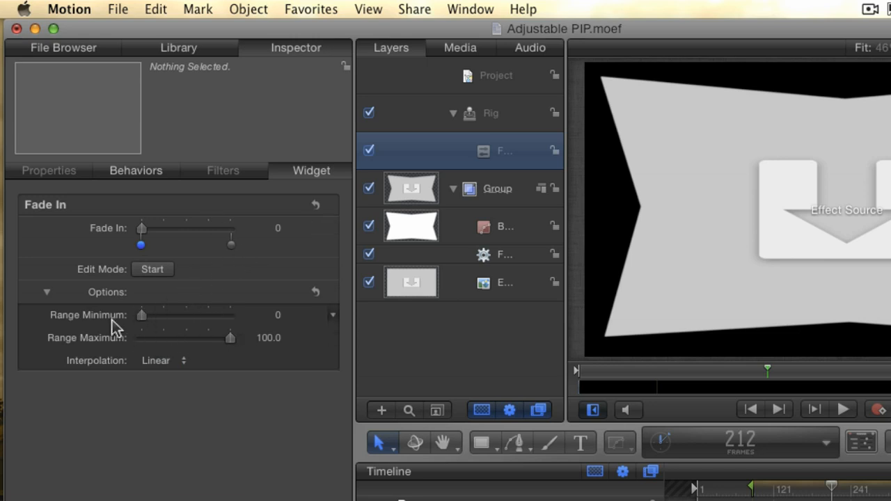
mouse_move(153, 324)
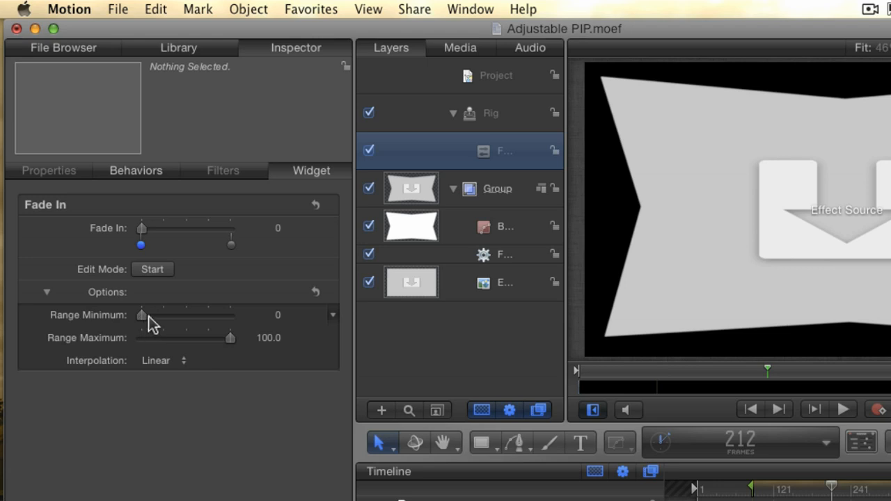
mouse_move(233, 333)
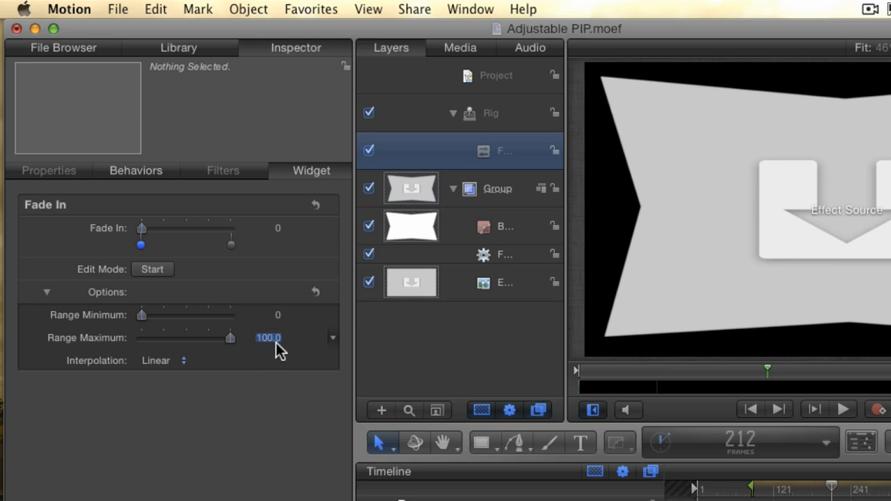
Set the Fade In slider's Range Maximum to 120, test it mid-range, and return it to 0
type("1")
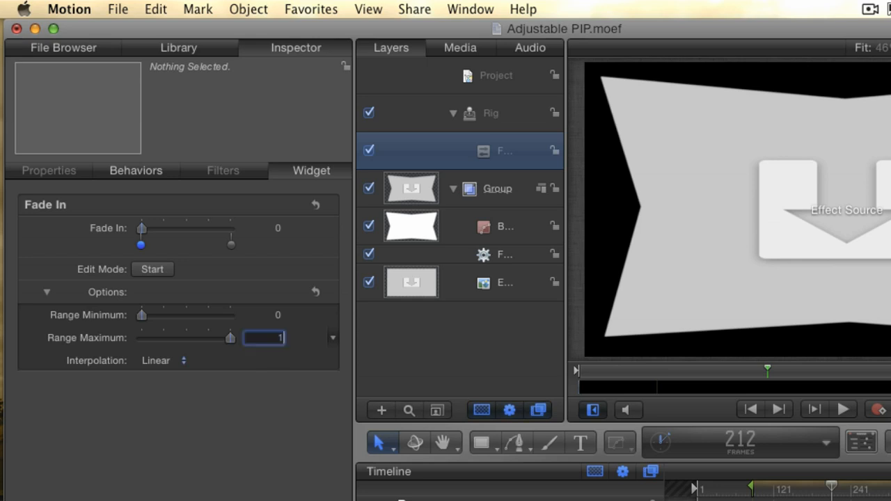
type("120.0")
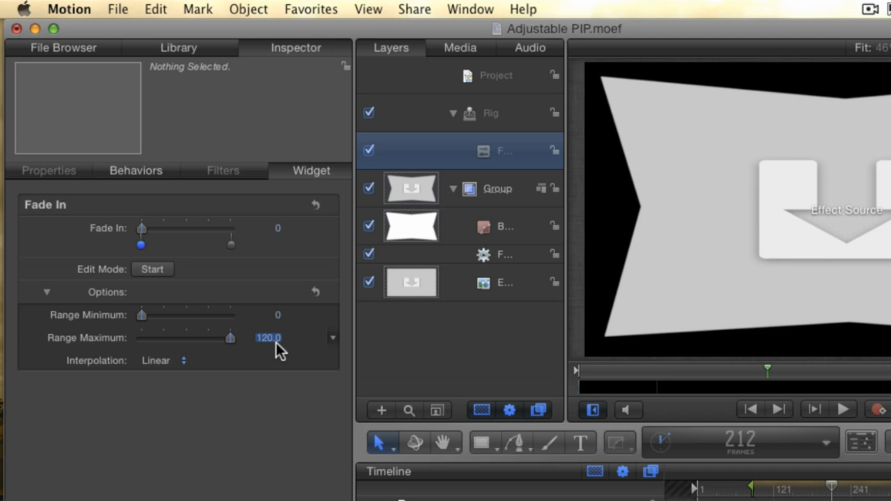
left_click_drag(141, 227, 180, 228)
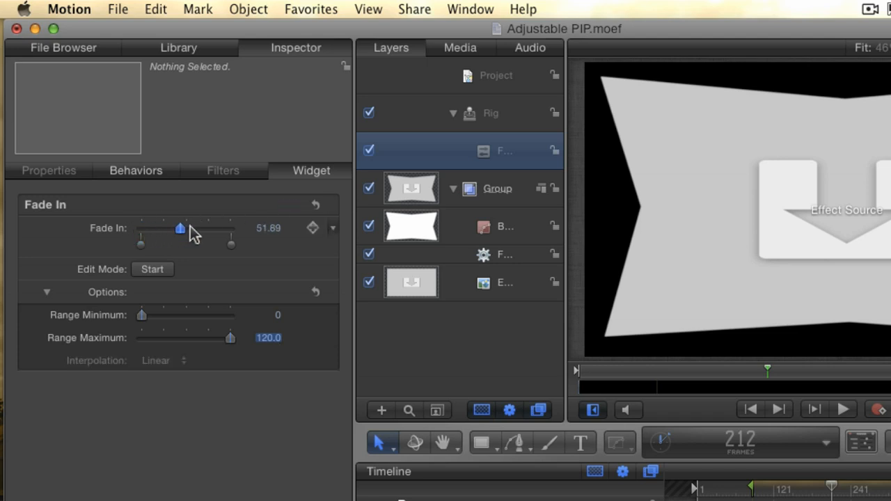
left_click_drag(181, 229, 198, 228)
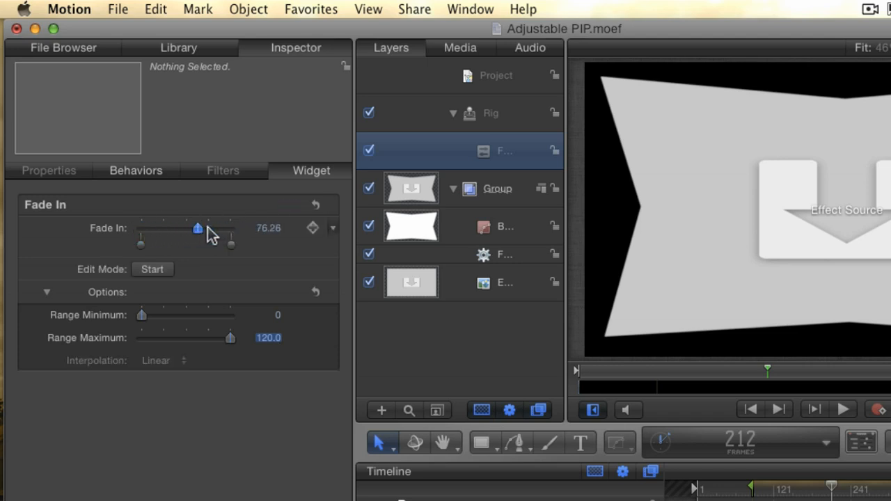
left_click_drag(197, 228, 142, 228)
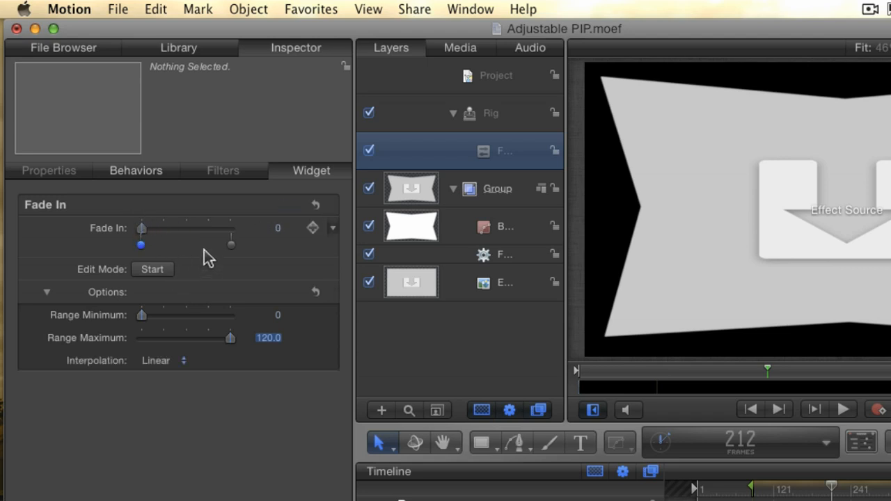
mouse_move(167, 251)
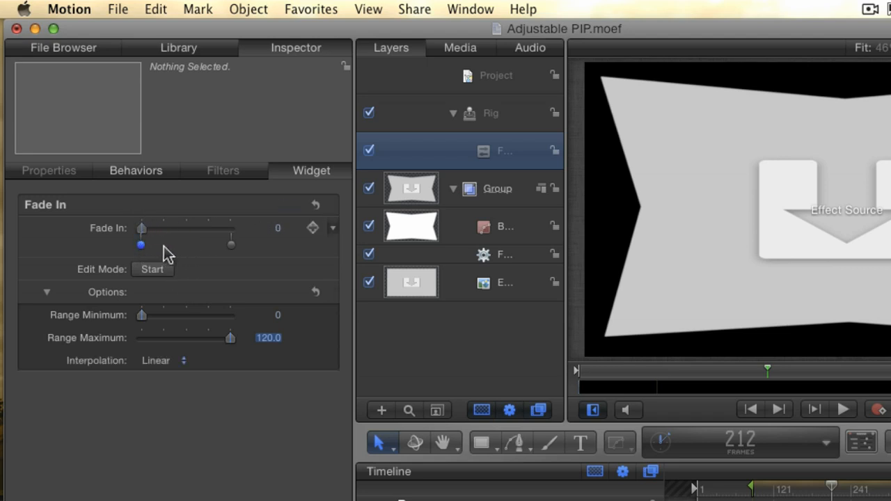
Enter Rig Edit Mode to record the Fade In slider's start position
left_click(152, 269)
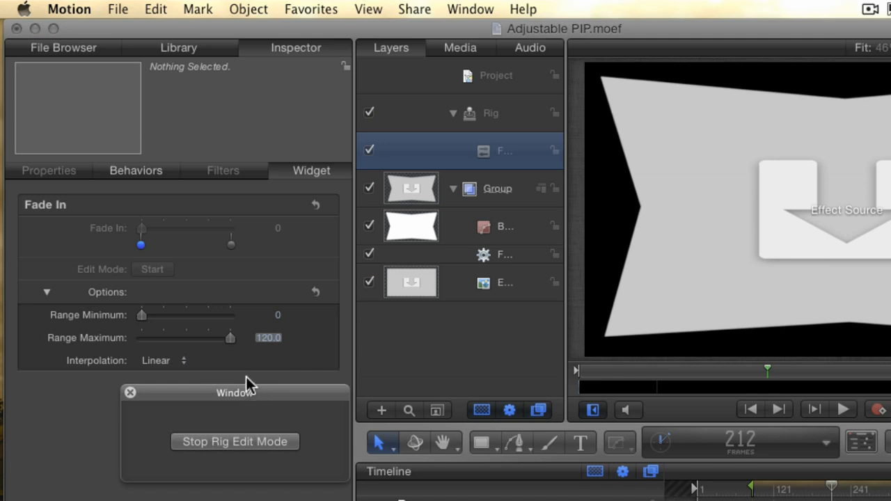
mouse_move(208, 477)
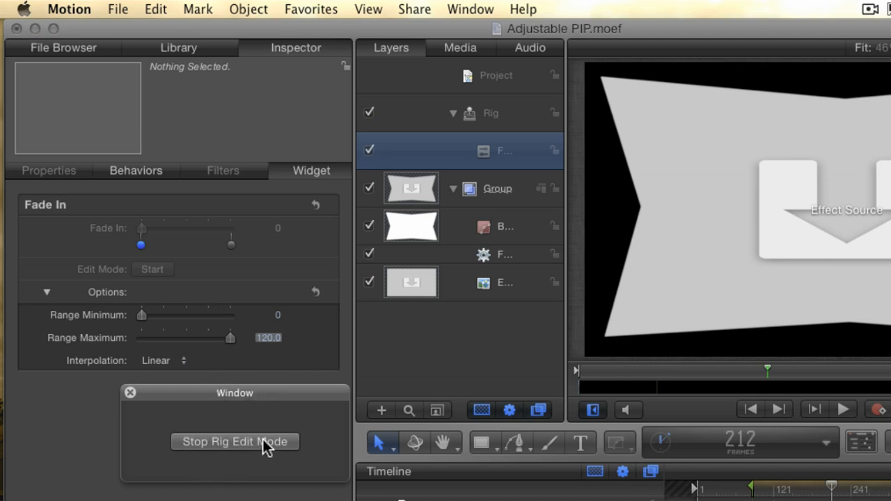
mouse_move(252, 411)
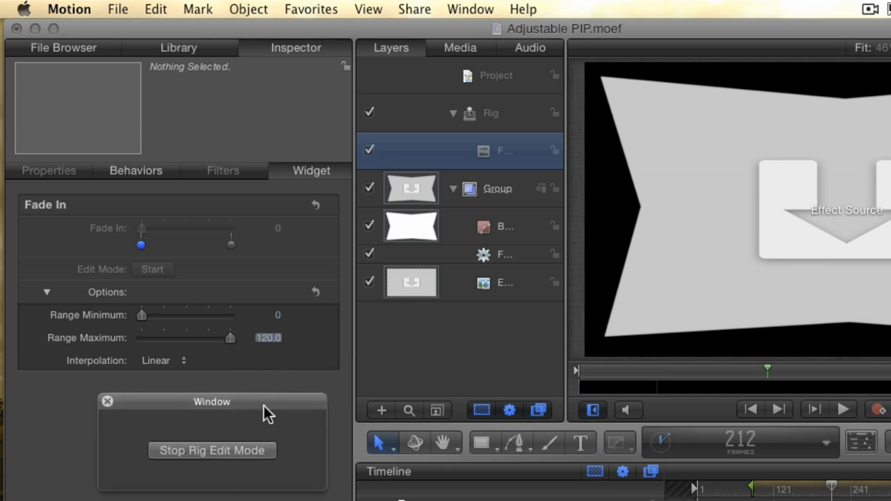
mouse_move(270, 406)
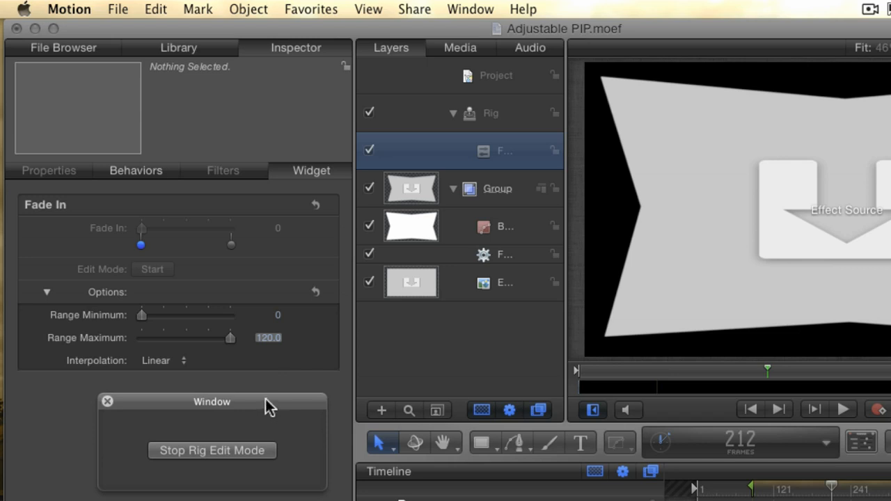
mouse_move(387, 412)
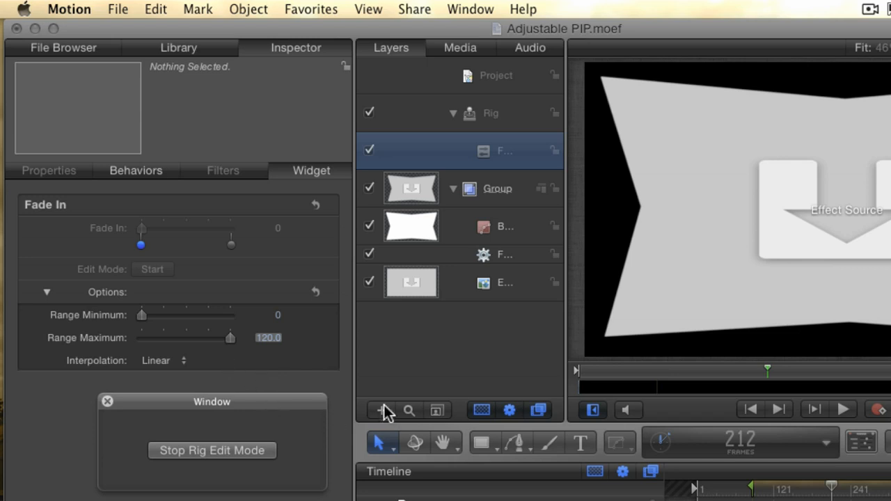
mouse_move(245, 384)
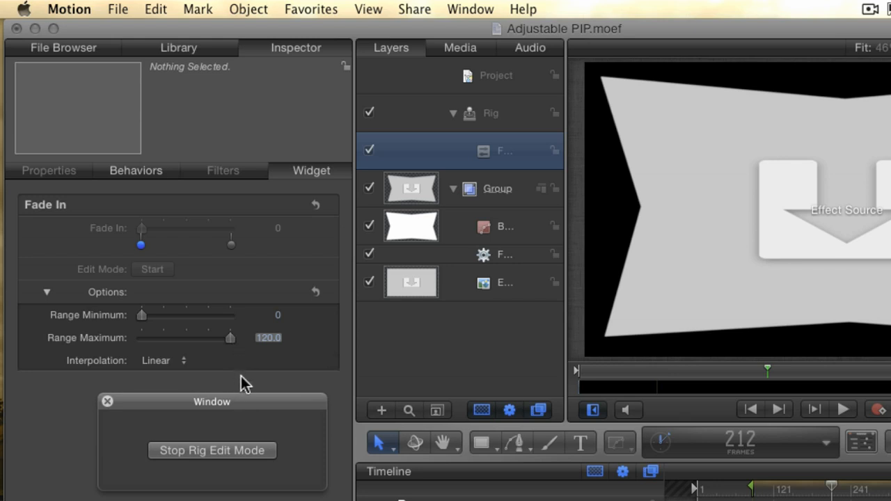
Select the Fade In/Fade Out behavior and set its Fade In Time to 0
left_click(505, 254)
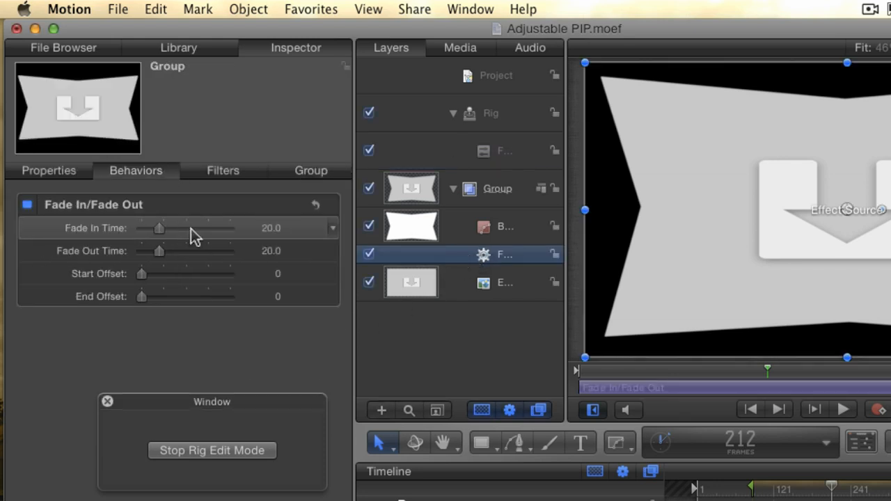
left_click_drag(159, 228, 142, 227)
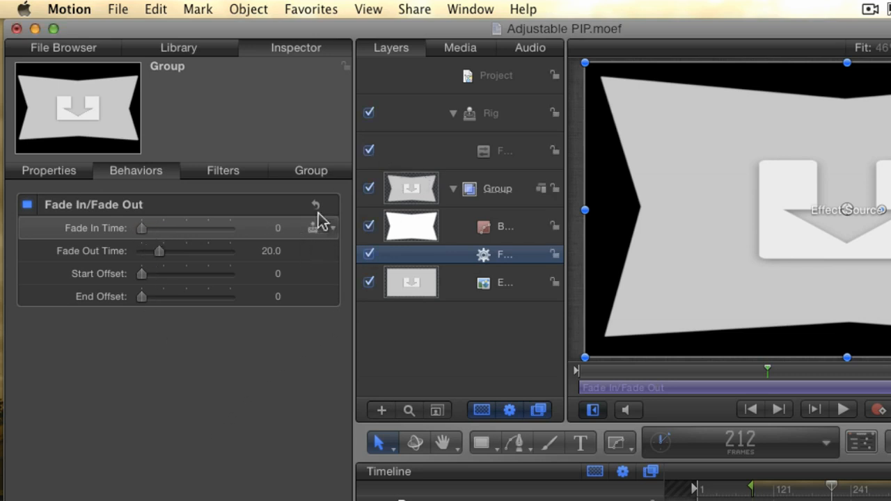
mouse_move(320, 254)
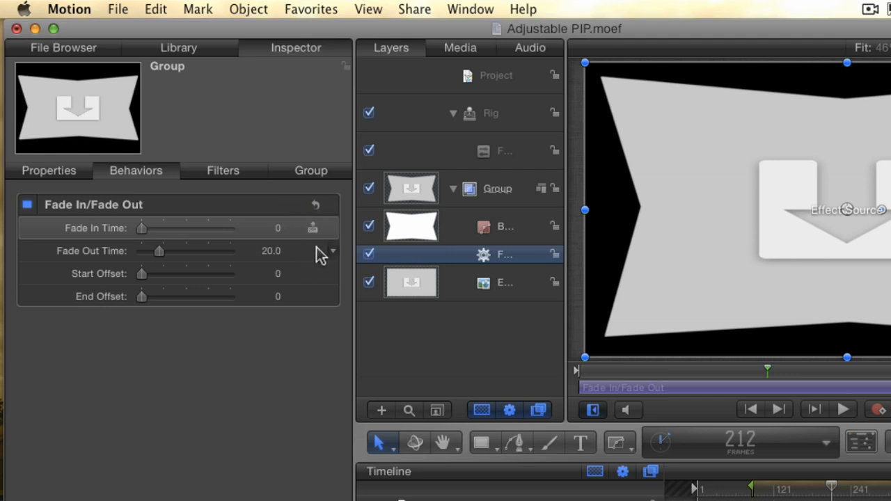
mouse_move(305, 266)
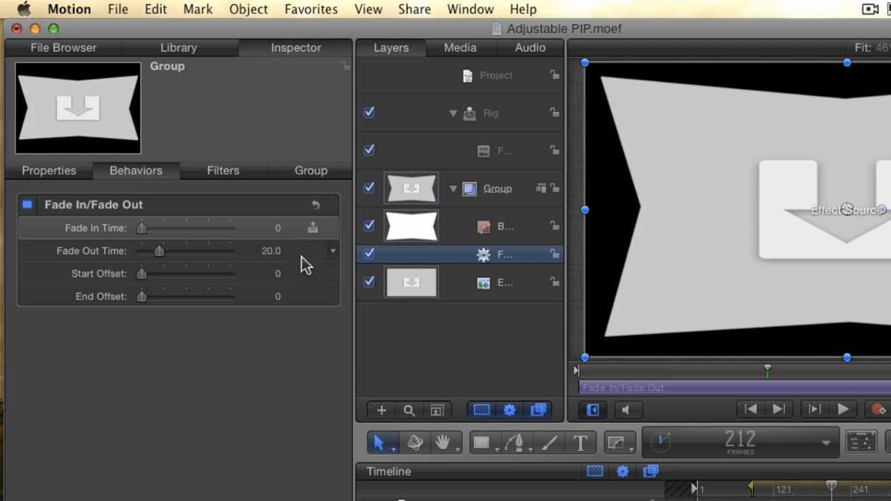
mouse_move(313, 263)
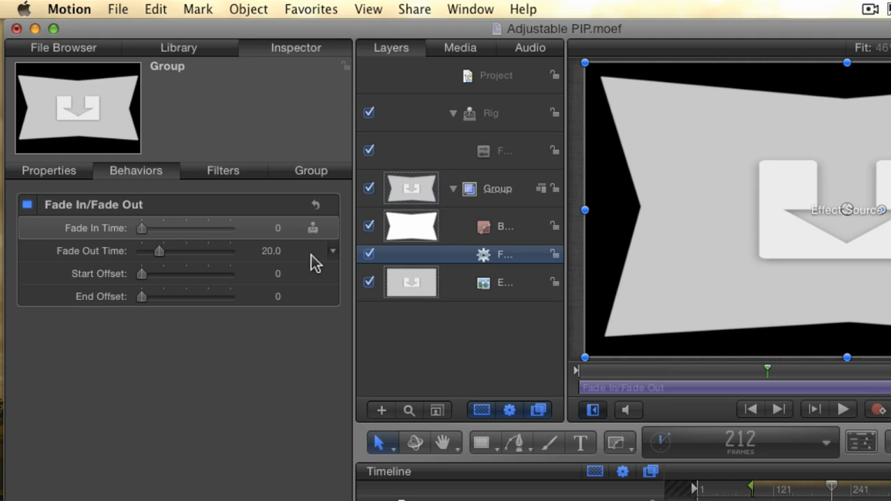
mouse_move(320, 244)
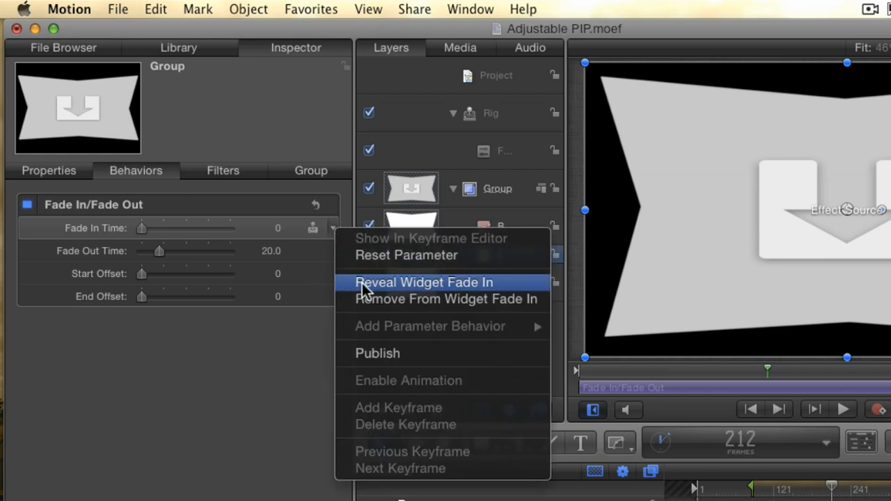
Reveal the Fade In widget now linked to the group's fade-in time
left_click(424, 282)
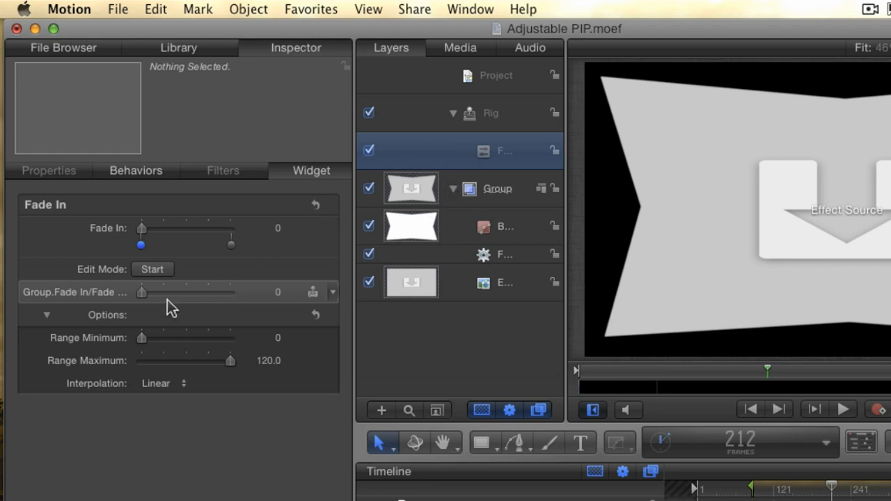
mouse_move(155, 298)
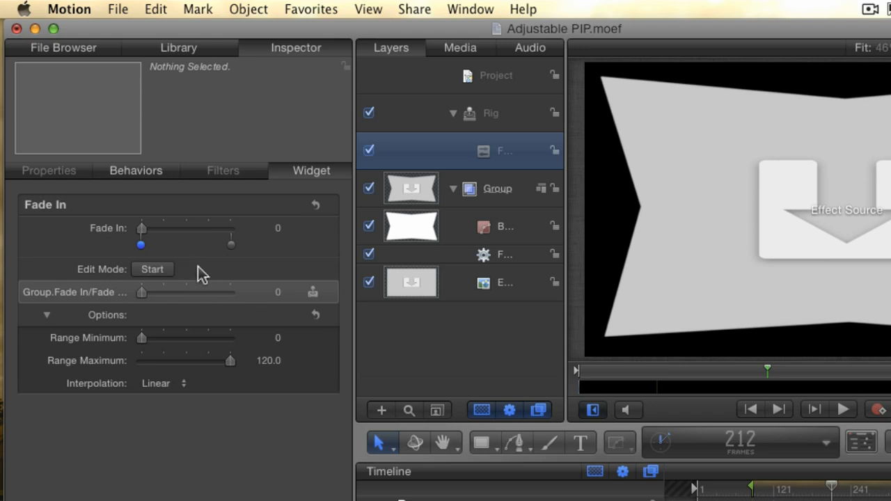
mouse_move(205, 282)
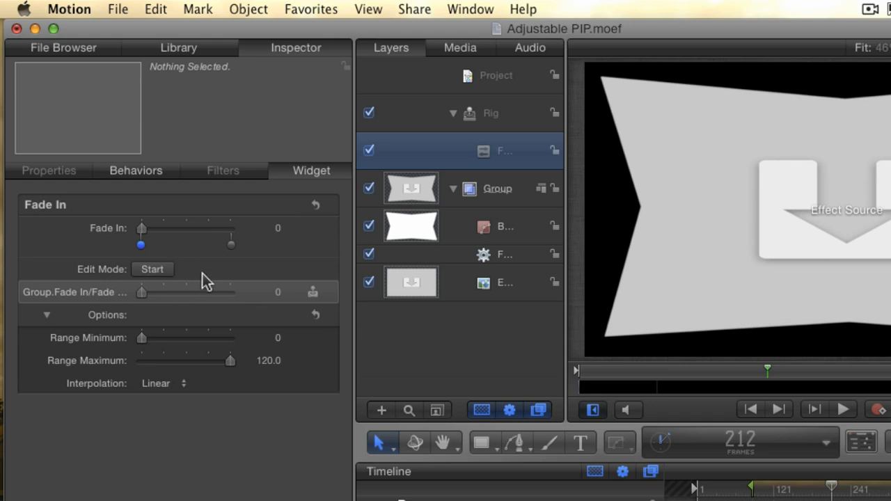
mouse_move(214, 280)
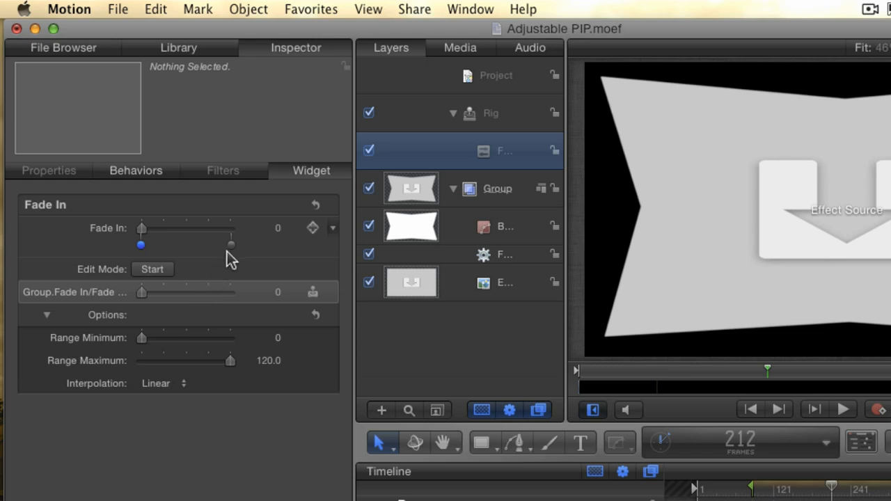
Record a group fade-in time of 120 at the Fade In slider's top end
left_click_drag(141, 245, 232, 245)
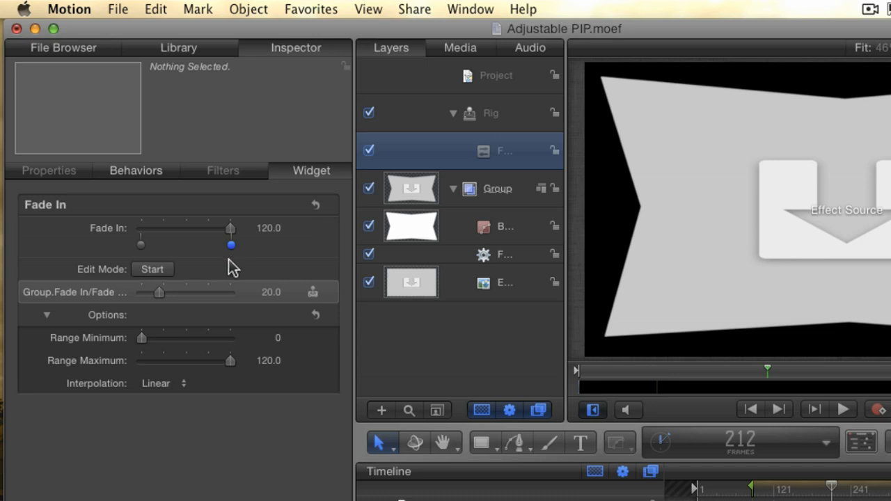
left_click(271, 291)
type("120")
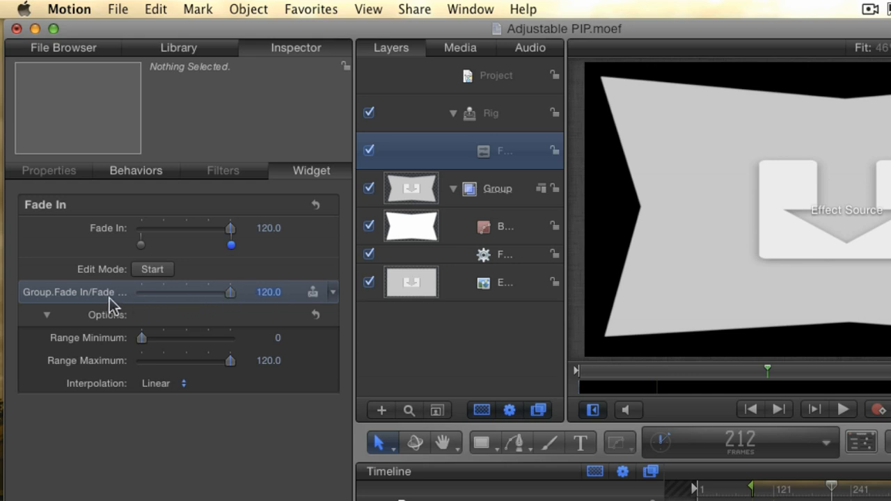
left_click_drag(231, 228, 230, 228)
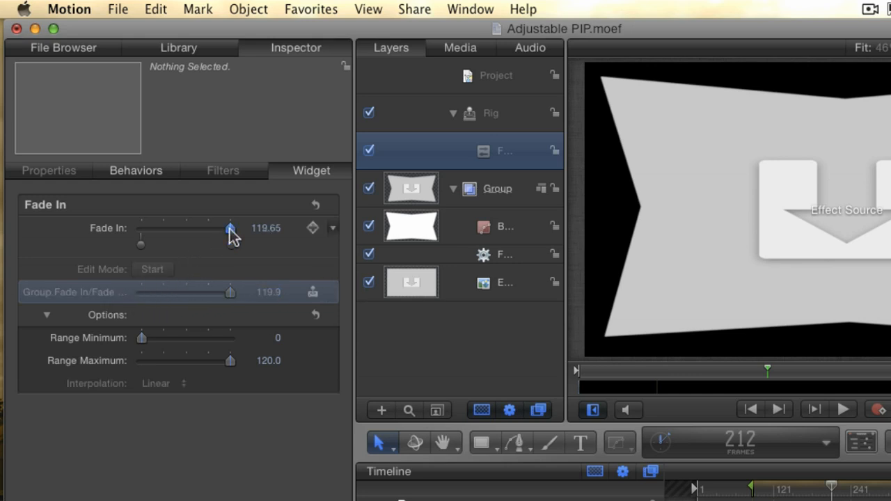
Drag the Fade In slider through mid-range values to test the proportional link
left_click_drag(230, 230, 180, 230)
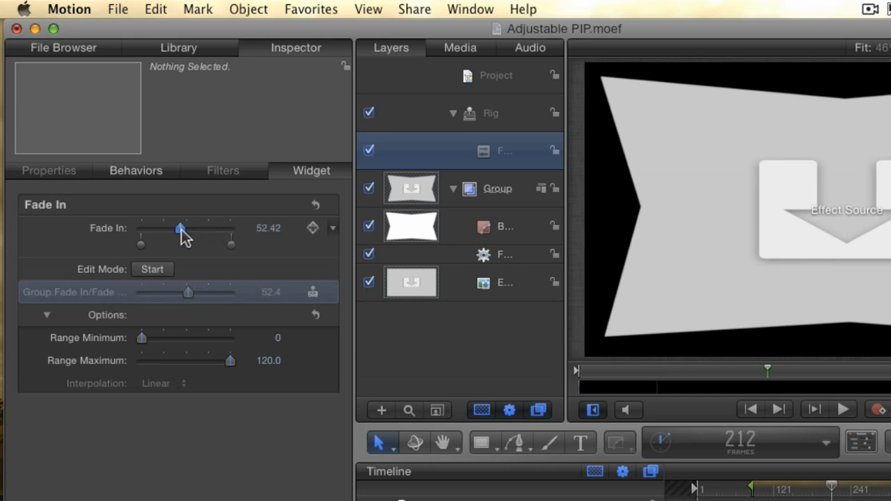
left_click_drag(179, 228, 187, 228)
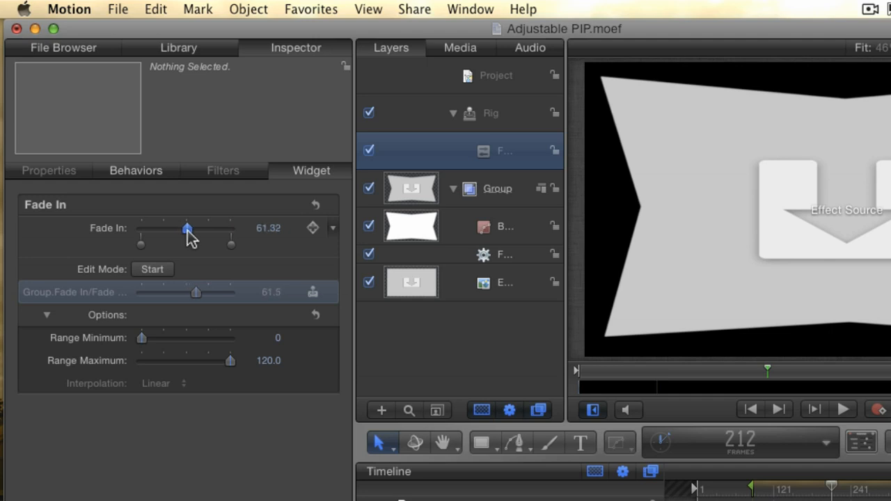
left_click_drag(186, 228, 167, 228)
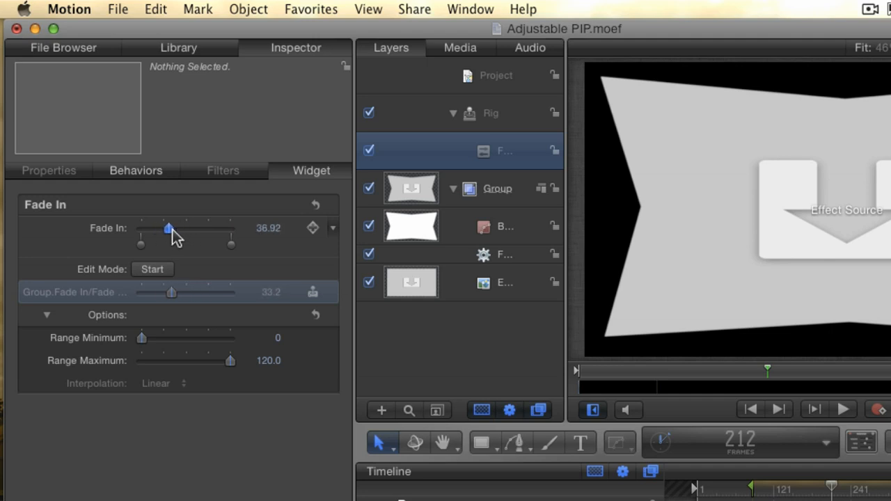
left_click_drag(167, 229, 164, 228)
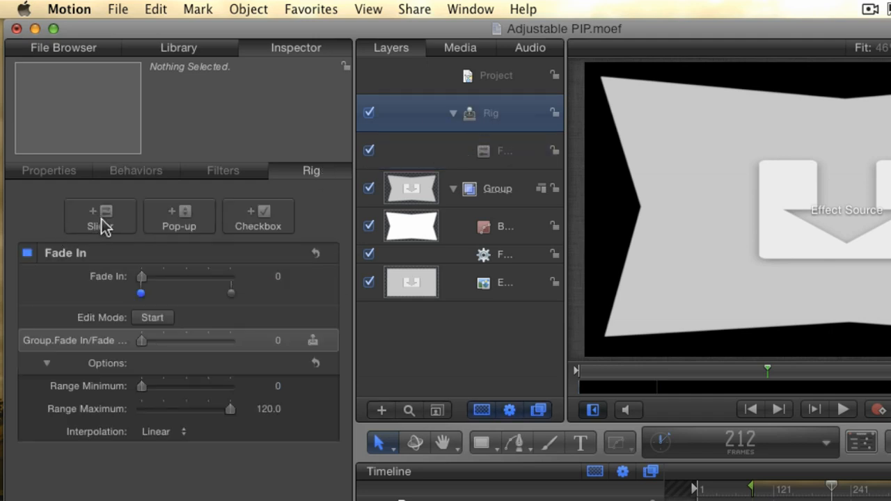
Add a Fade Put slider and link the group's fade-out time to it
left_click(100, 215)
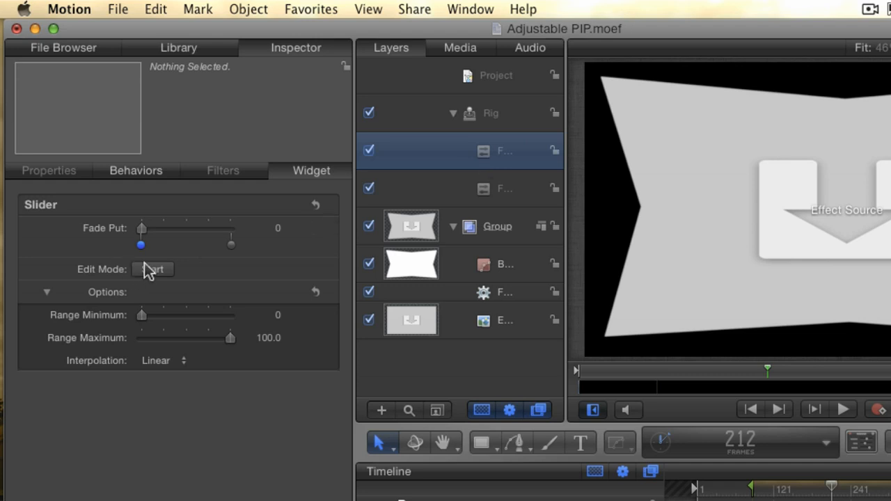
left_click(151, 270)
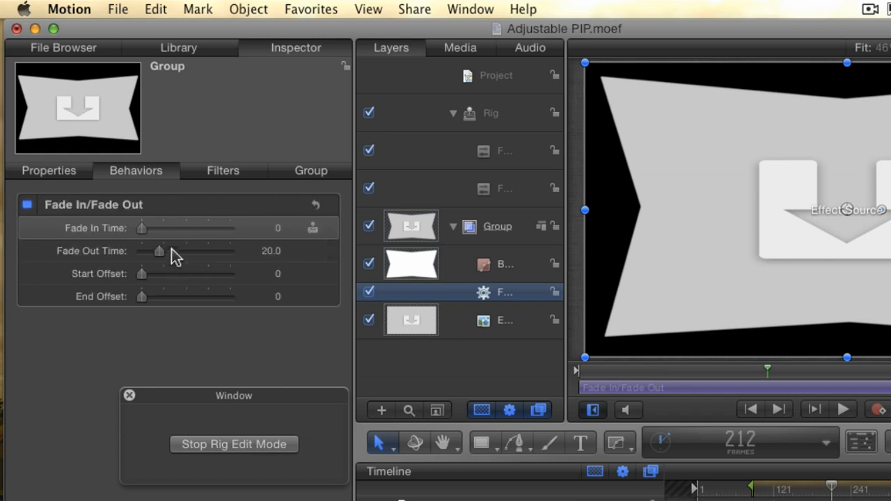
left_click_drag(158, 251, 141, 251)
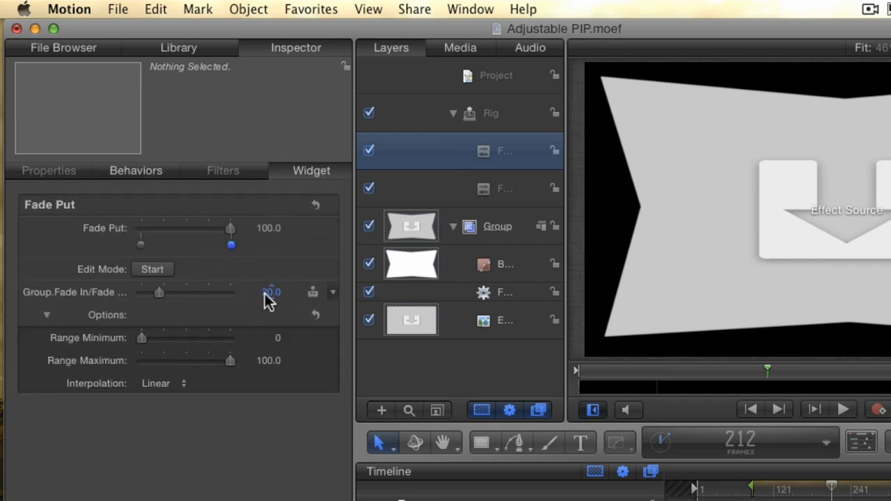
Set the Fade Put slider's maximum fade-out value to 120 and test the slider
double_click(264, 291)
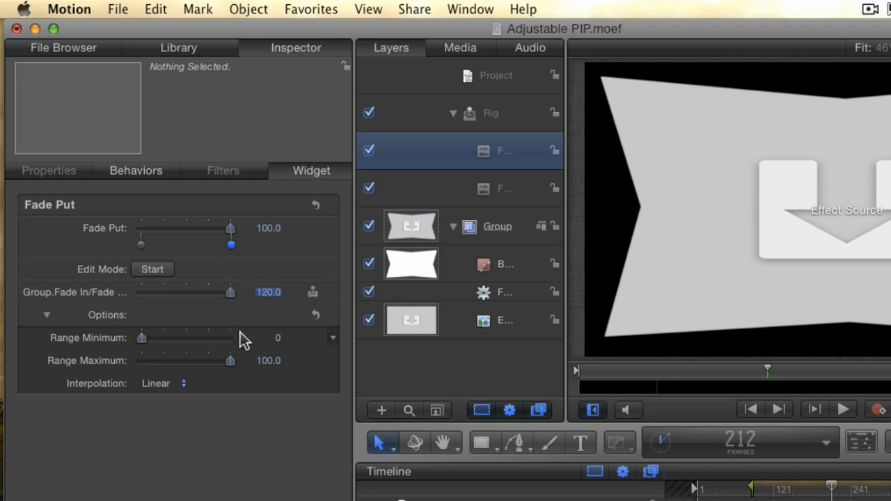
type("12")
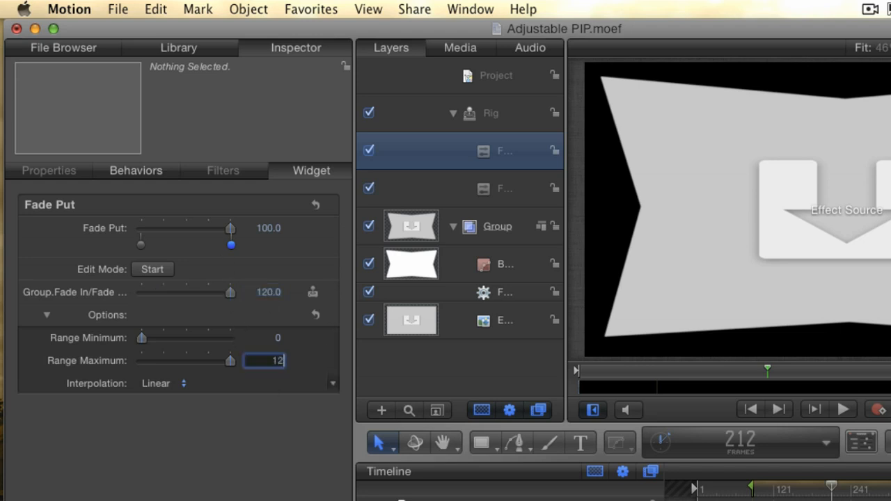
type("120.0")
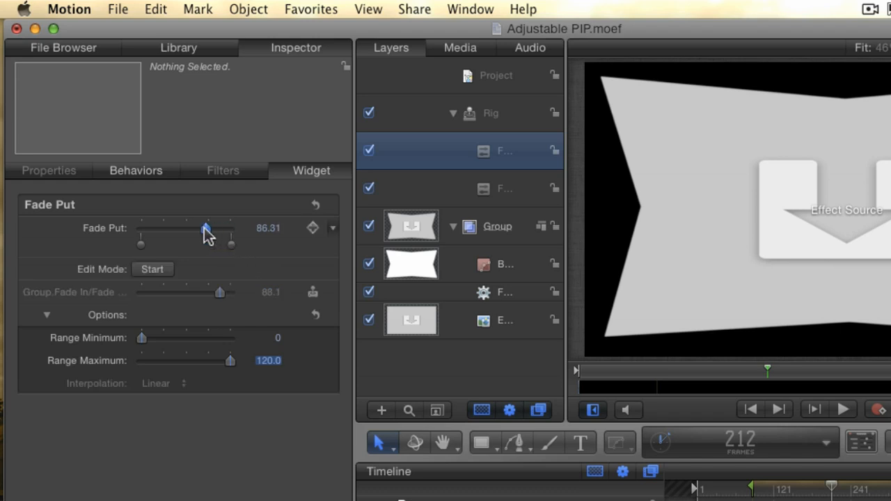
left_click_drag(206, 229, 190, 228)
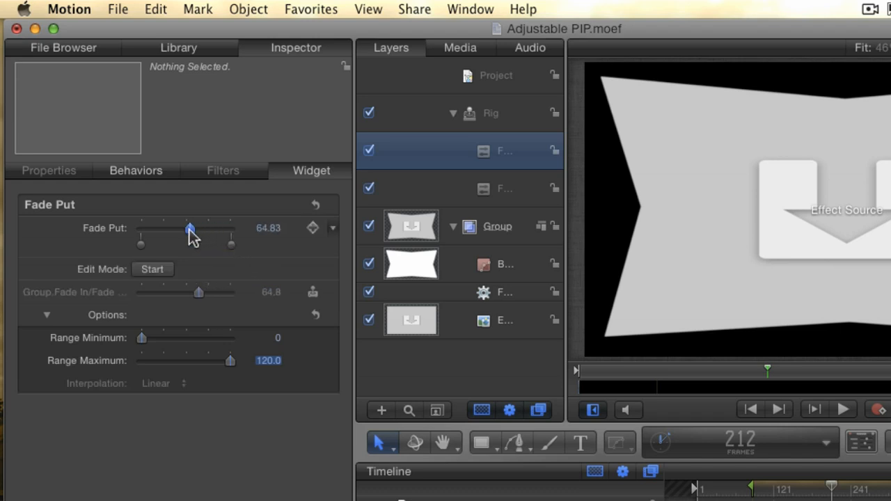
left_click_drag(190, 229, 191, 229)
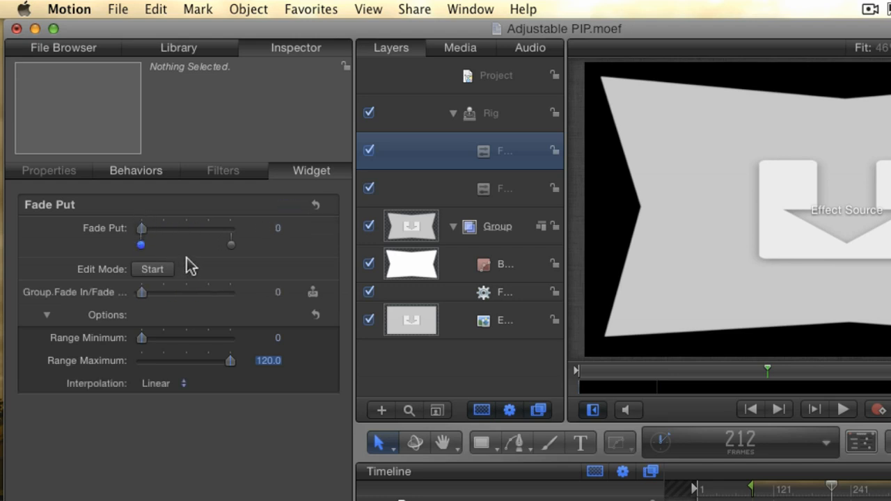
left_click(333, 228)
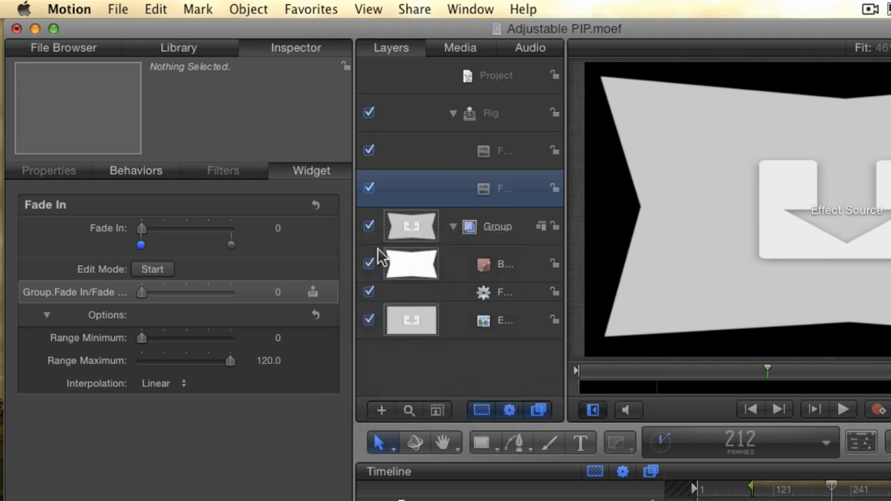
In Project Publishing, move Fade In above Fade Put and rename it Fade Out
left_click(495, 76)
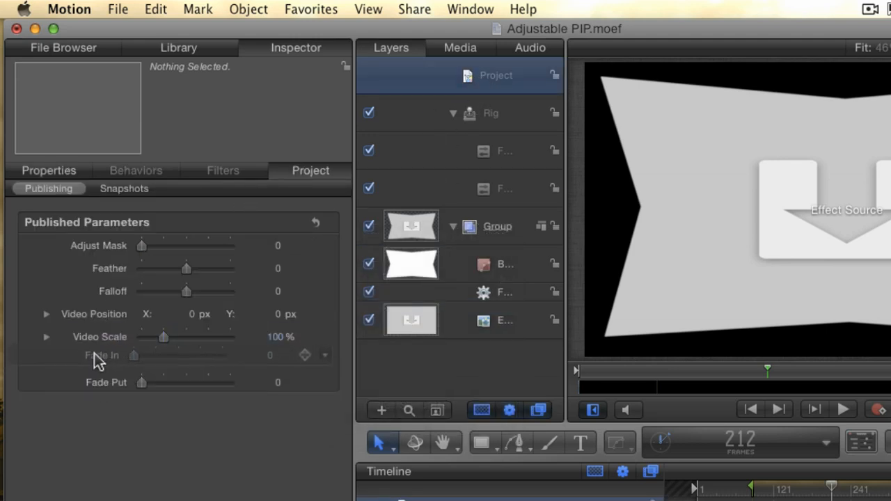
left_click(106, 382)
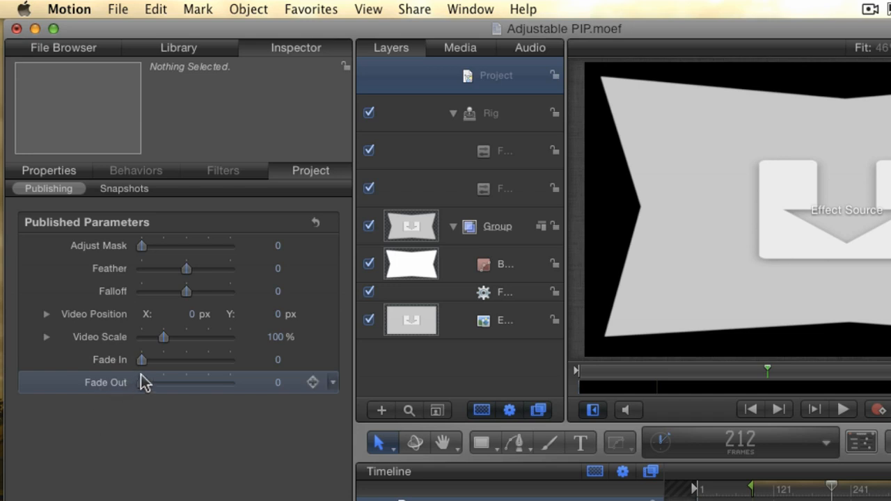
left_click_drag(142, 360, 222, 360)
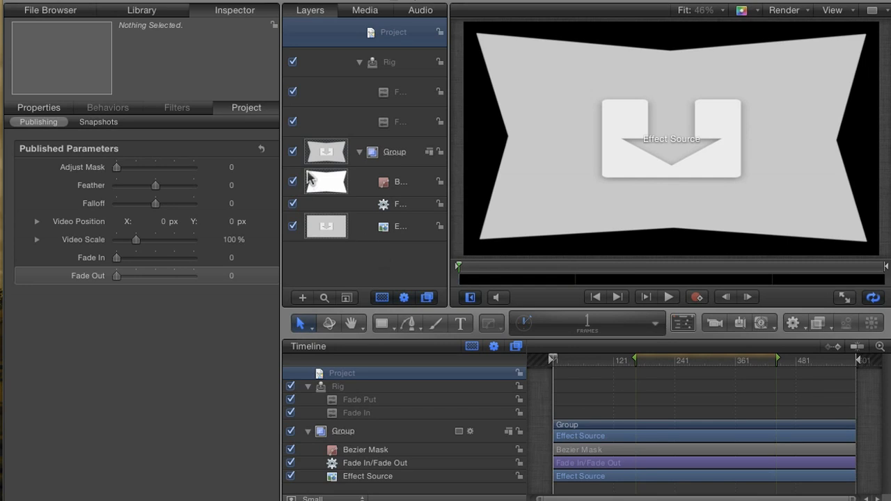
Save the template, then expand Adjustable PIP for Clip_02 in Final Cut Pro
key("cmd+s")
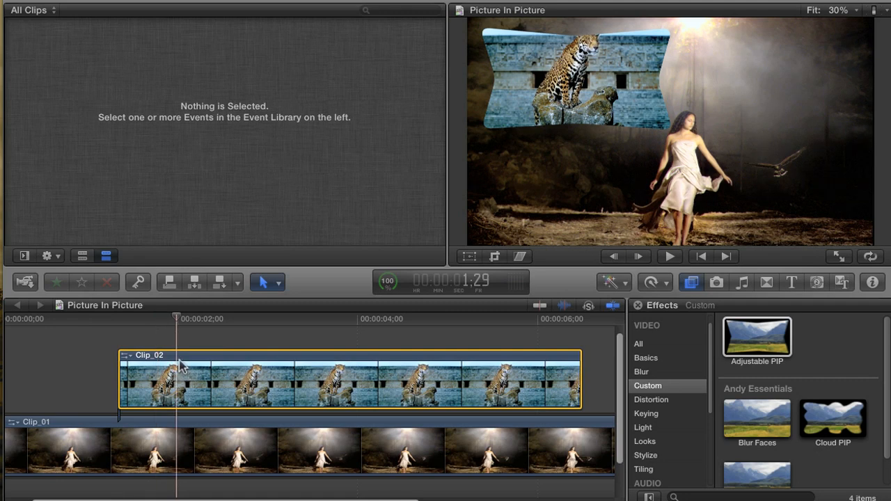
left_click(873, 282)
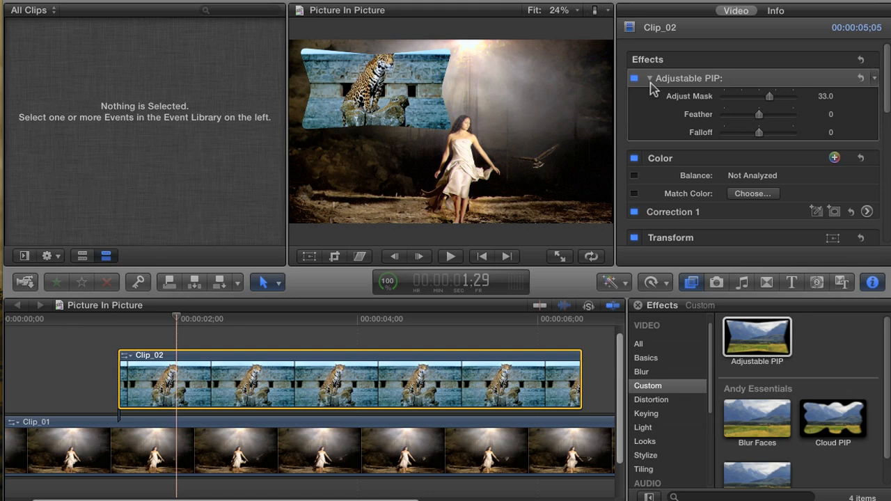
mouse_move(543, 167)
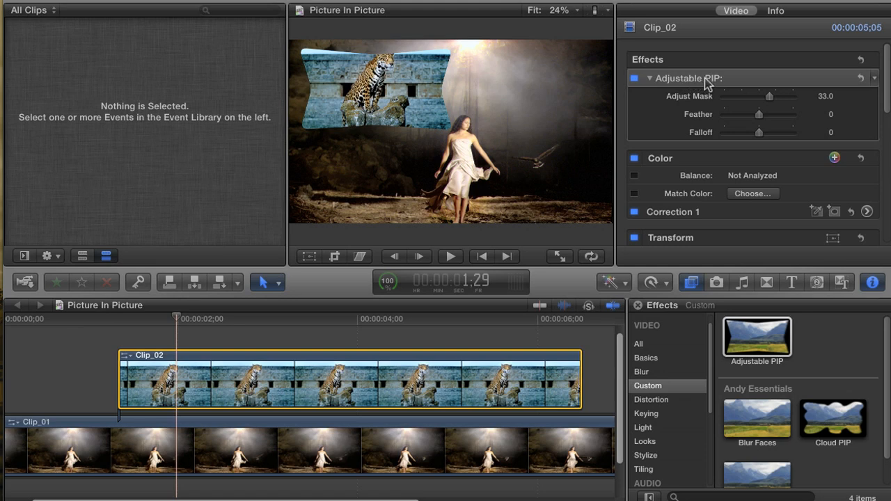
mouse_move(660, 83)
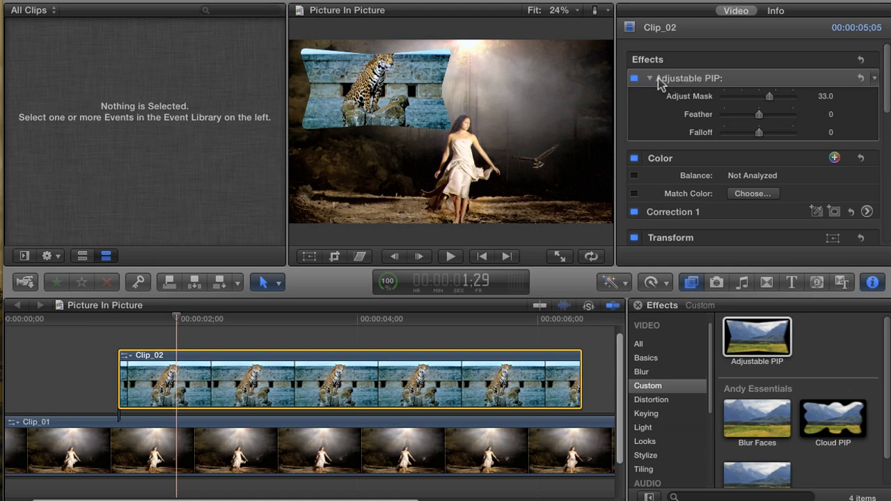
left_click(689, 78)
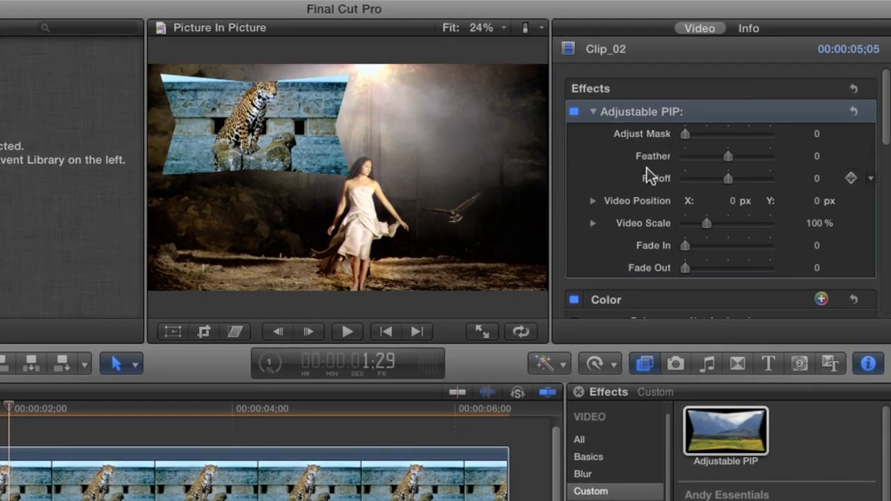
Adjust the jaguar PIP's mask and feather, scale it to 314%, reposition it, and lengthen the fade-out
left_click_drag(685, 133, 726, 134)
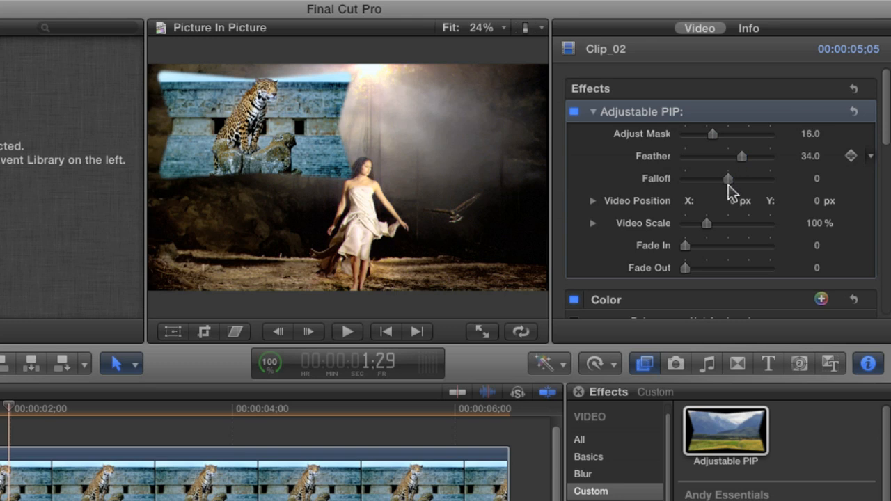
left_click_drag(706, 223, 708, 222)
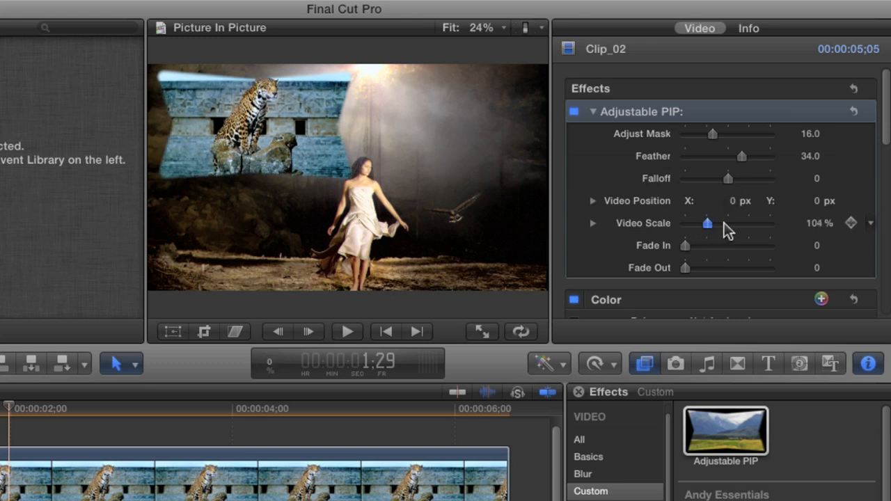
left_click_drag(708, 223, 748, 223)
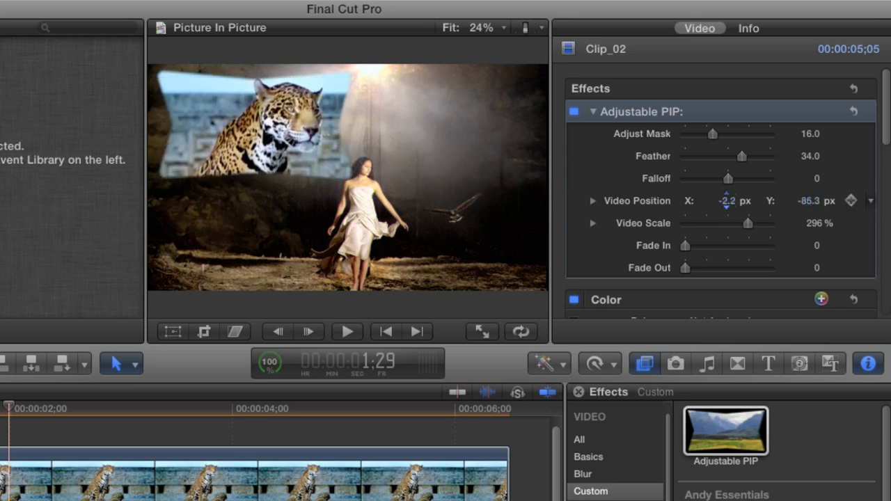
left_click_drag(747, 223, 749, 223)
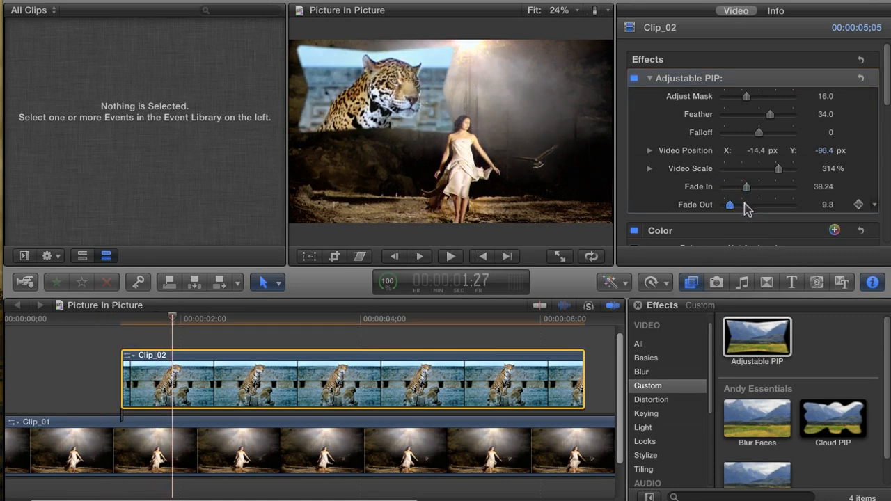
left_click_drag(729, 205, 747, 204)
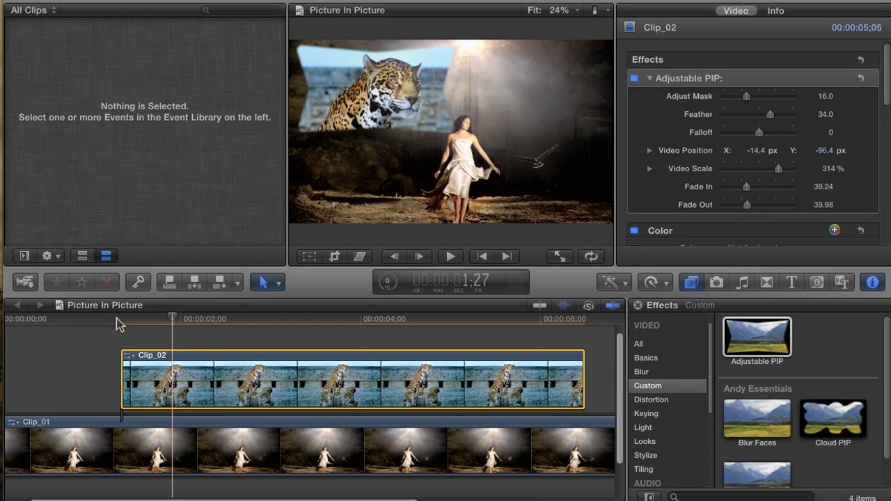
Move the playhead before Clip_02 and play to watch the jaguar inset fade in
left_click(450, 257)
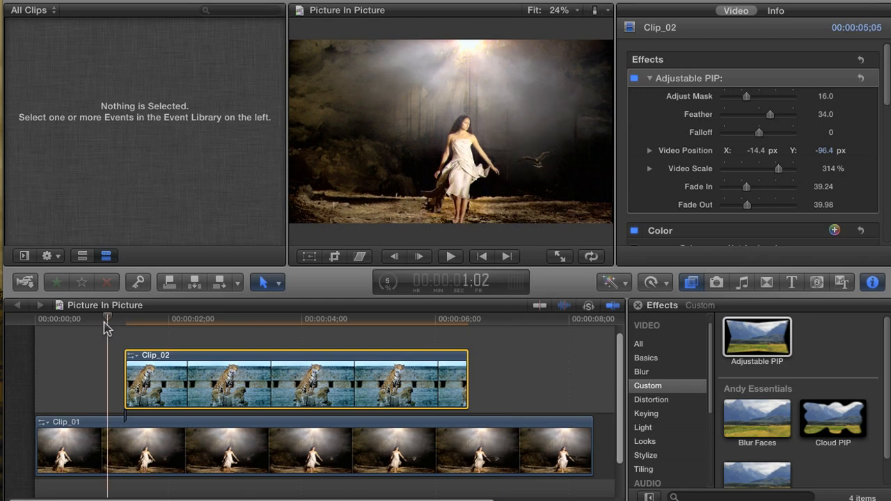
left_click(450, 256)
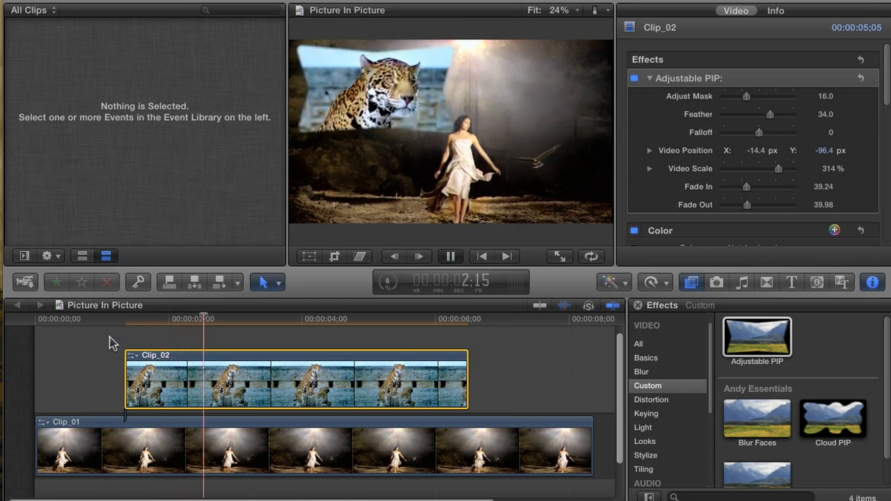